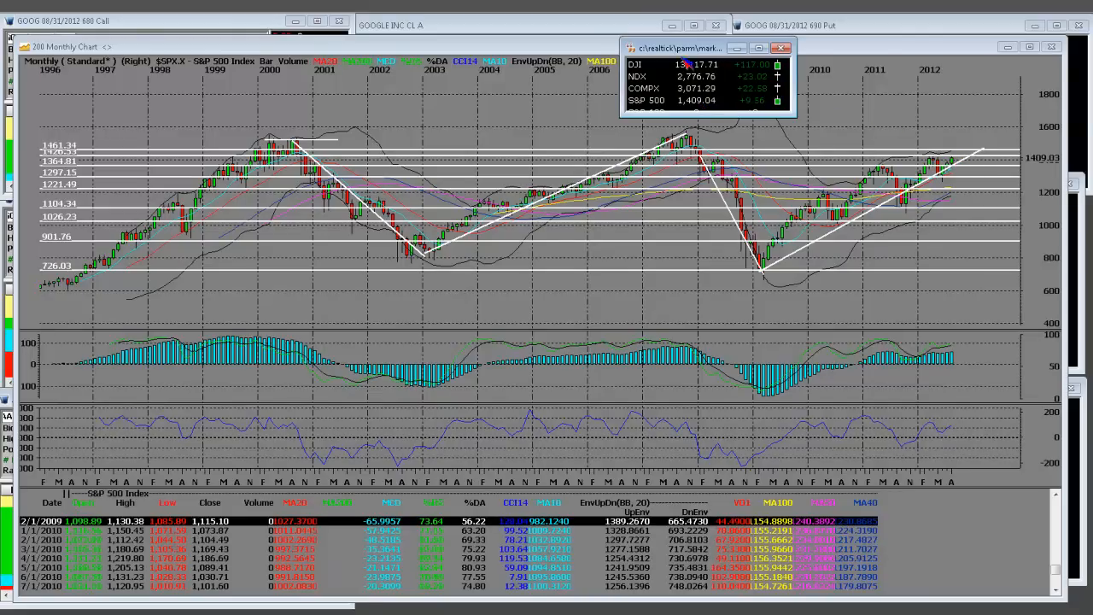
# - Bring the monthly S&P 500 chart in front of the index quotes window
pyautogui.click(779, 47)
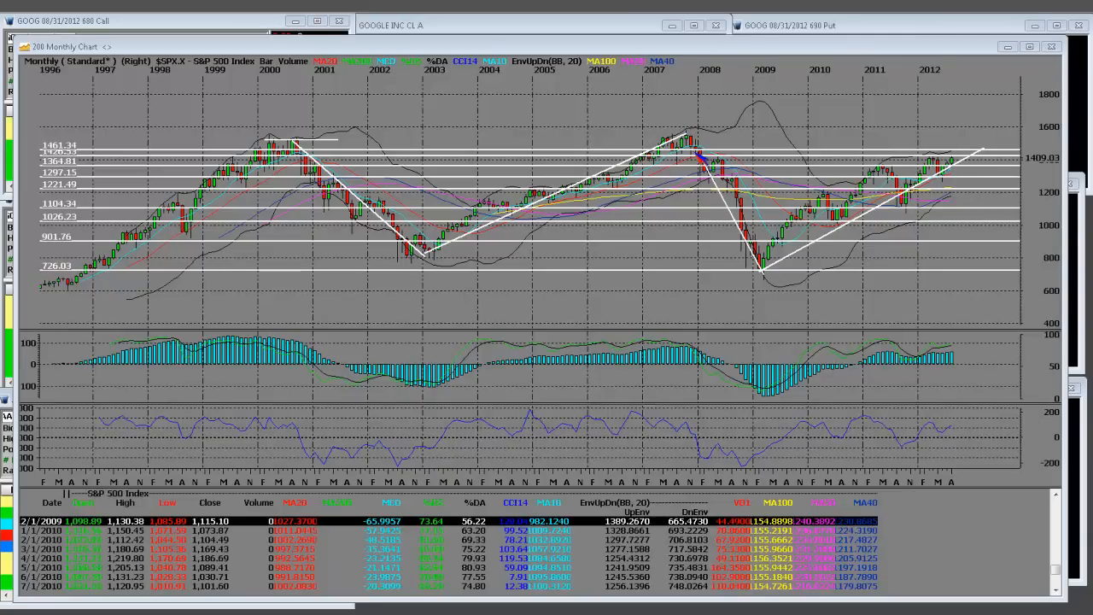
pyautogui.moveTo(575, 103)
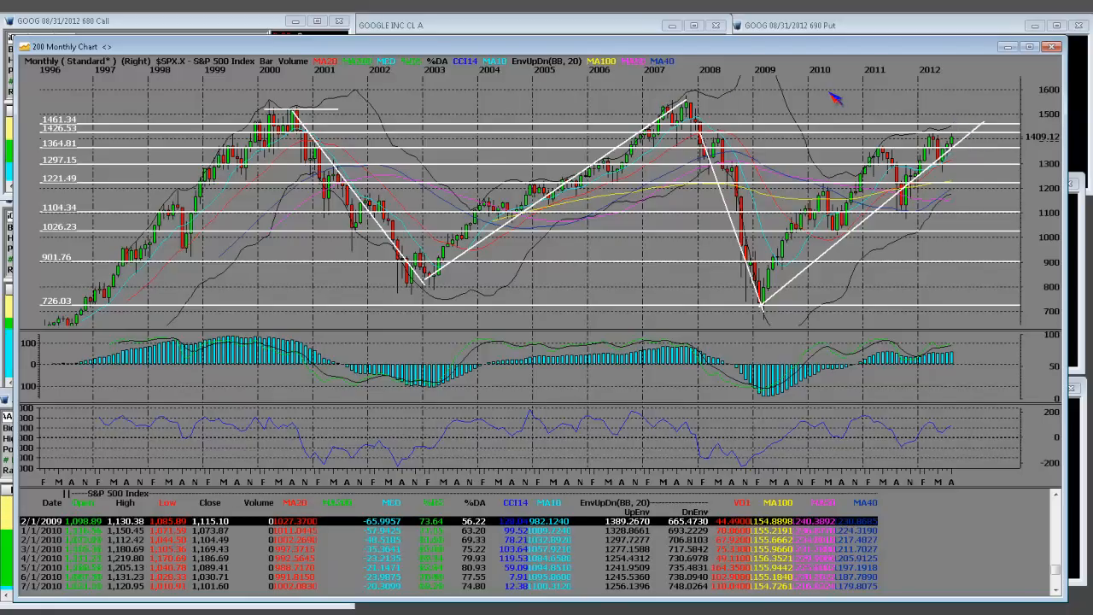
pyautogui.moveTo(660, 89)
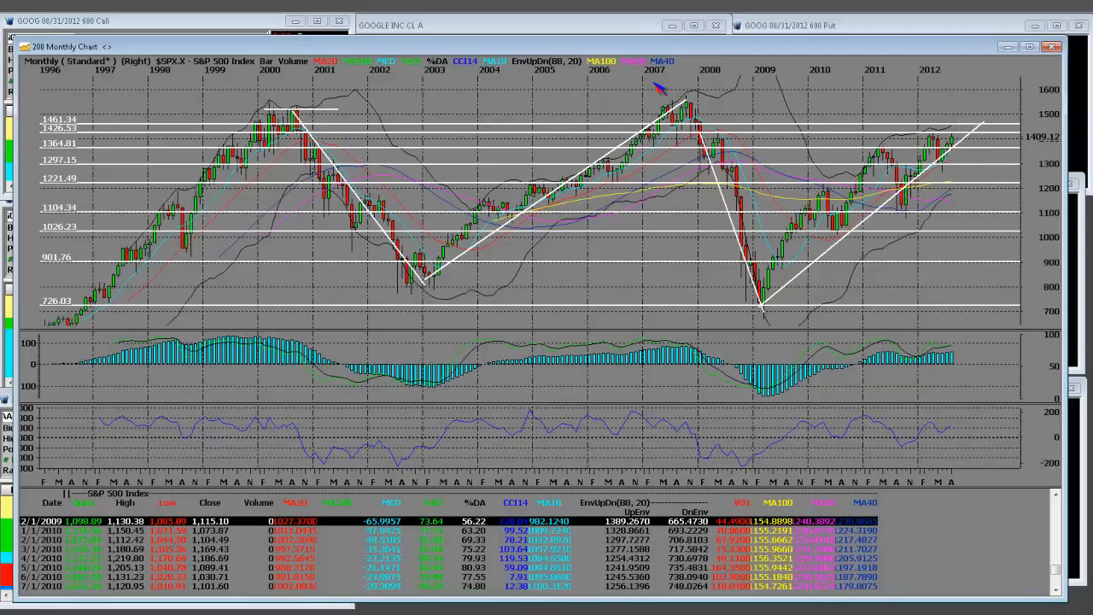
# - Zoom the chart into the 2008–2012 monthly candles via the Zoom Tool
pyautogui.rightClick(650, 82)
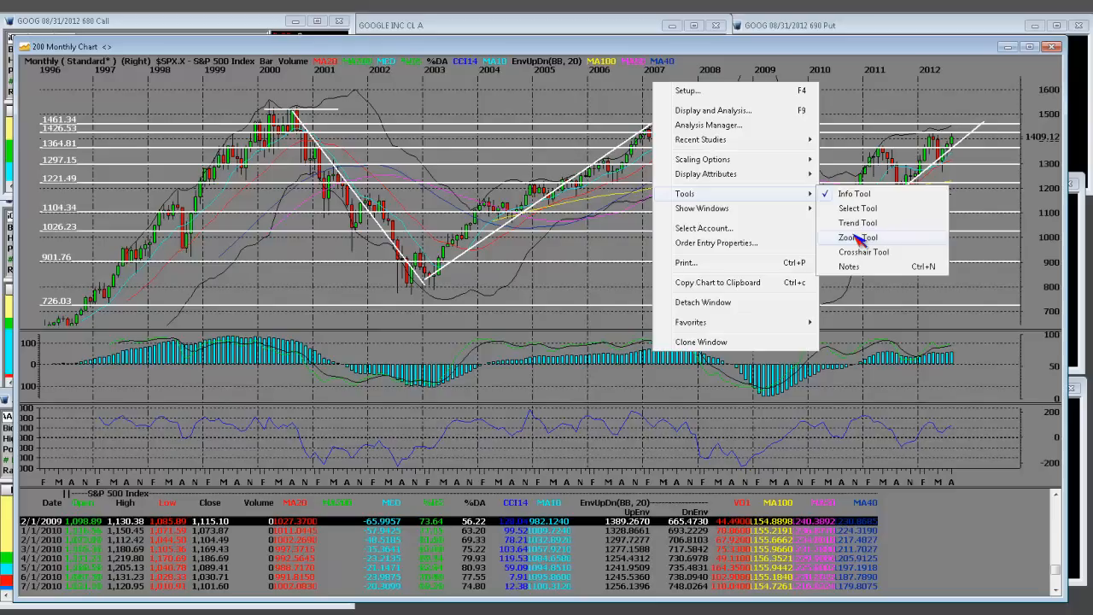
pyautogui.click(857, 238)
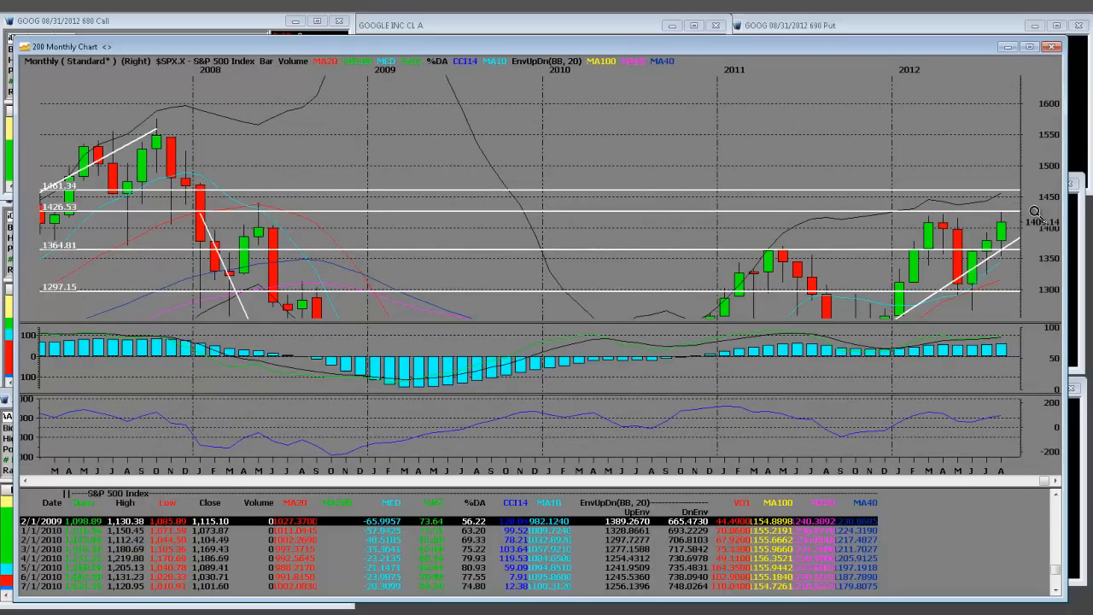
pyautogui.moveTo(926, 304)
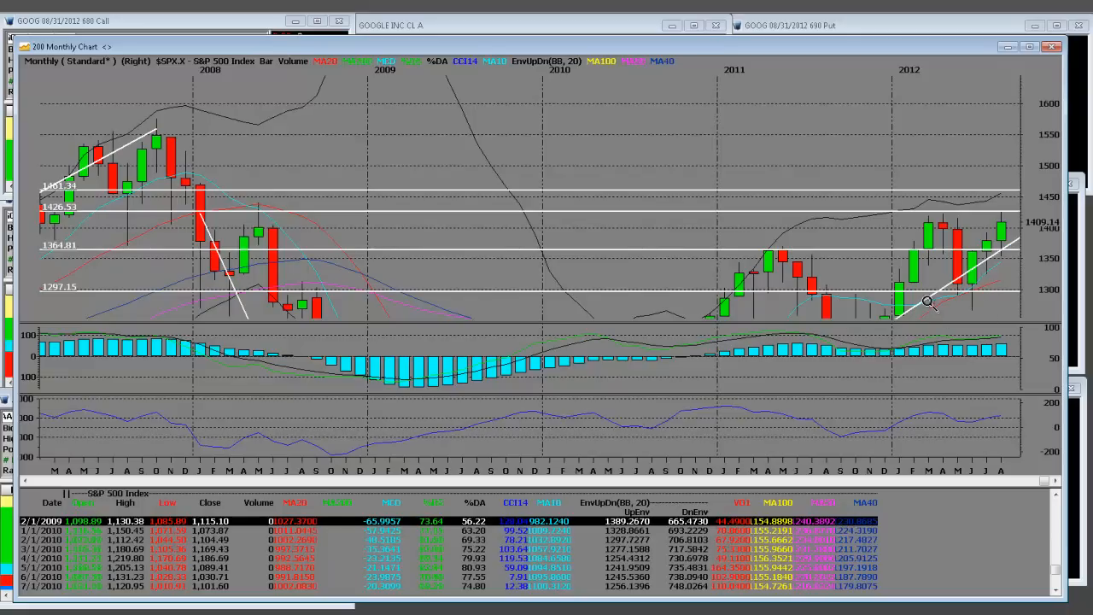
pyautogui.moveTo(939, 211)
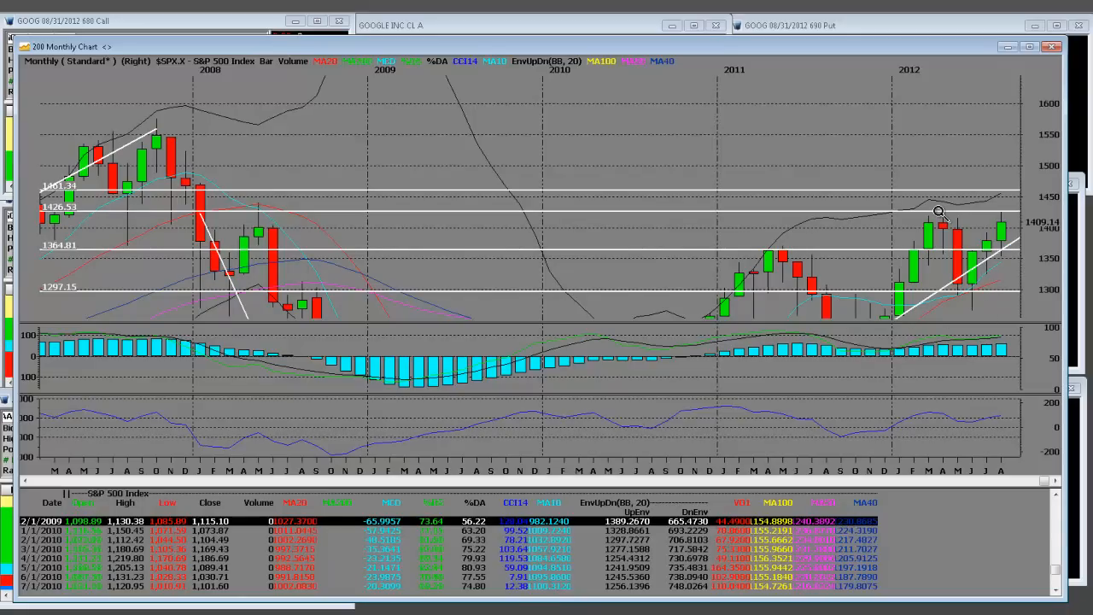
pyautogui.moveTo(940, 208)
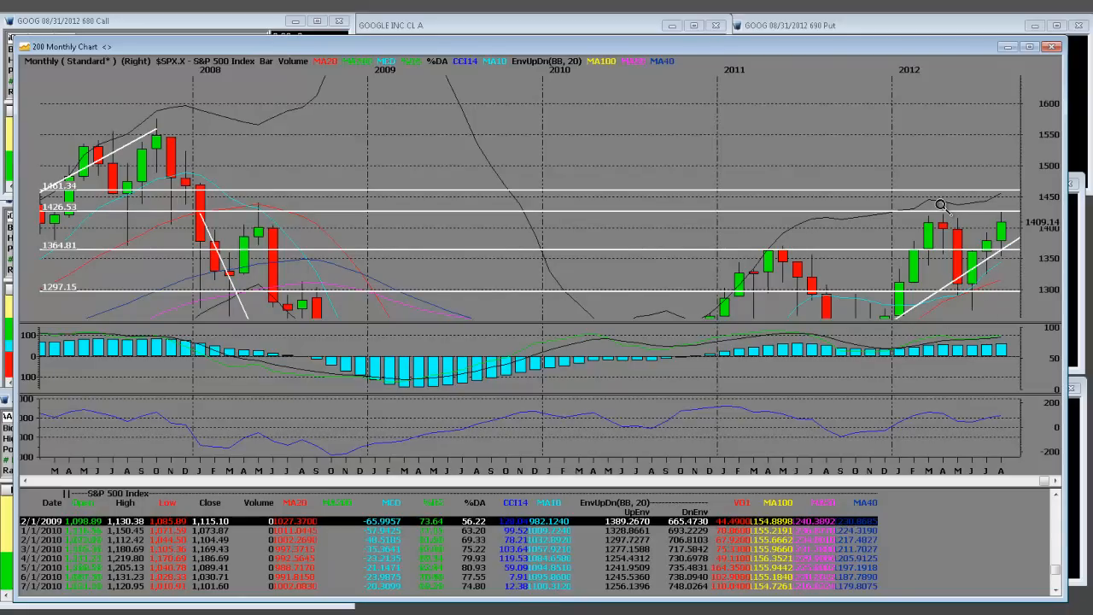
pyautogui.moveTo(974, 309)
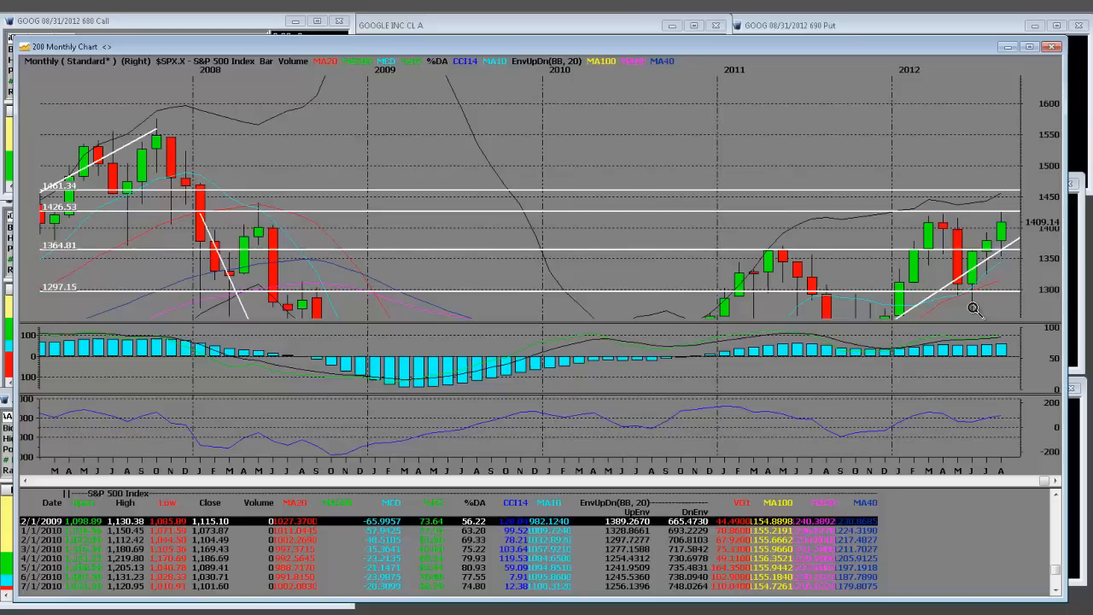
pyautogui.moveTo(940, 213)
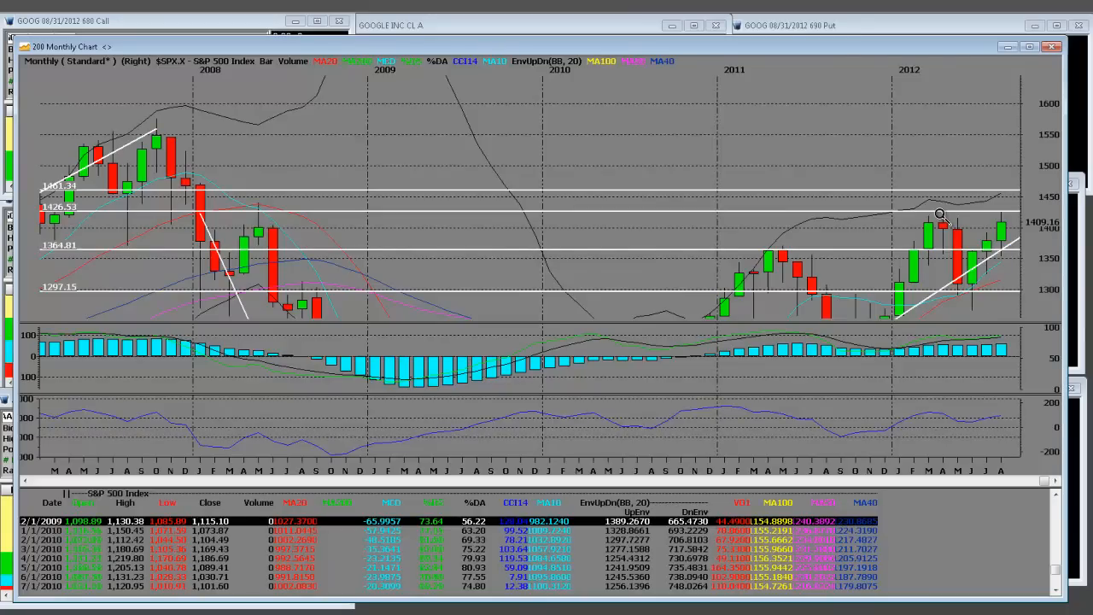
pyautogui.moveTo(982, 261)
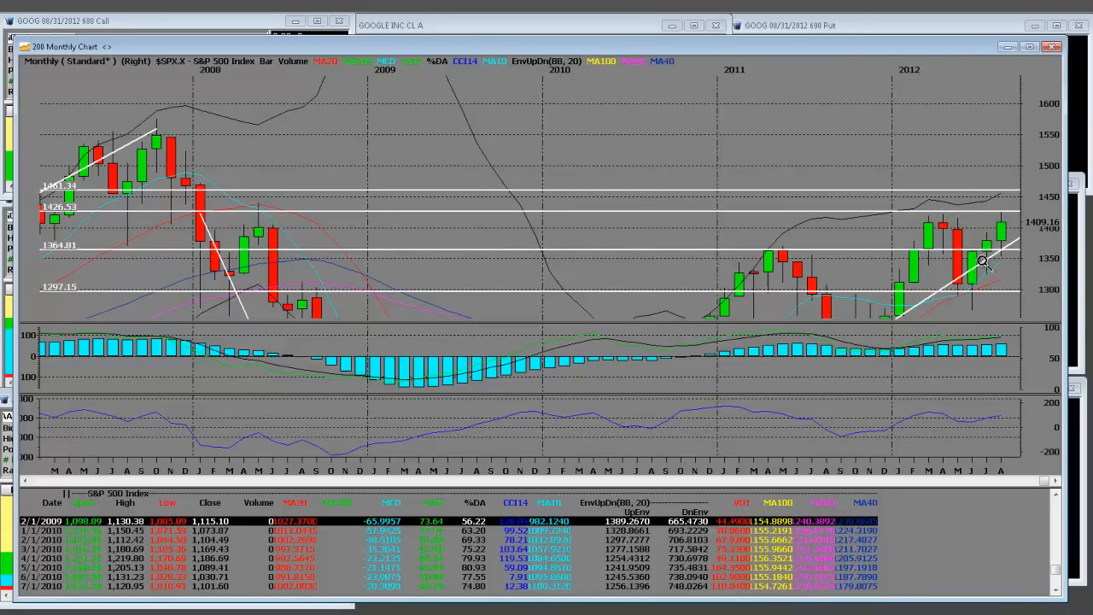
pyautogui.moveTo(869, 224)
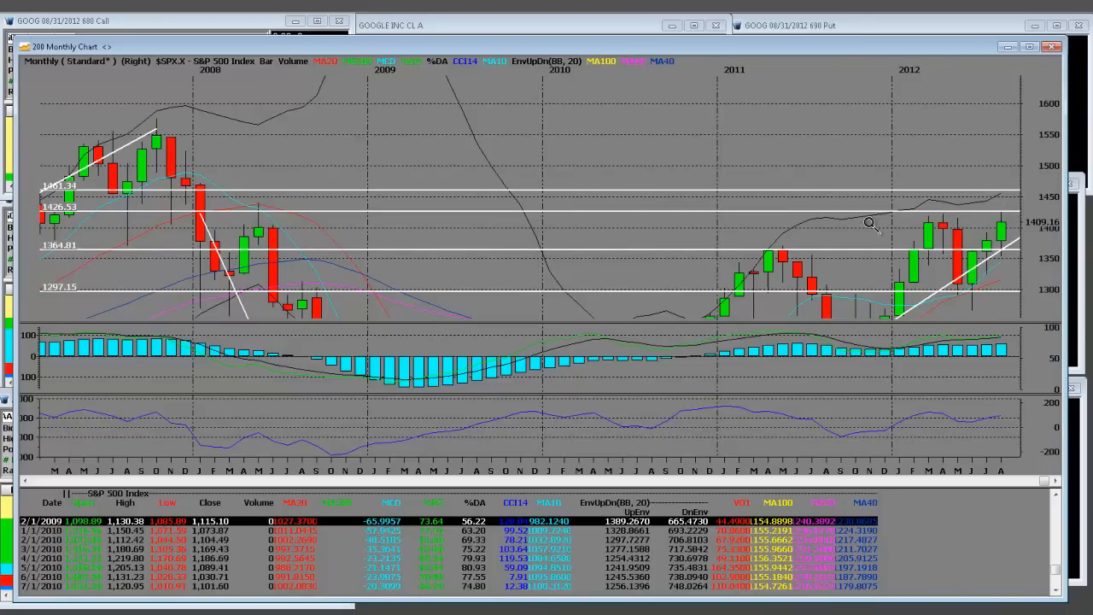
pyautogui.moveTo(924, 207)
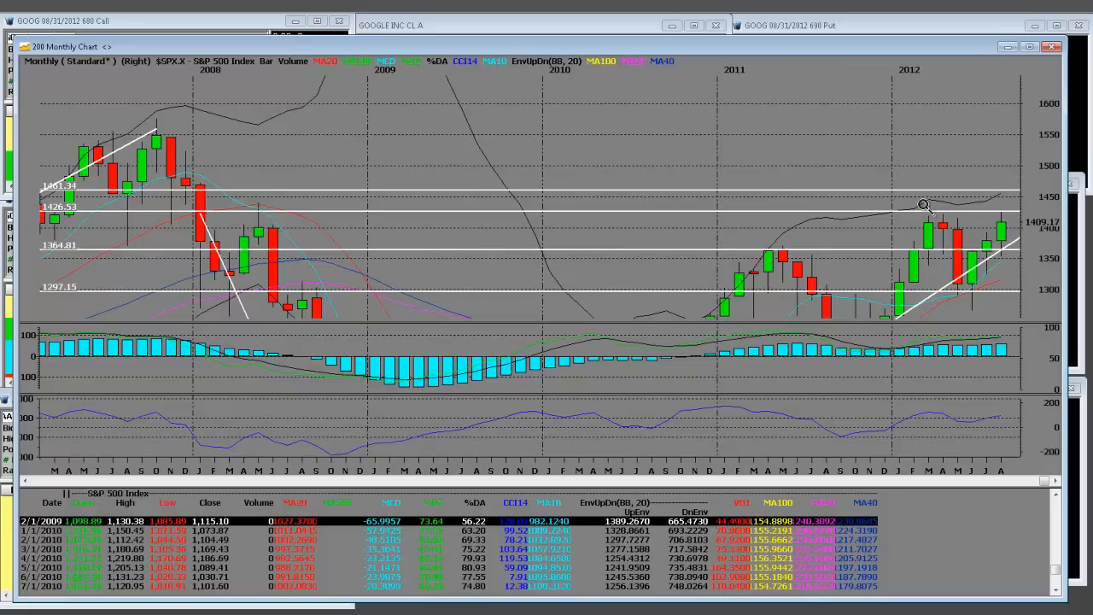
pyautogui.moveTo(1030, 211)
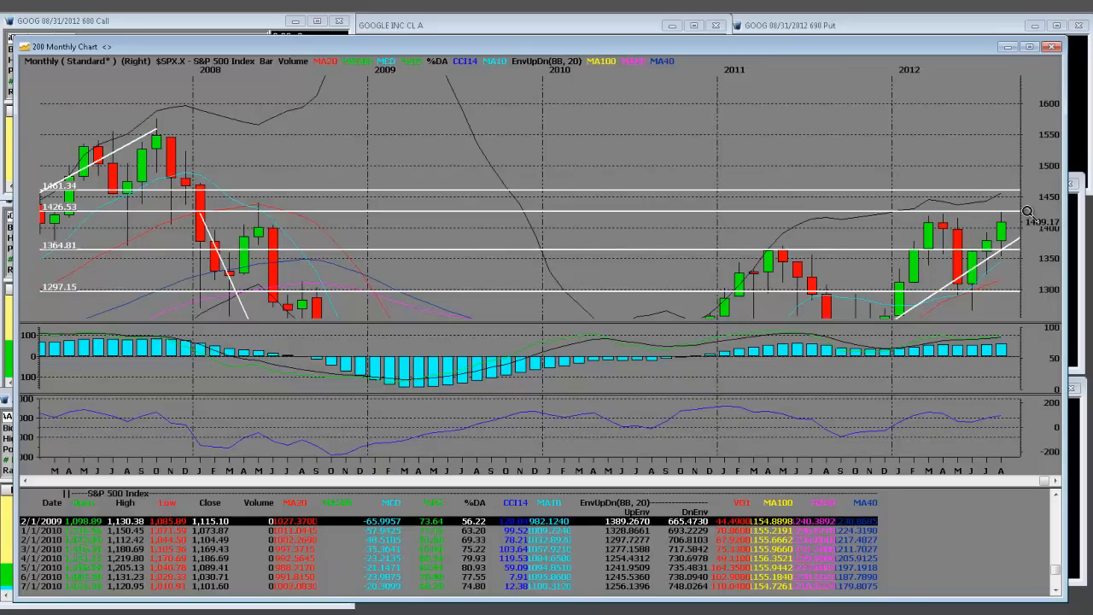
pyautogui.moveTo(423, 145)
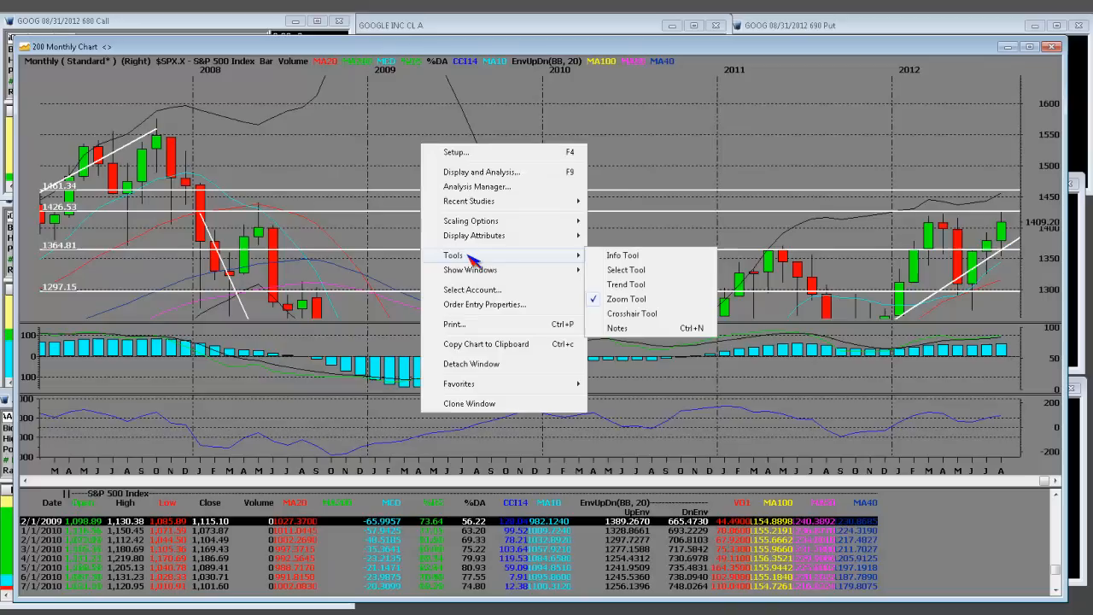
pyautogui.moveTo(625, 284)
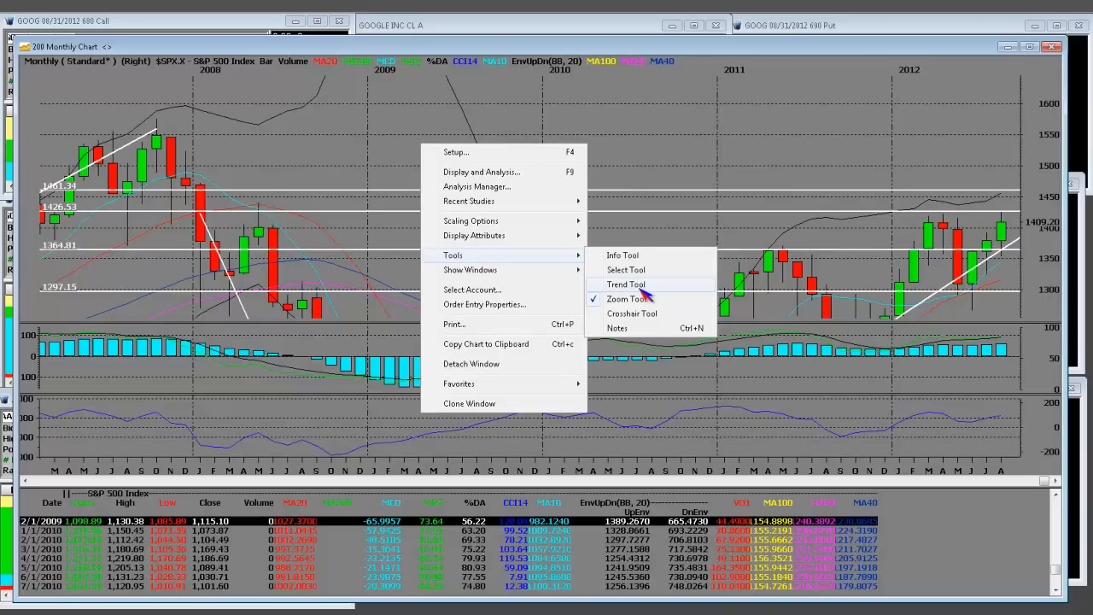
# - Draw horizontal resistance lines at 1500.41, 1474.79 and near 1440 with the Trend Tool
pyautogui.click(626, 285)
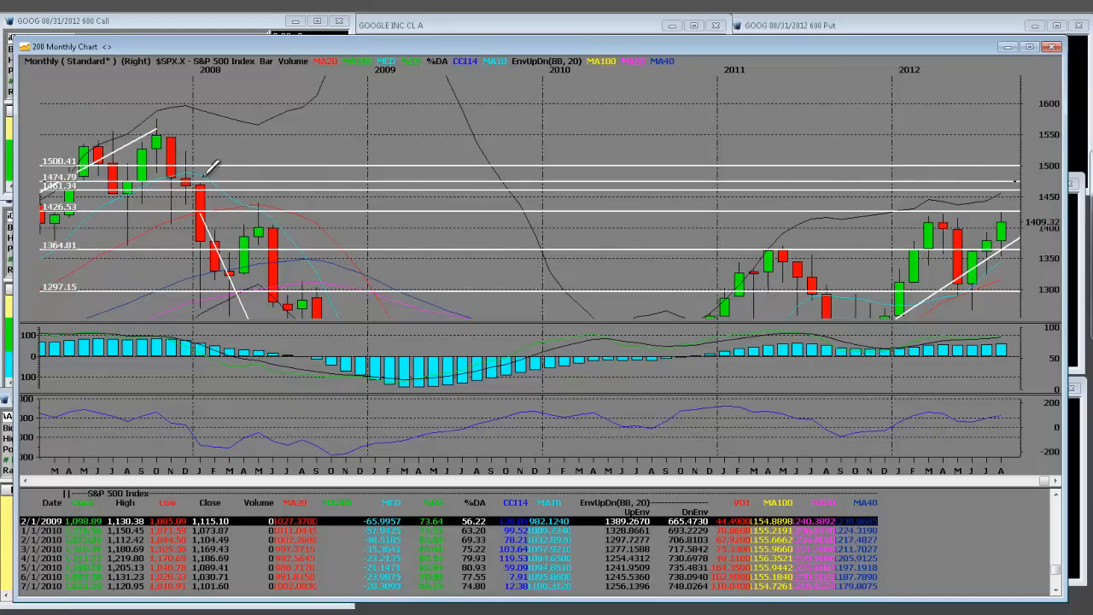
pyautogui.moveTo(978, 132)
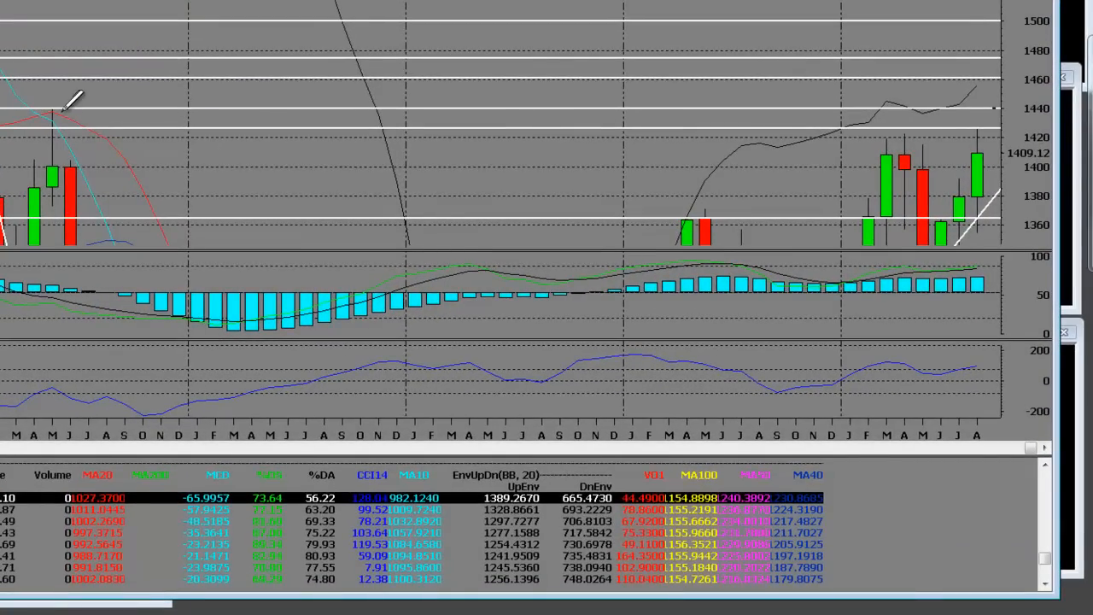
pyautogui.moveTo(56, 141)
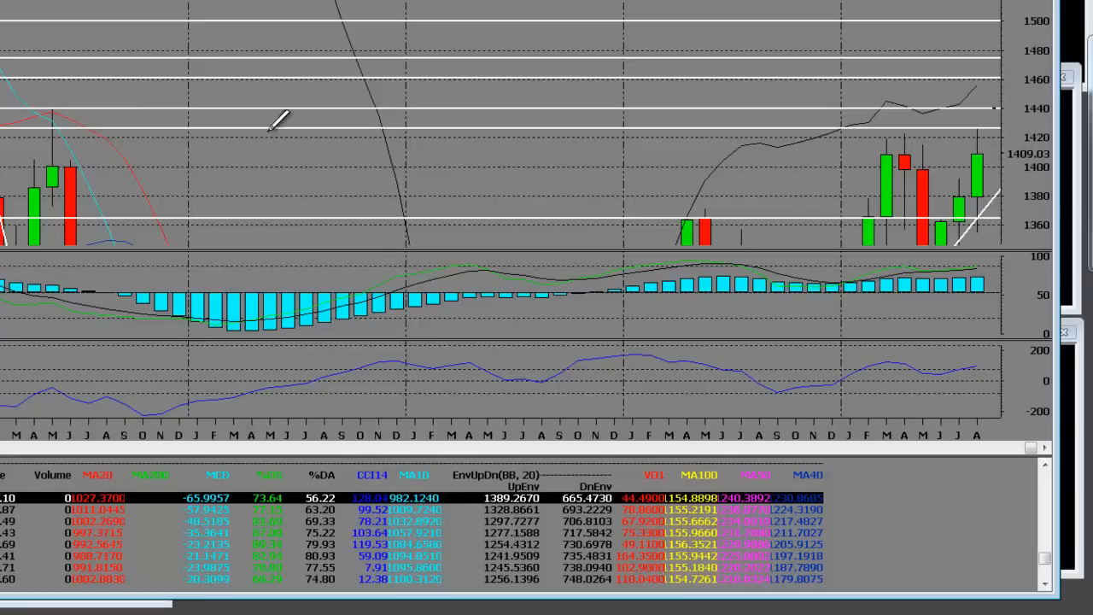
pyautogui.moveTo(986, 119)
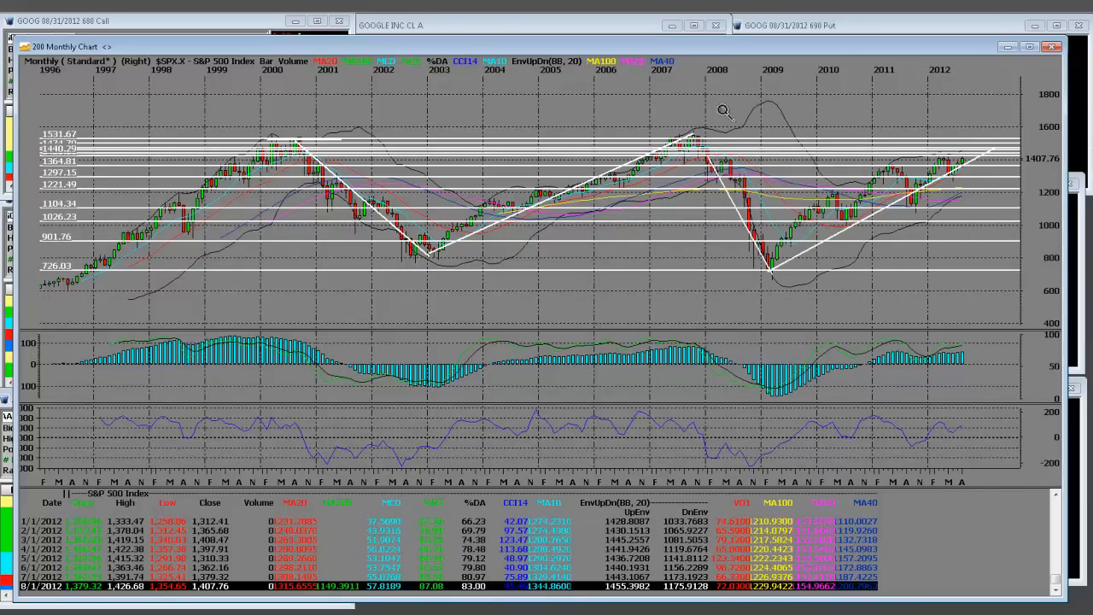
pyautogui.moveTo(962, 132)
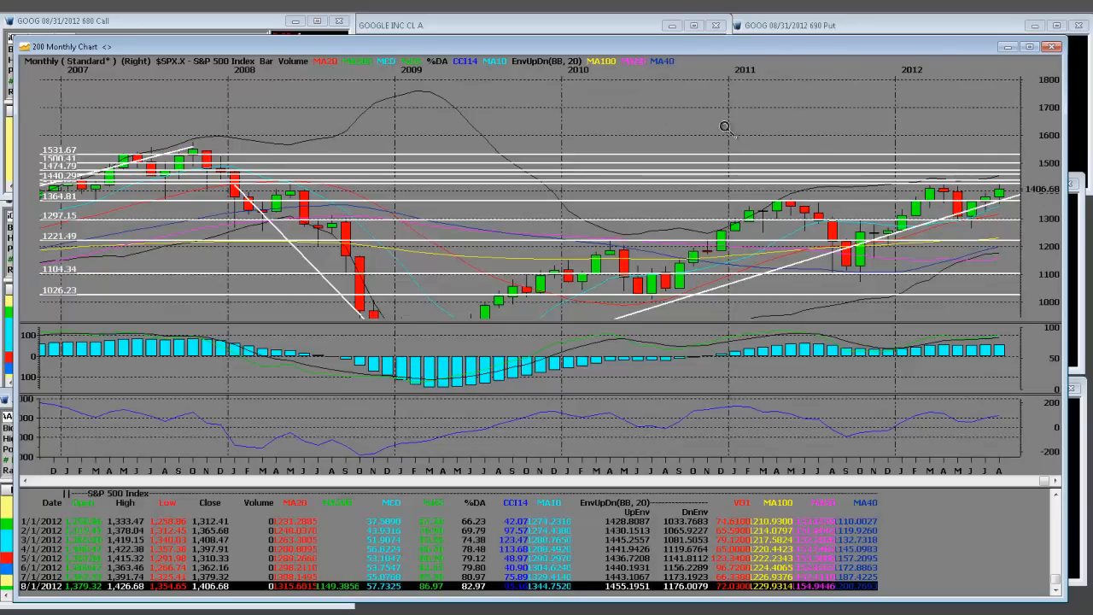
pyautogui.moveTo(1020, 243)
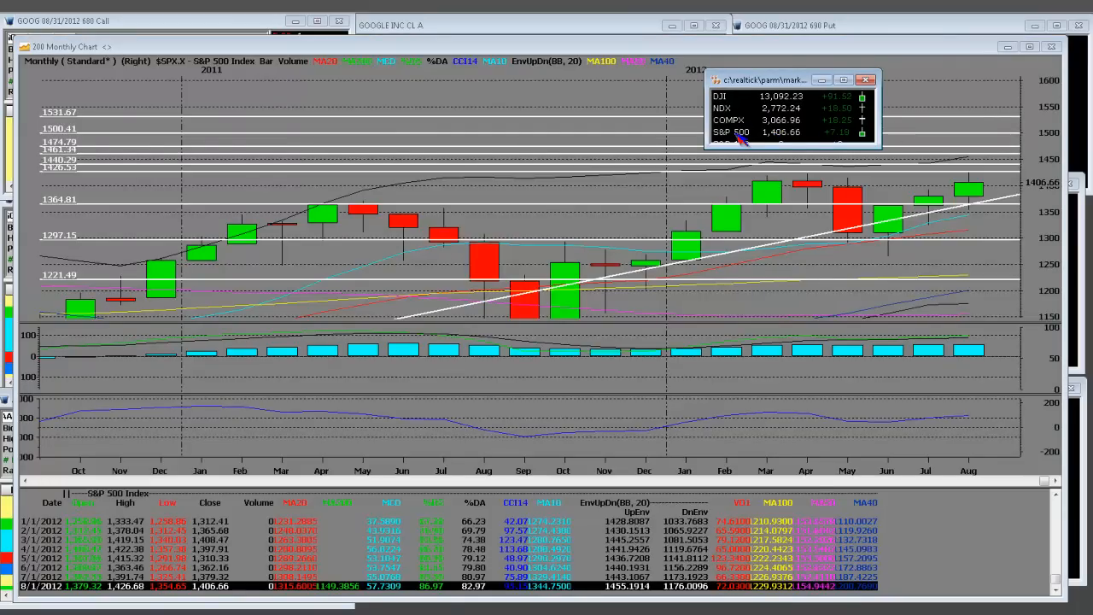
pyautogui.moveTo(863, 141)
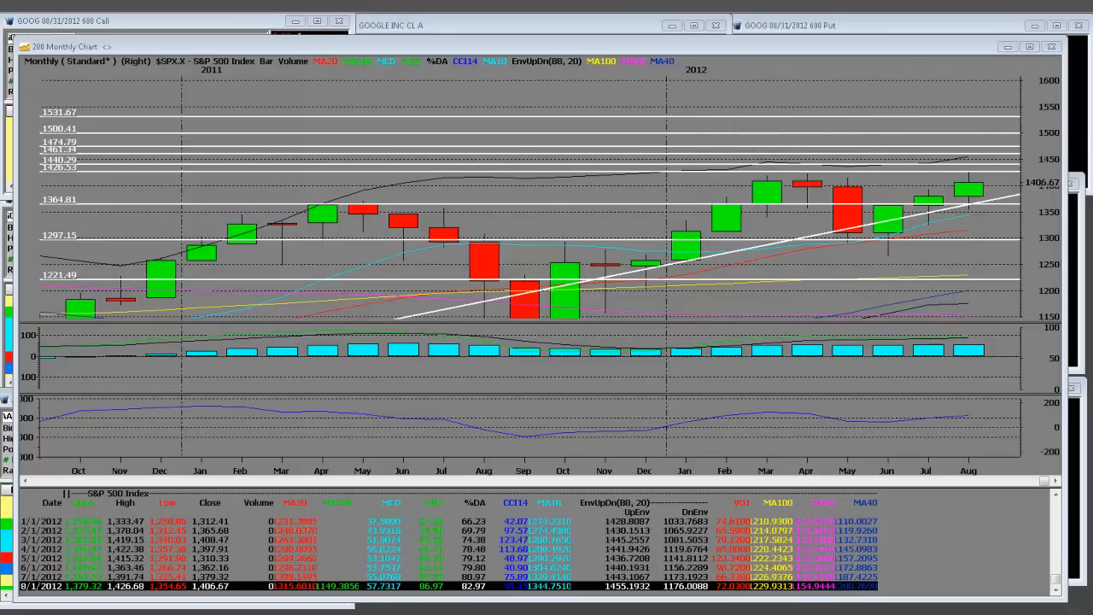
pyautogui.moveTo(681, 256)
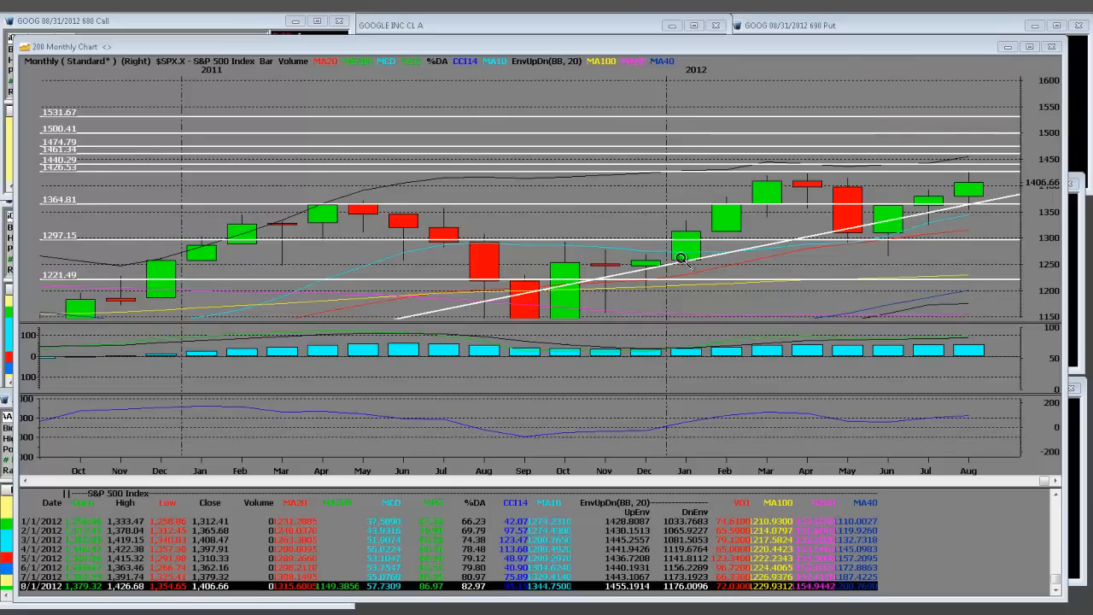
pyautogui.moveTo(807, 175)
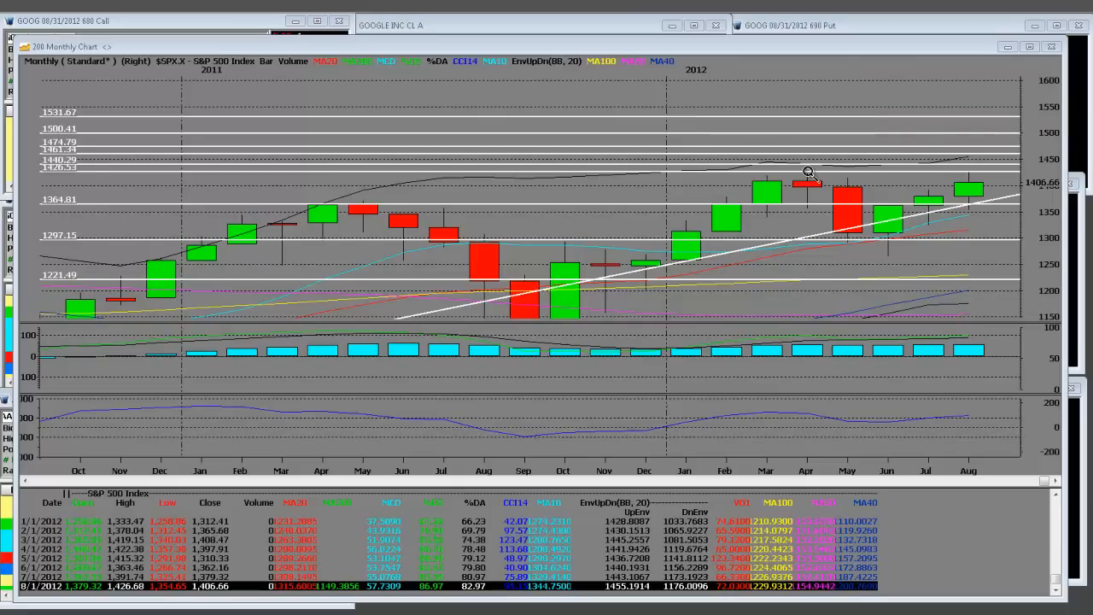
pyautogui.moveTo(854, 239)
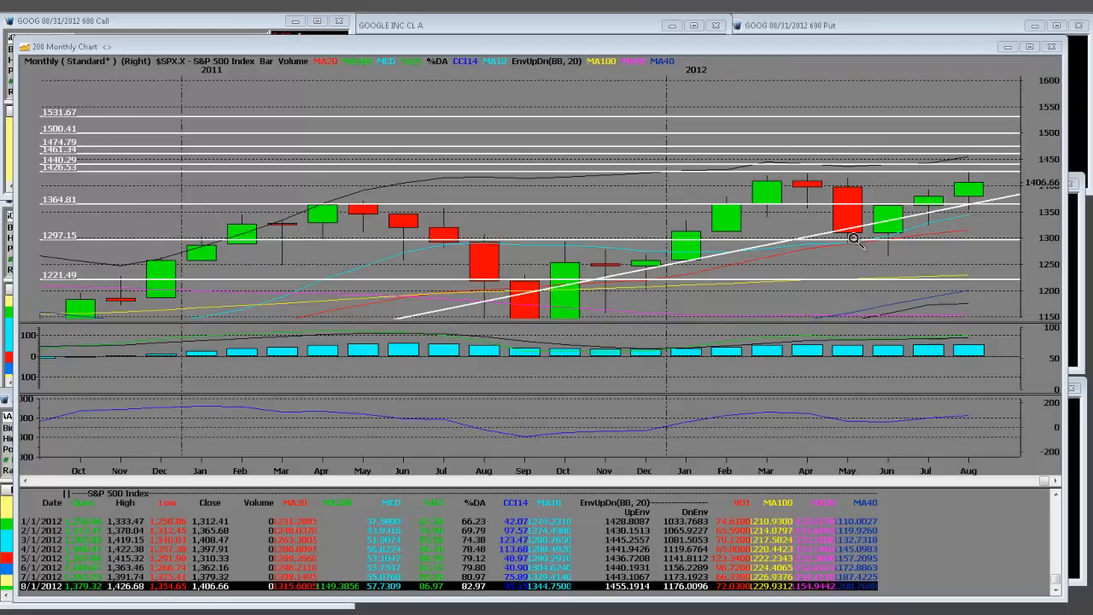
pyautogui.moveTo(820, 188)
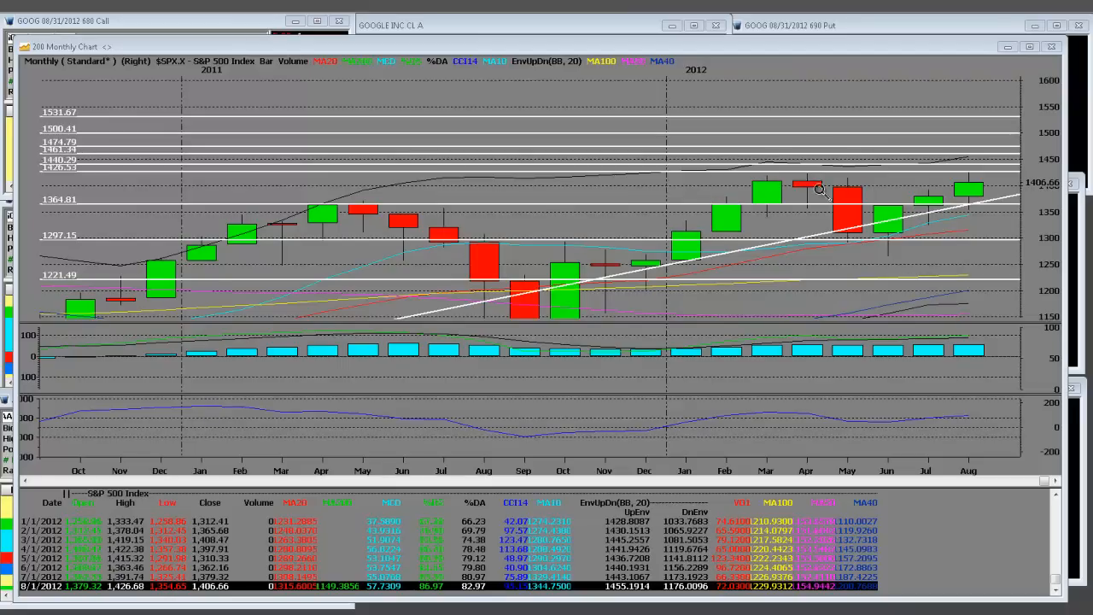
pyautogui.moveTo(679, 256)
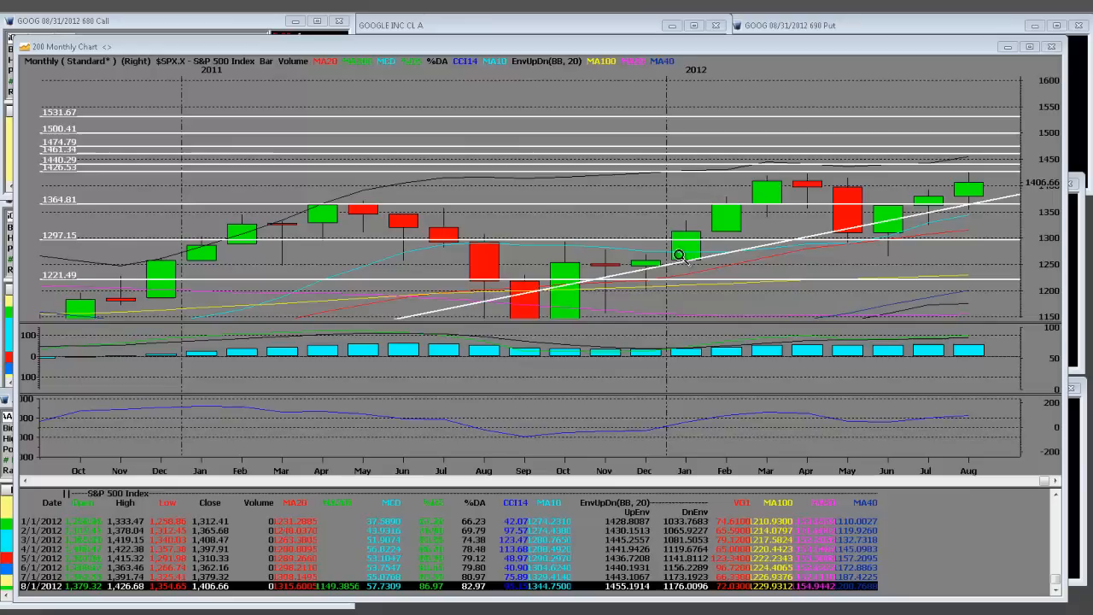
pyautogui.moveTo(897, 254)
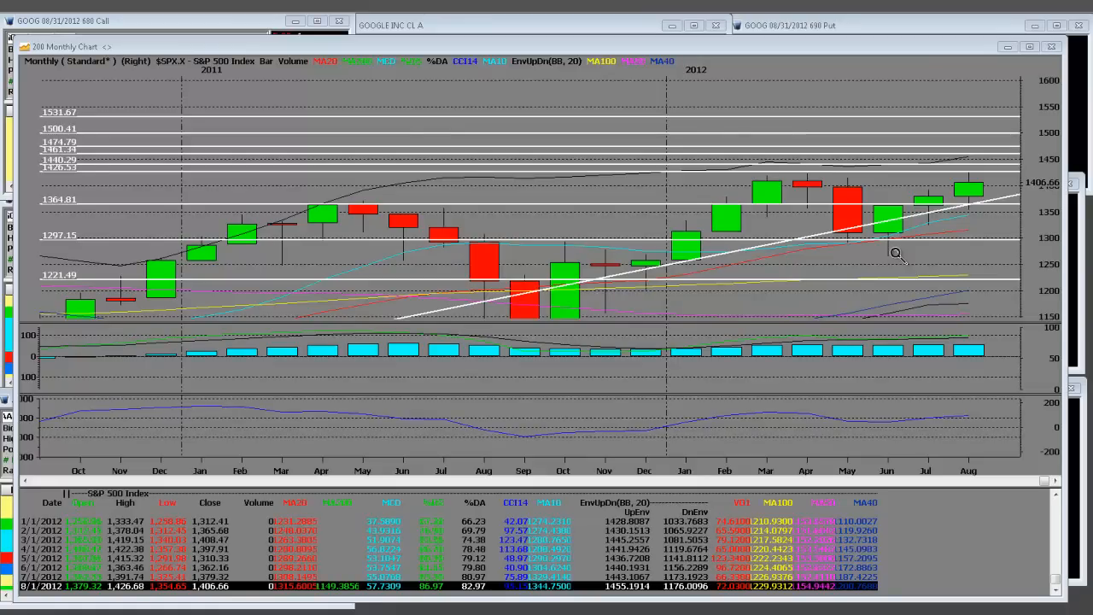
pyautogui.moveTo(1014, 96)
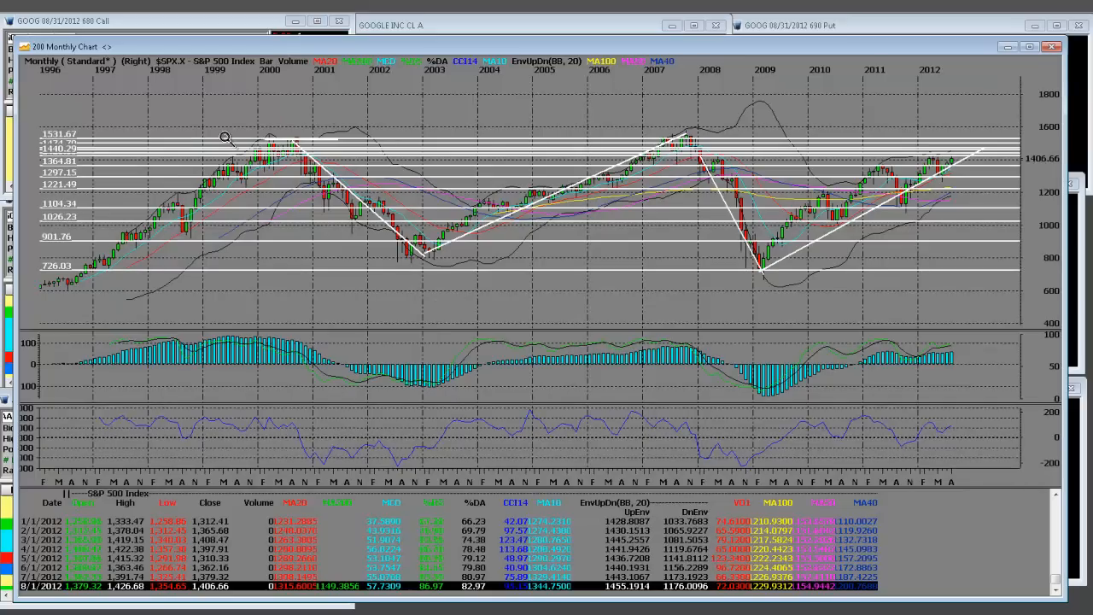
pyautogui.moveTo(1046, 211)
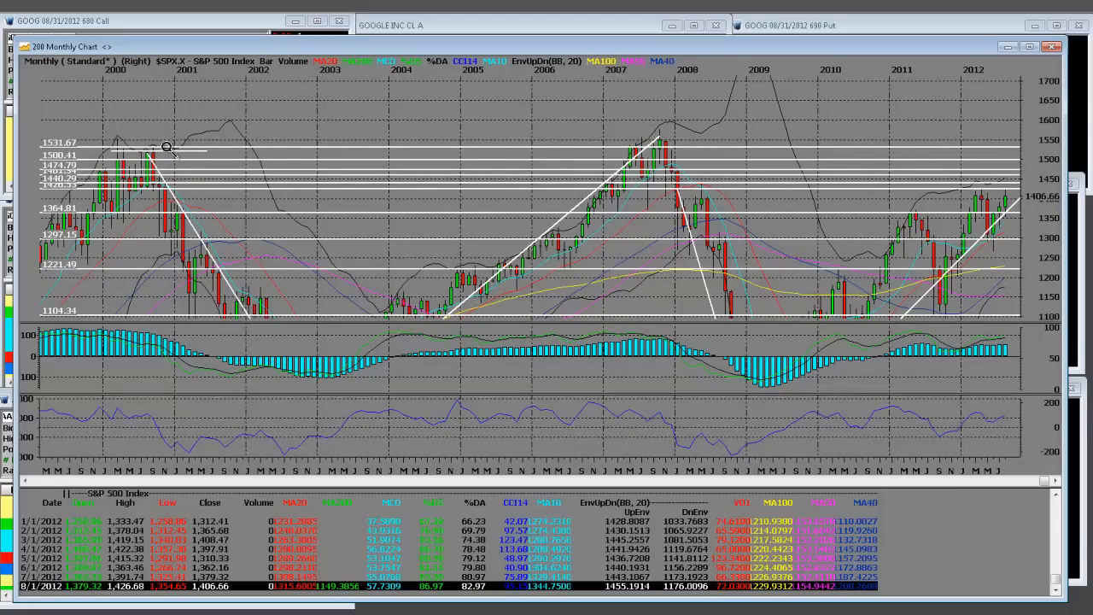
pyautogui.moveTo(137, 143)
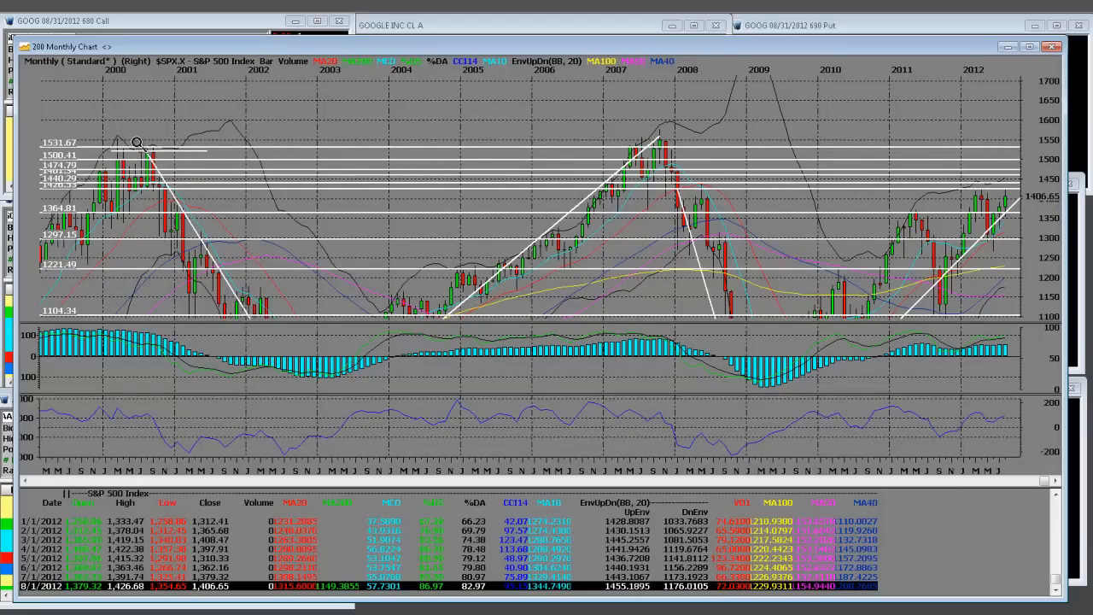
pyautogui.moveTo(598, 152)
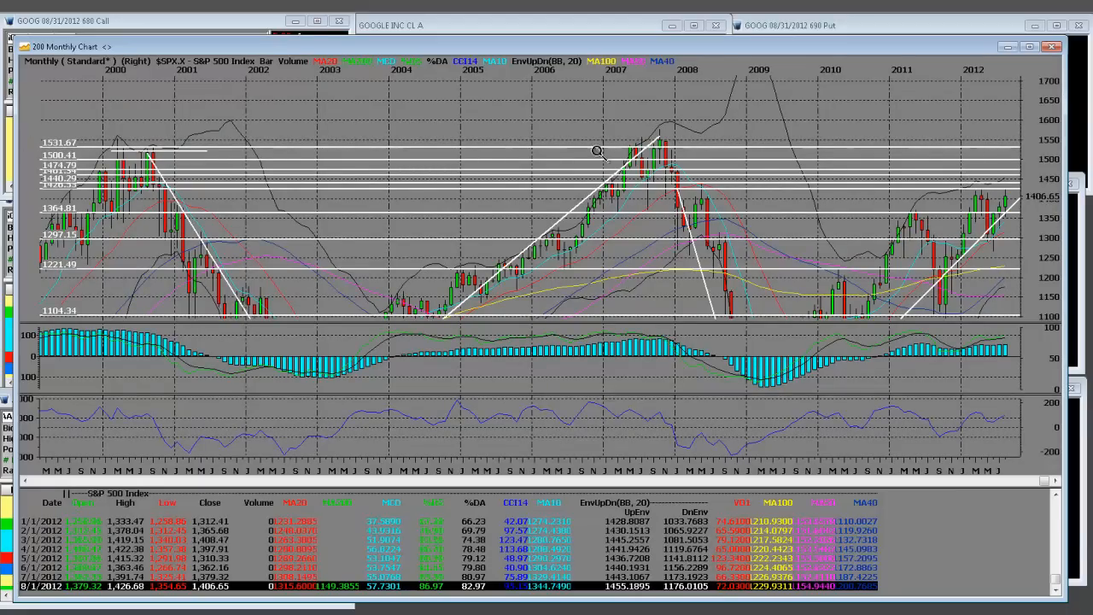
pyautogui.moveTo(662, 132)
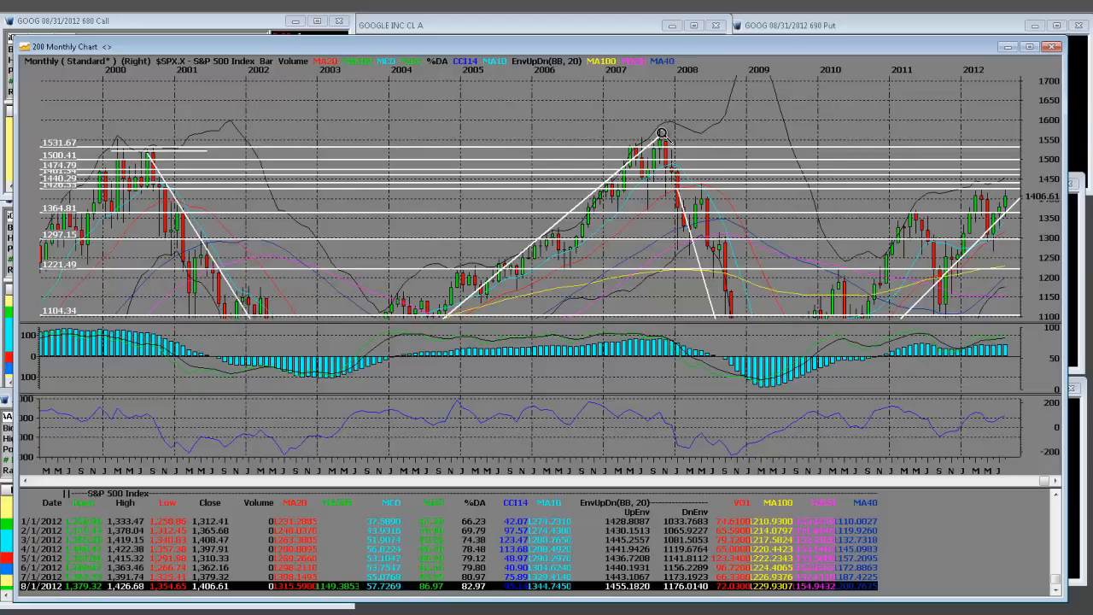
pyautogui.moveTo(759, 58)
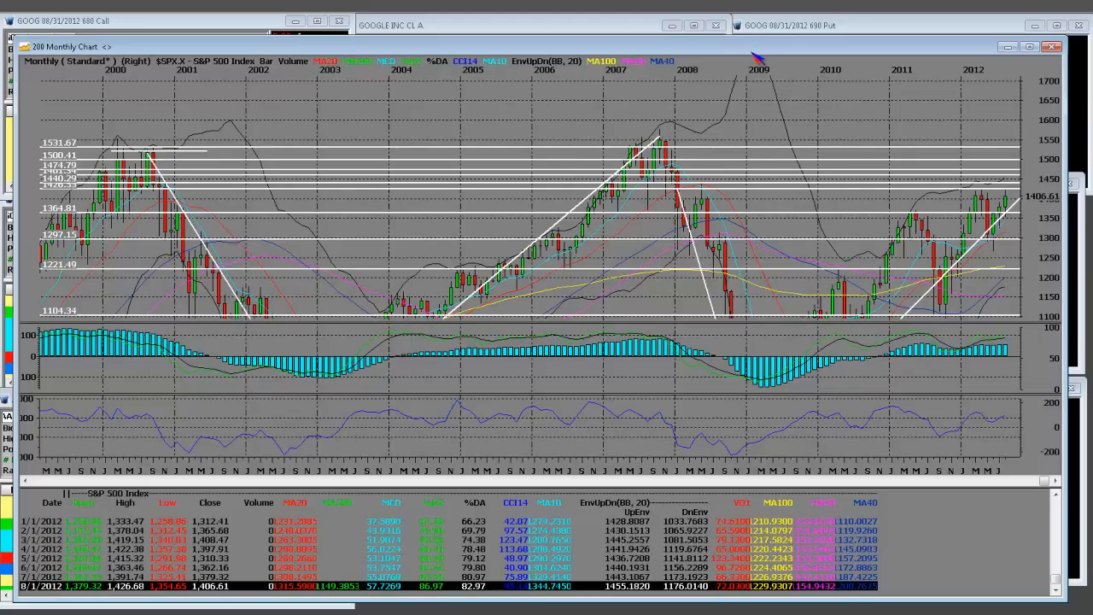
pyautogui.moveTo(734, 293)
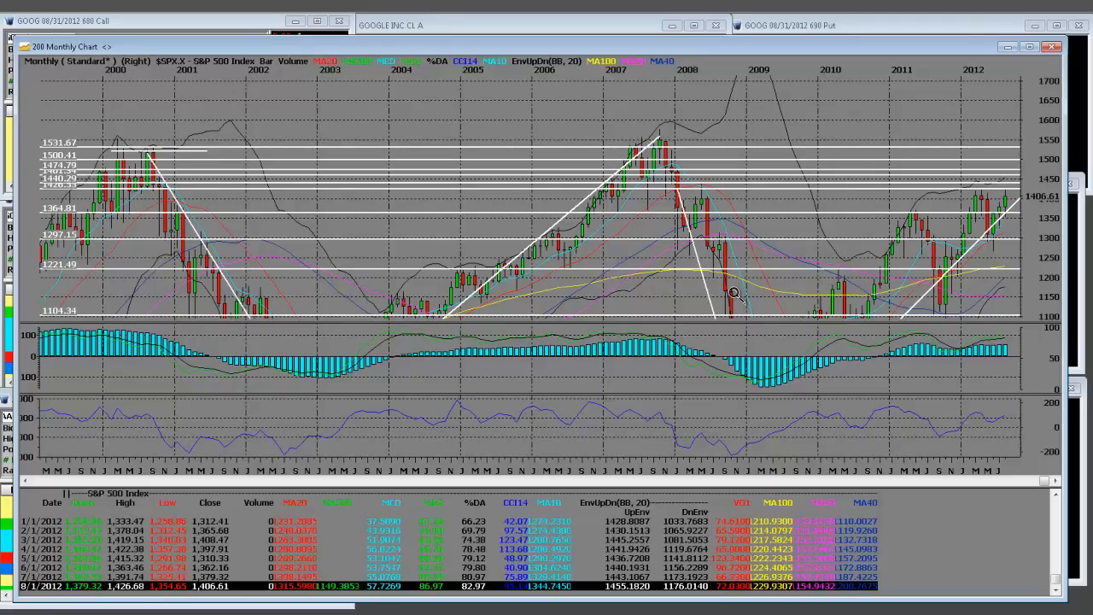
pyautogui.moveTo(850, 107)
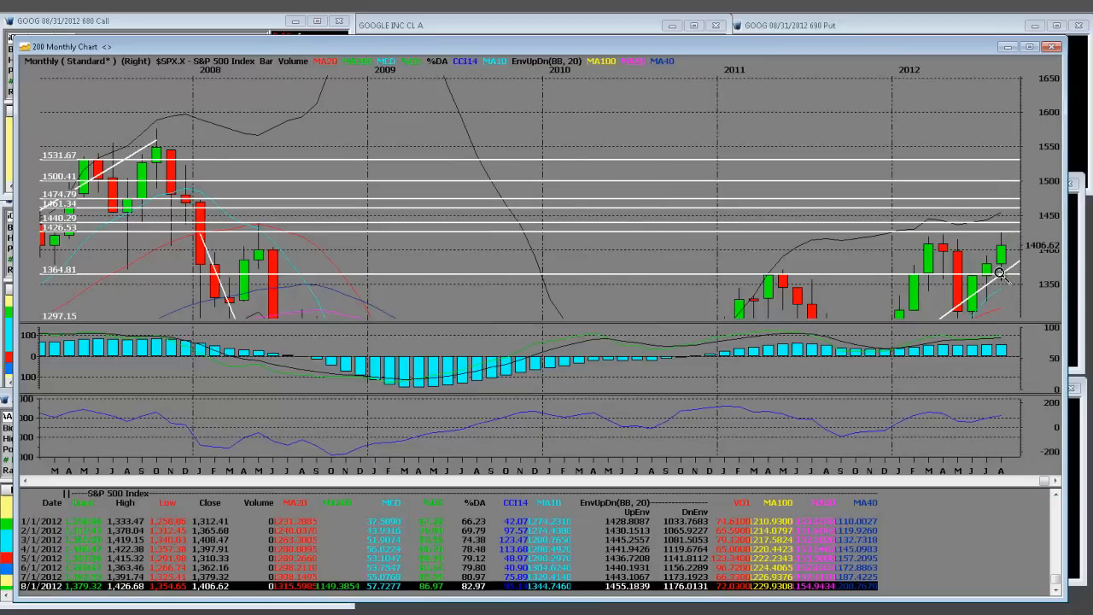
pyautogui.moveTo(950, 176)
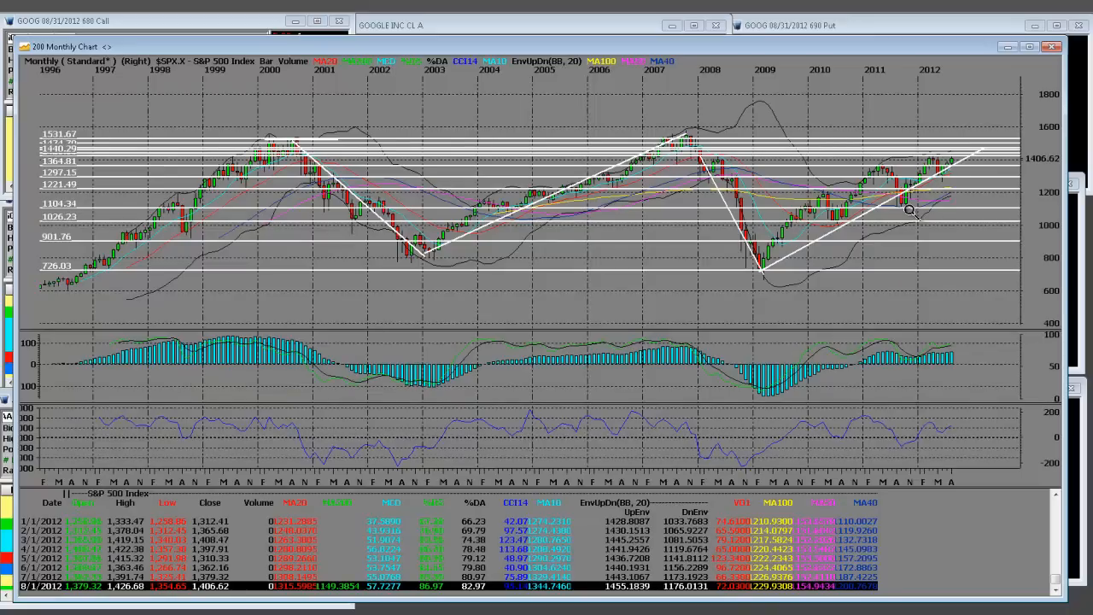
pyautogui.moveTo(885, 237)
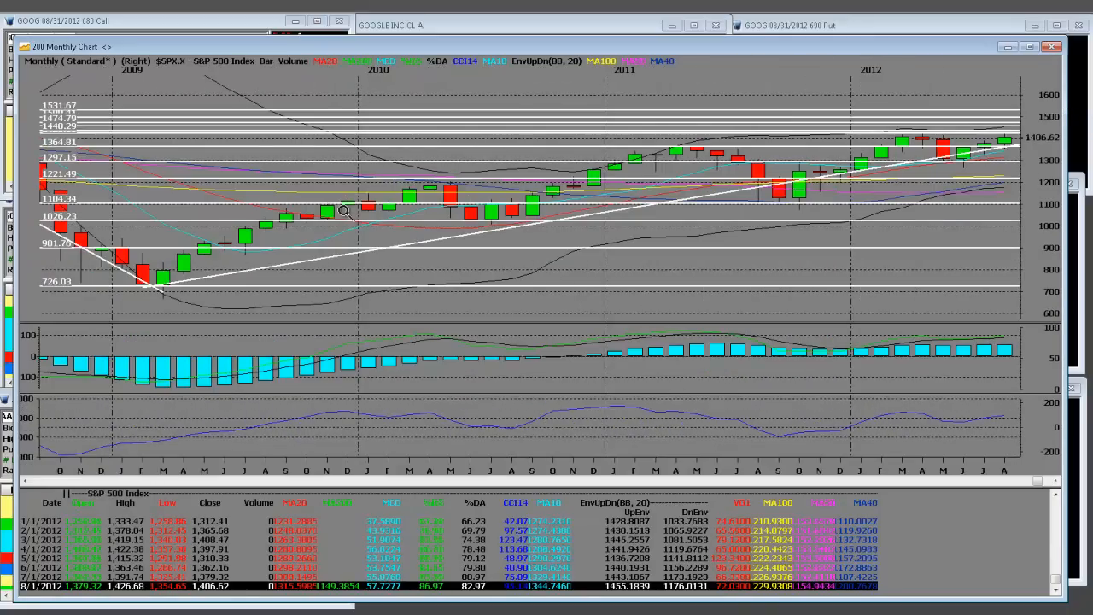
pyautogui.moveTo(163, 280)
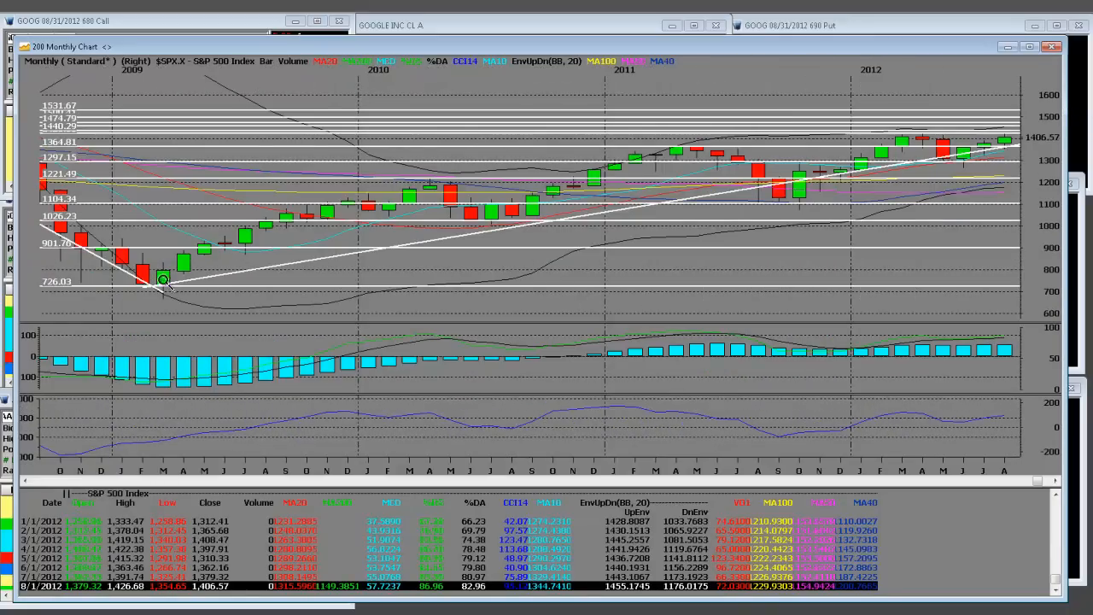
pyautogui.moveTo(329, 214)
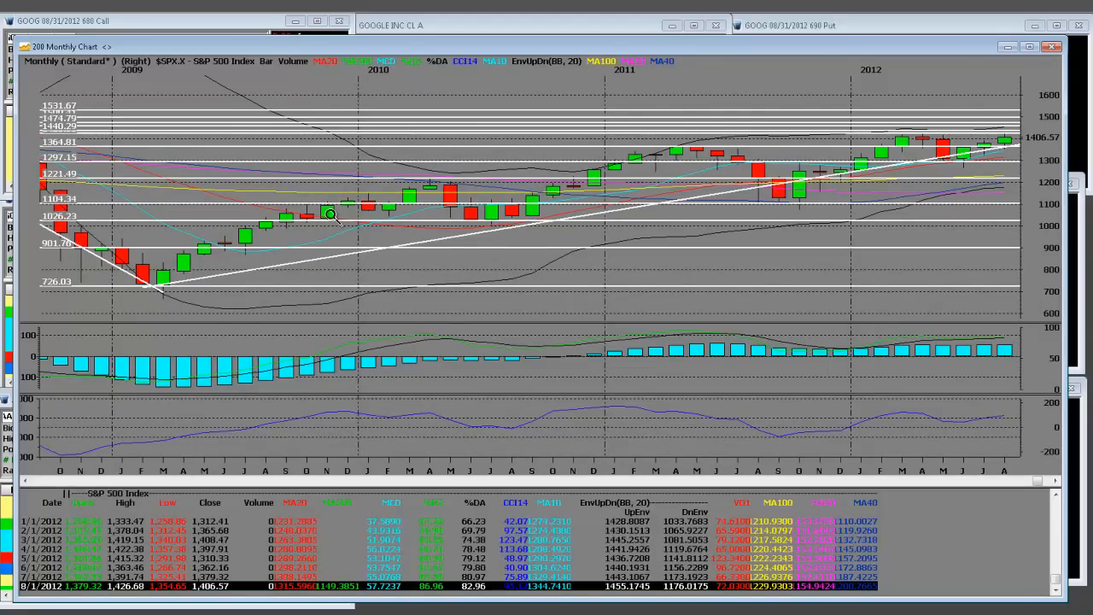
pyautogui.moveTo(699, 244)
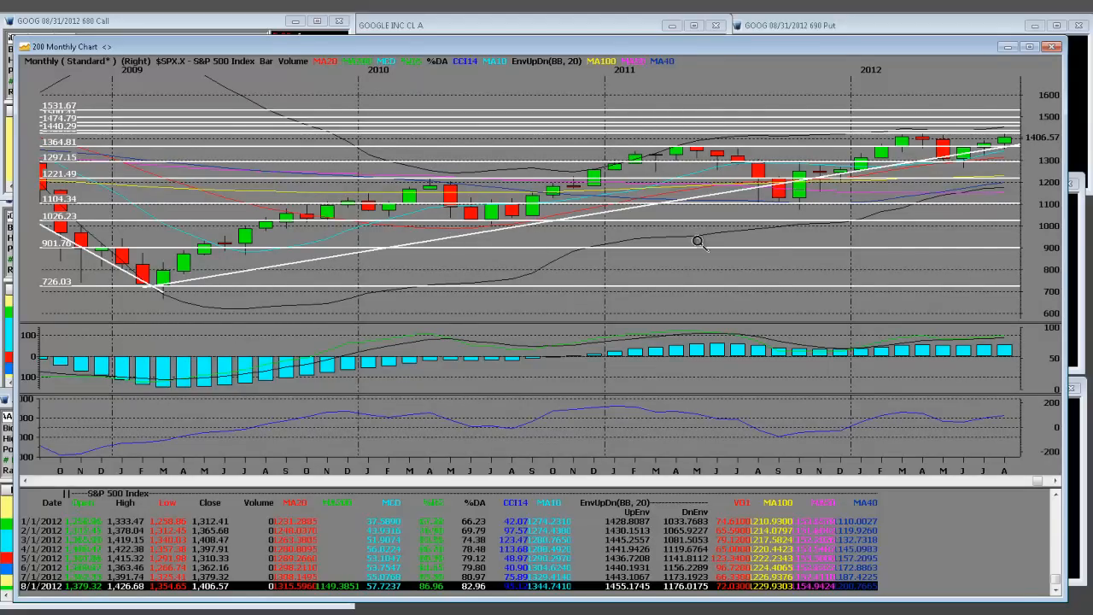
pyautogui.moveTo(1051, 369)
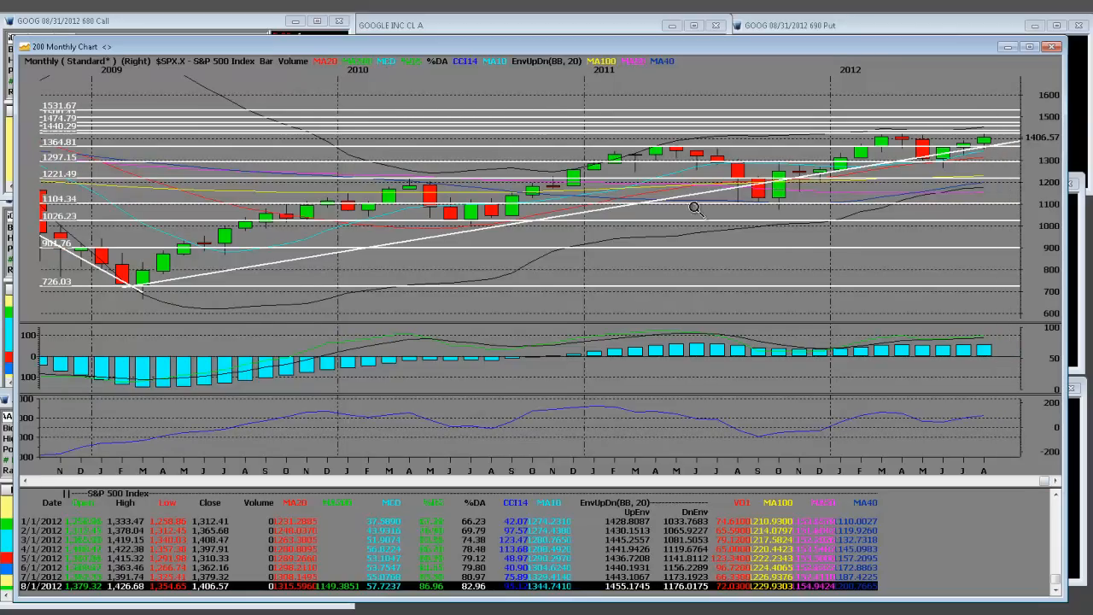
pyautogui.moveTo(750, 139)
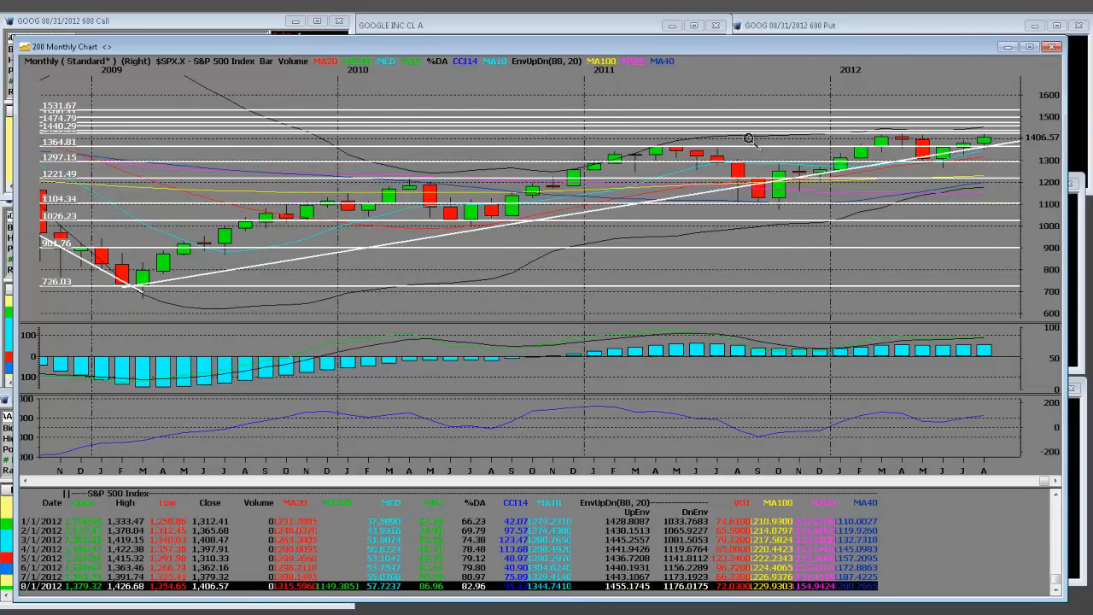
pyautogui.moveTo(1010, 126)
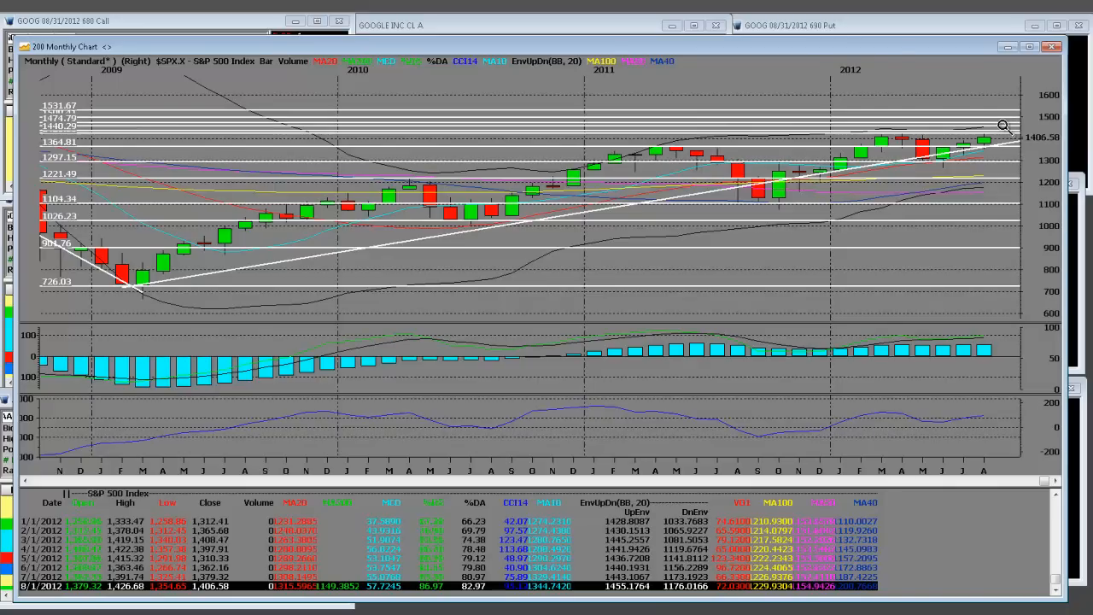
pyautogui.moveTo(128, 280)
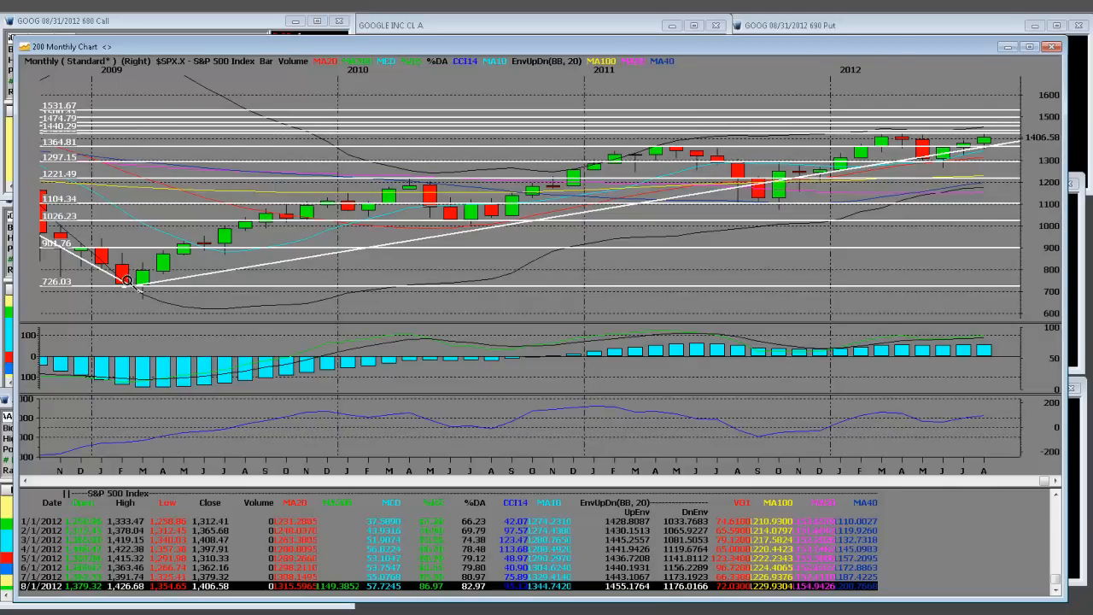
pyautogui.moveTo(143, 286)
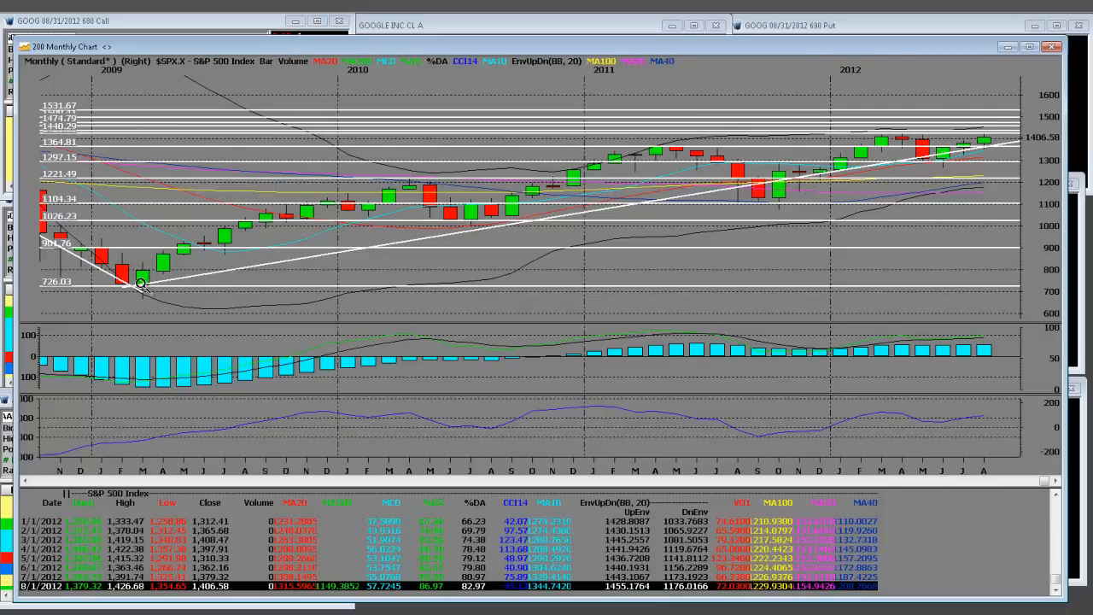
pyautogui.moveTo(453, 212)
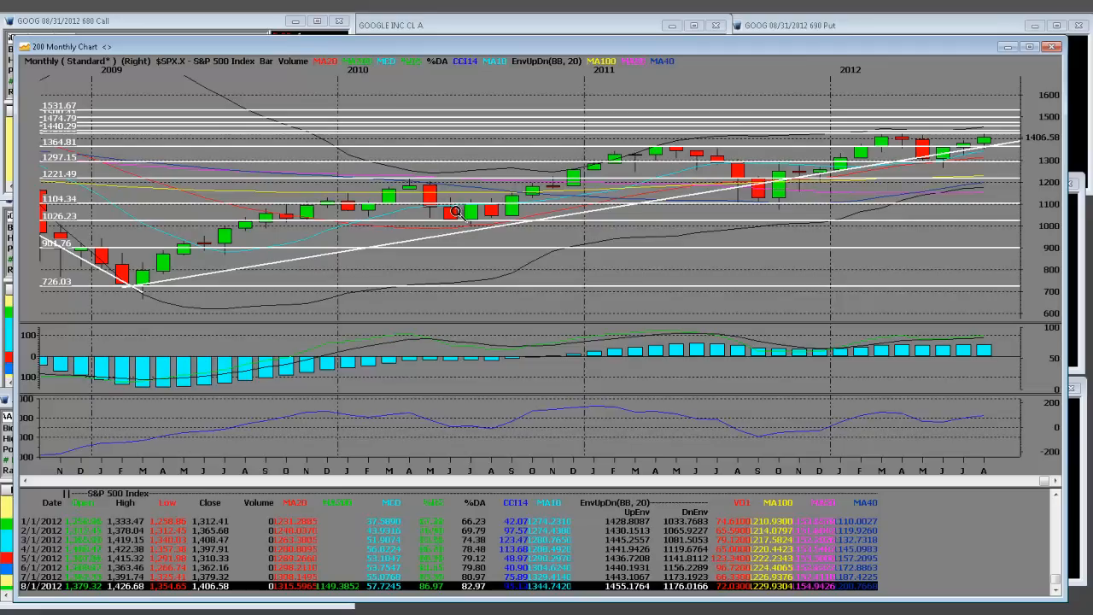
pyautogui.moveTo(321, 224)
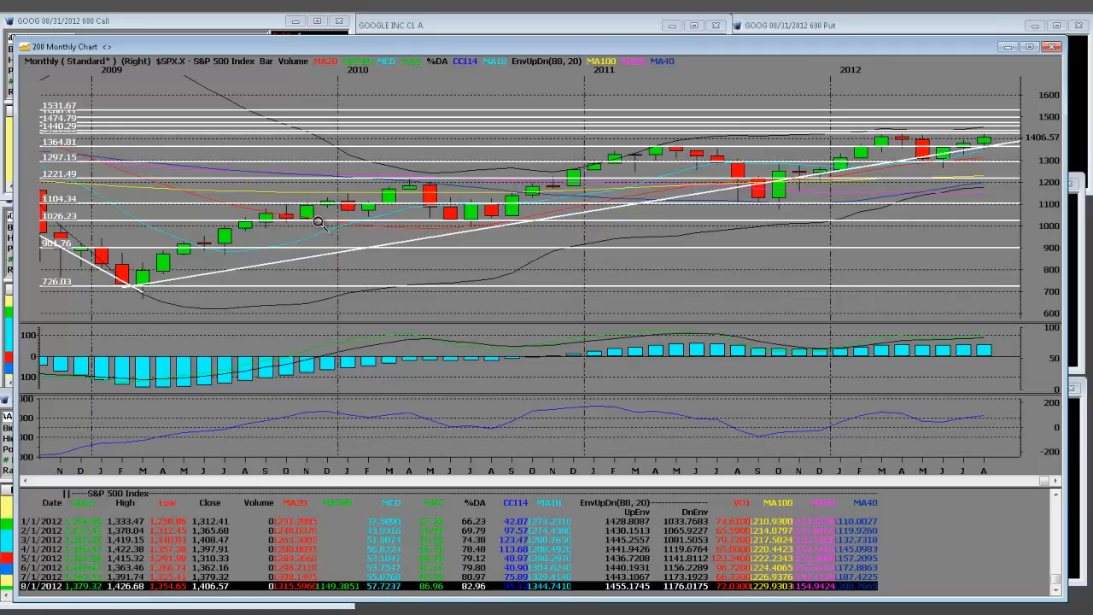
pyautogui.moveTo(1007, 135)
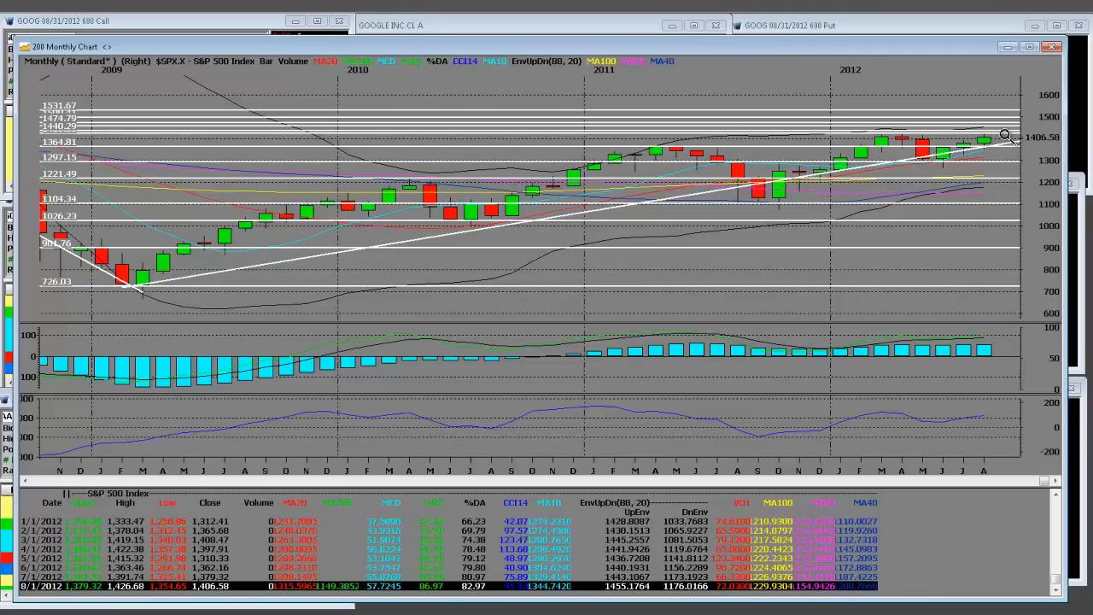
pyautogui.moveTo(986, 141)
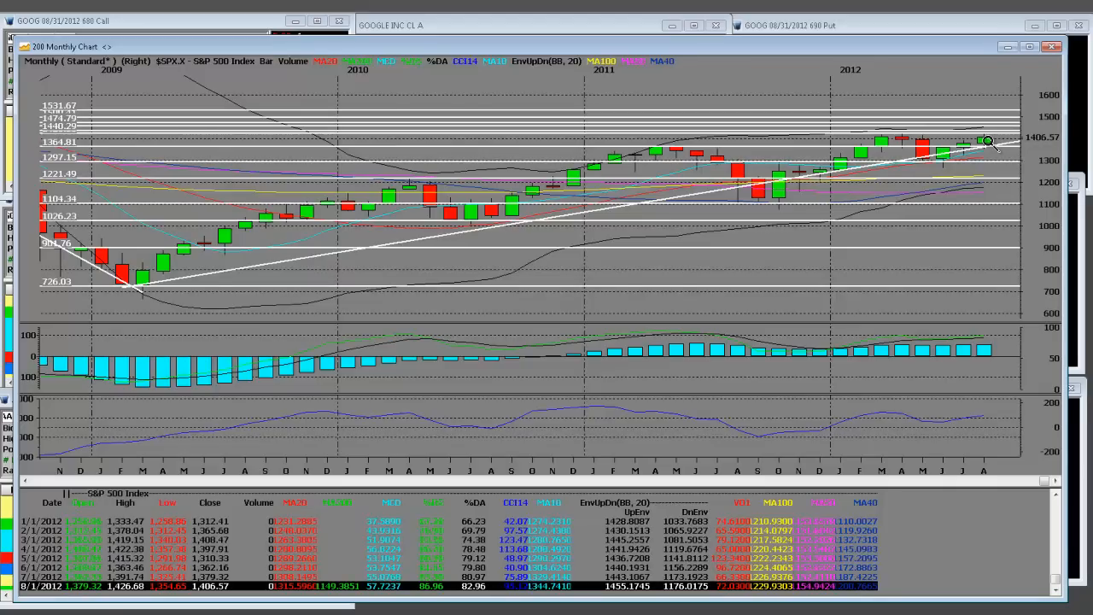
pyautogui.moveTo(1025, 204)
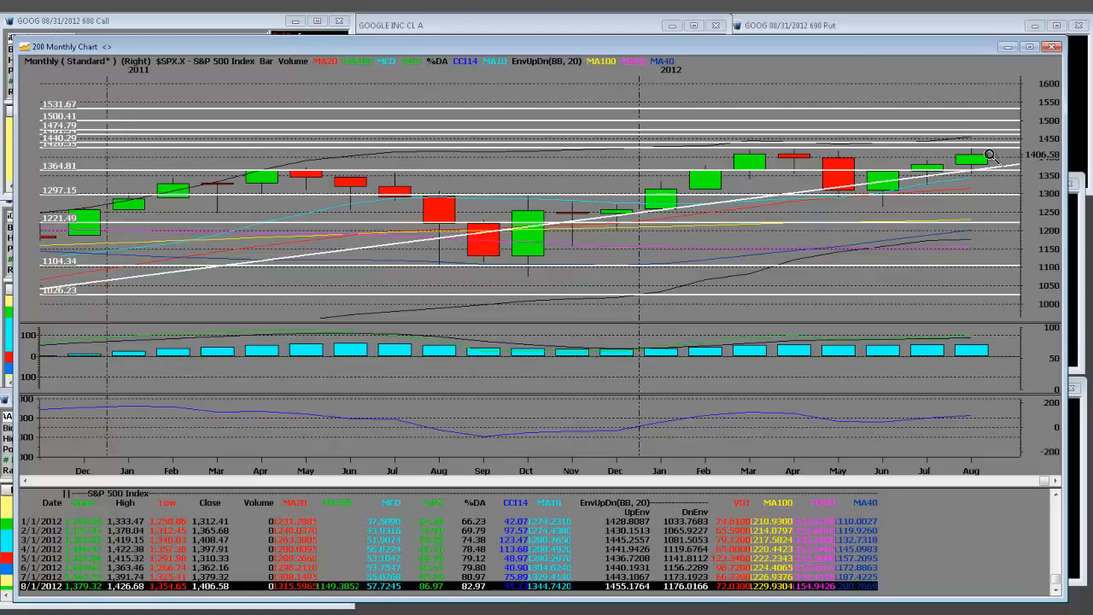
pyautogui.moveTo(785, 152)
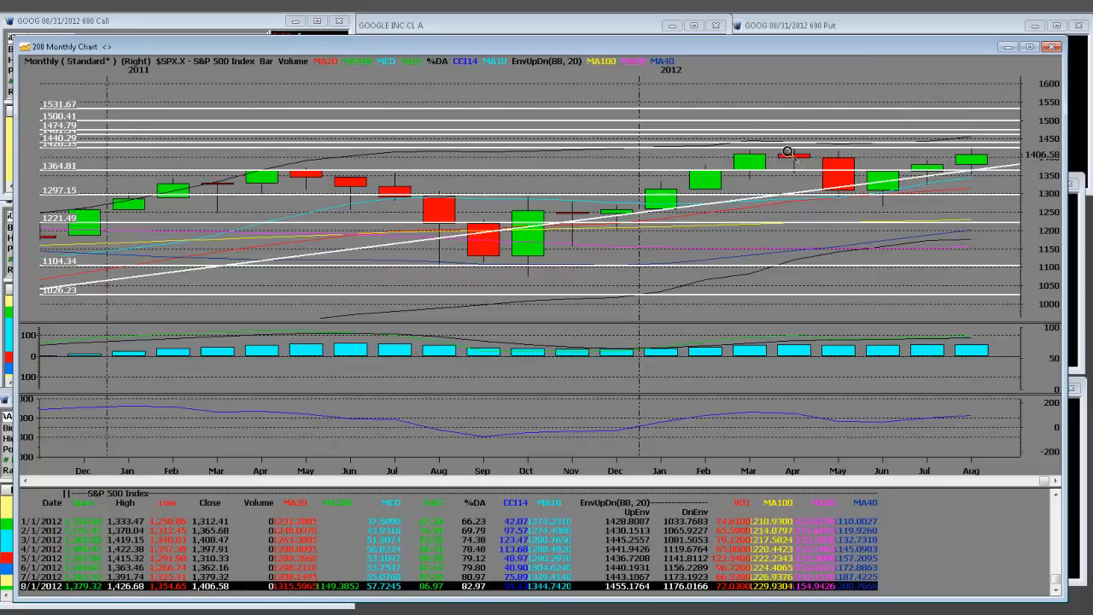
pyautogui.moveTo(998, 143)
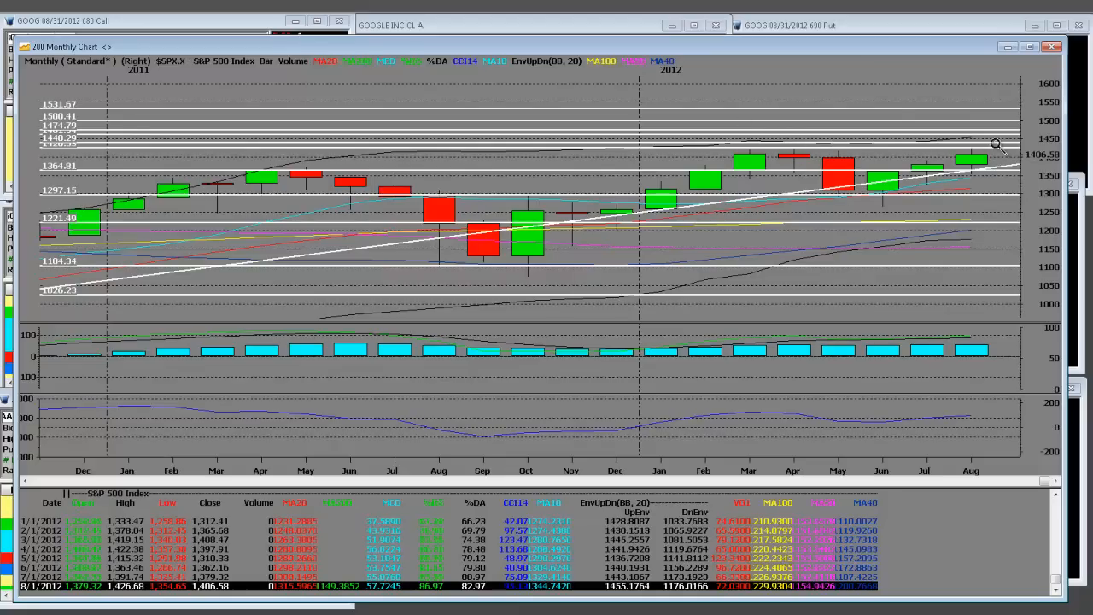
pyautogui.moveTo(955, 156)
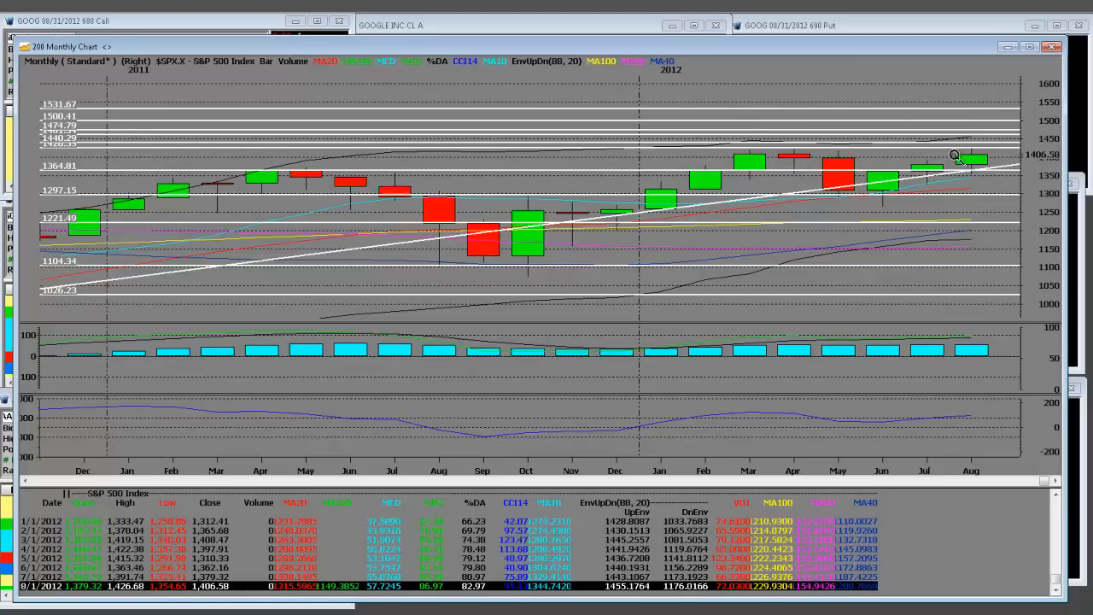
pyautogui.moveTo(788, 147)
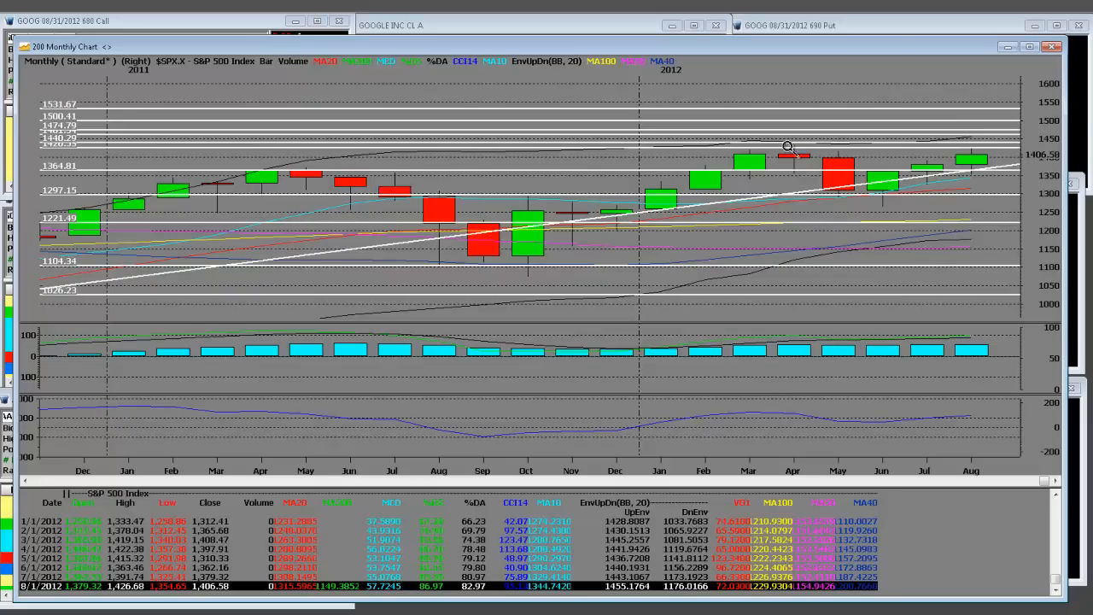
pyautogui.moveTo(980, 157)
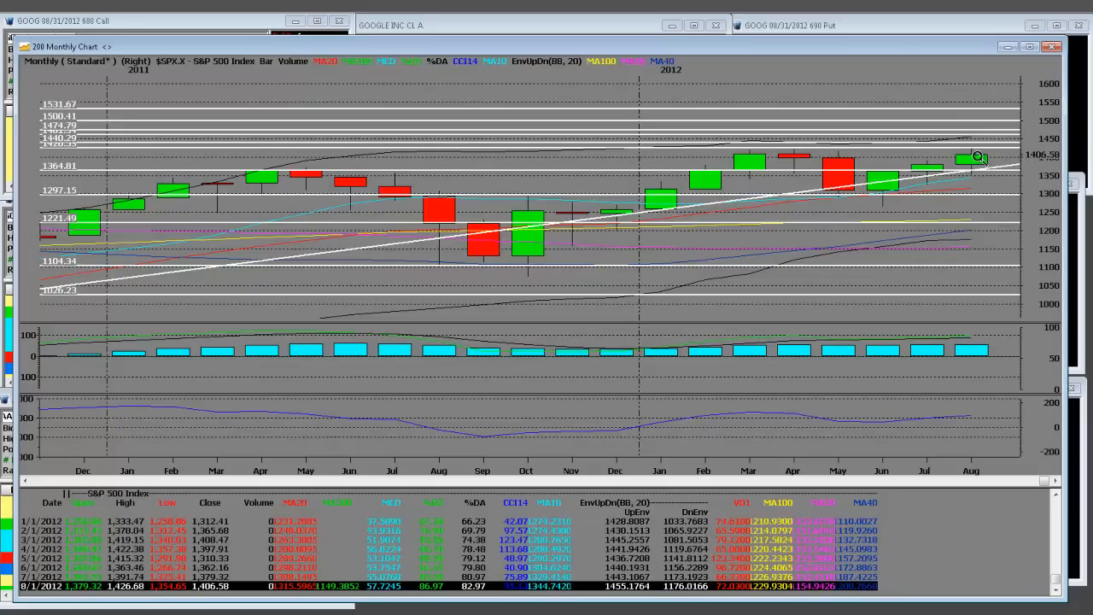
pyautogui.moveTo(641, 209)
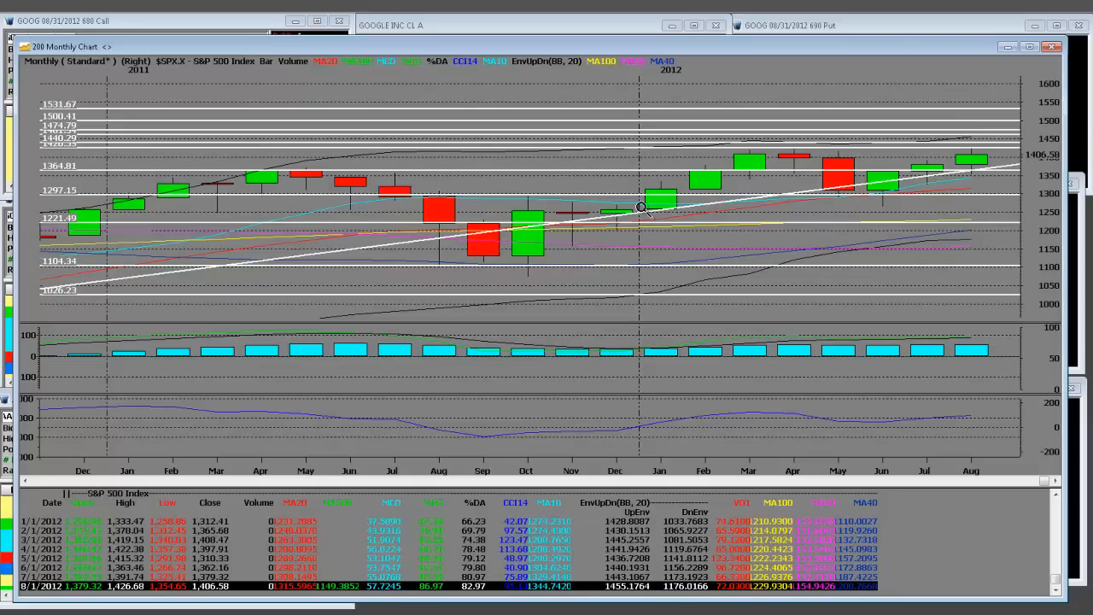
pyautogui.moveTo(801, 152)
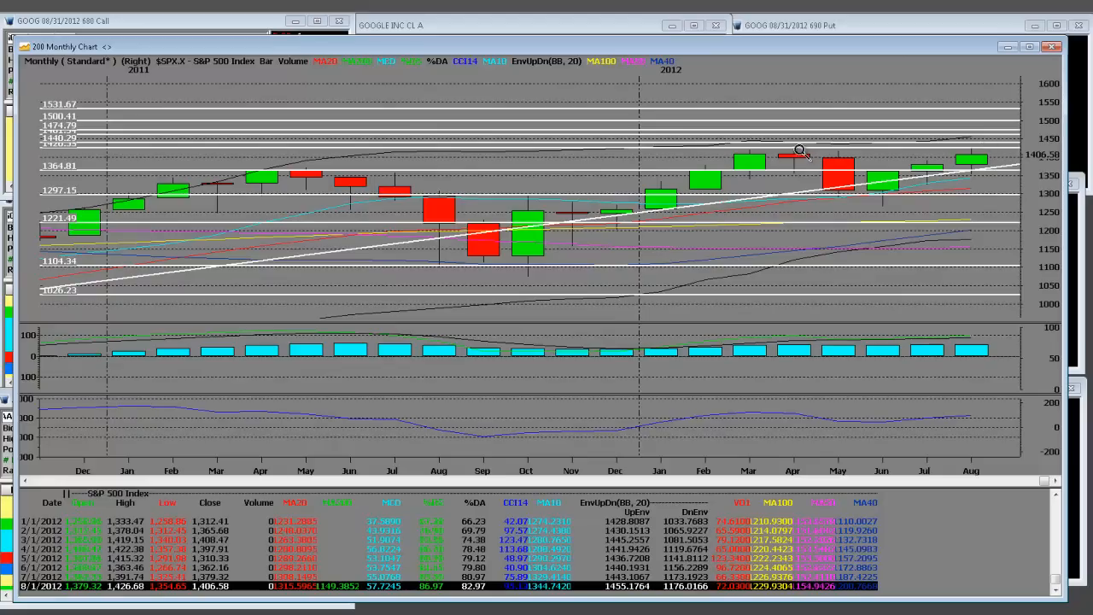
pyautogui.moveTo(795, 158)
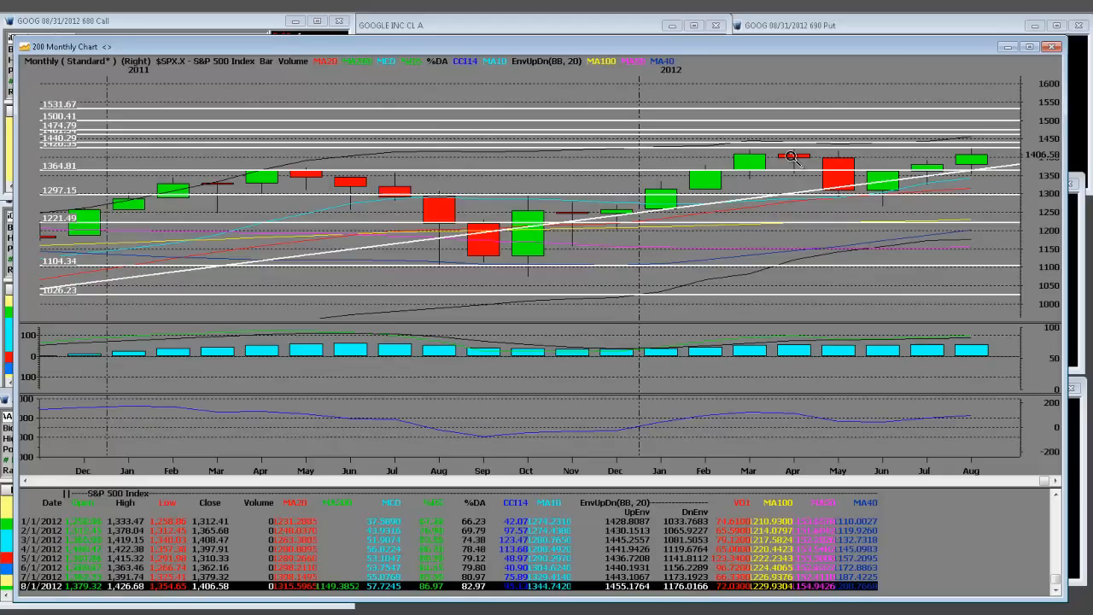
pyautogui.moveTo(810, 162)
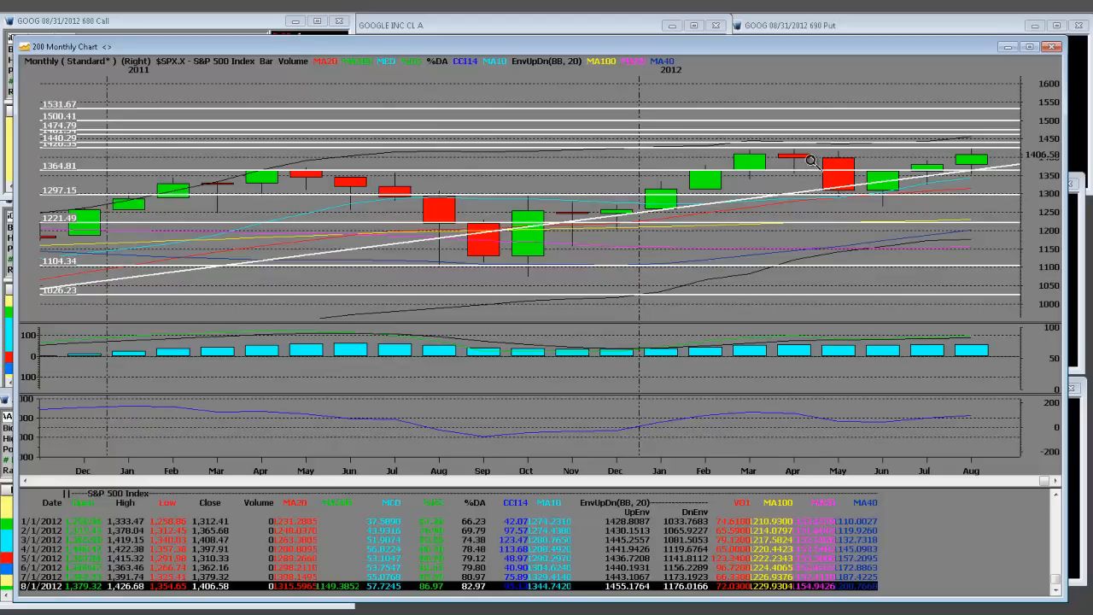
pyautogui.moveTo(850, 188)
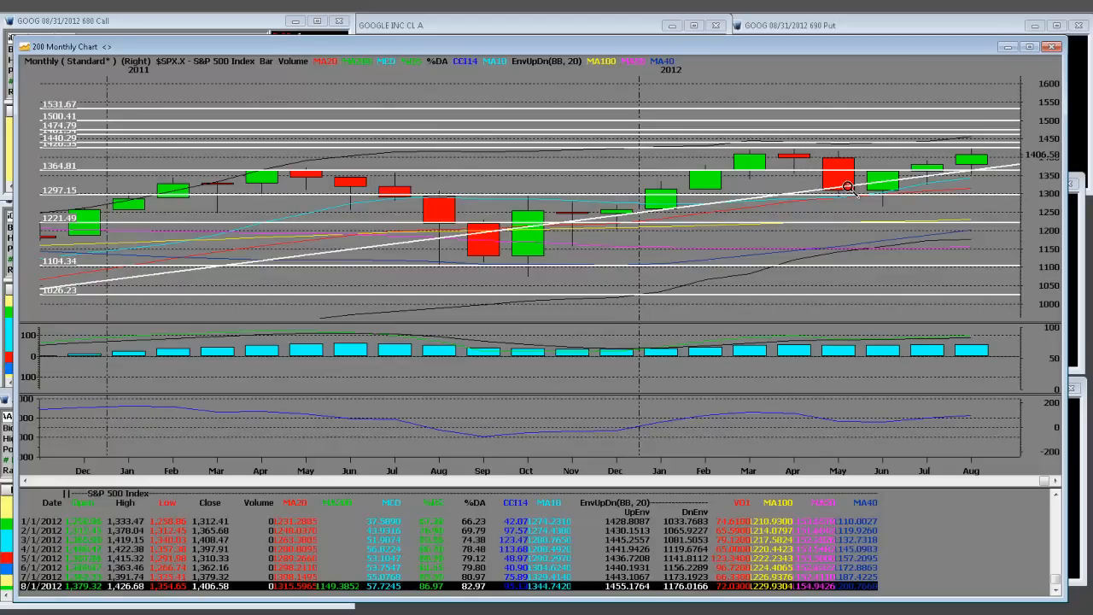
pyautogui.moveTo(842, 198)
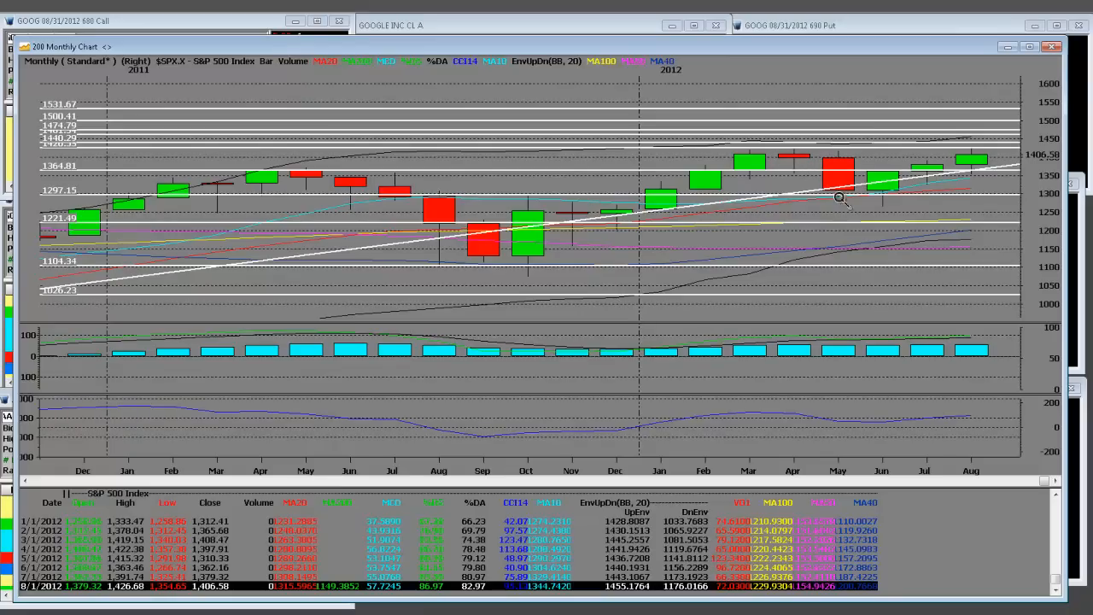
pyautogui.moveTo(903, 154)
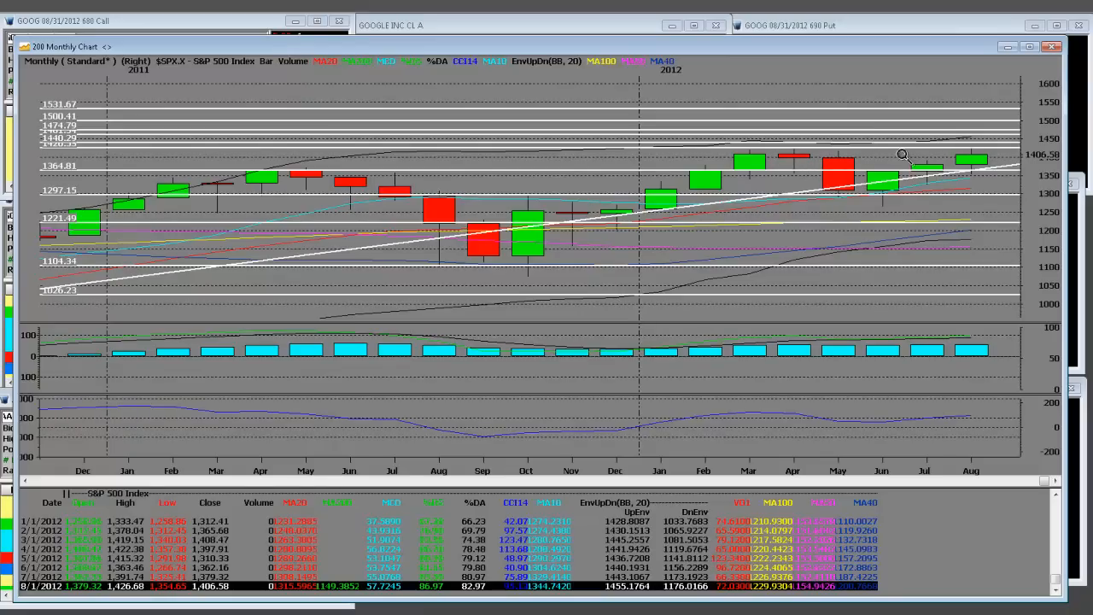
pyautogui.moveTo(780, 159)
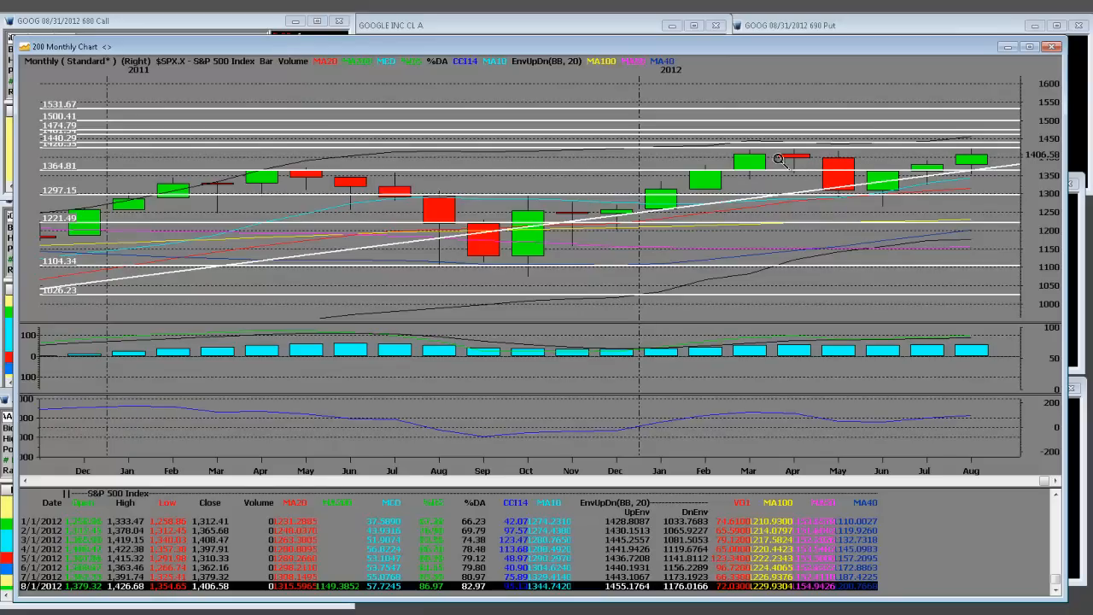
pyautogui.moveTo(869, 196)
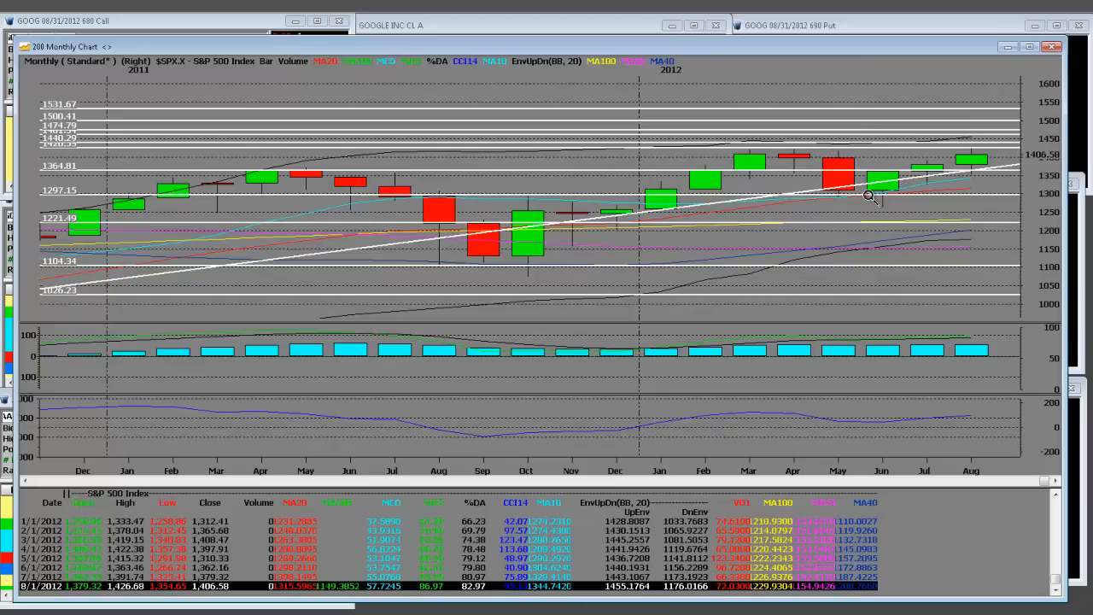
pyautogui.moveTo(837, 188)
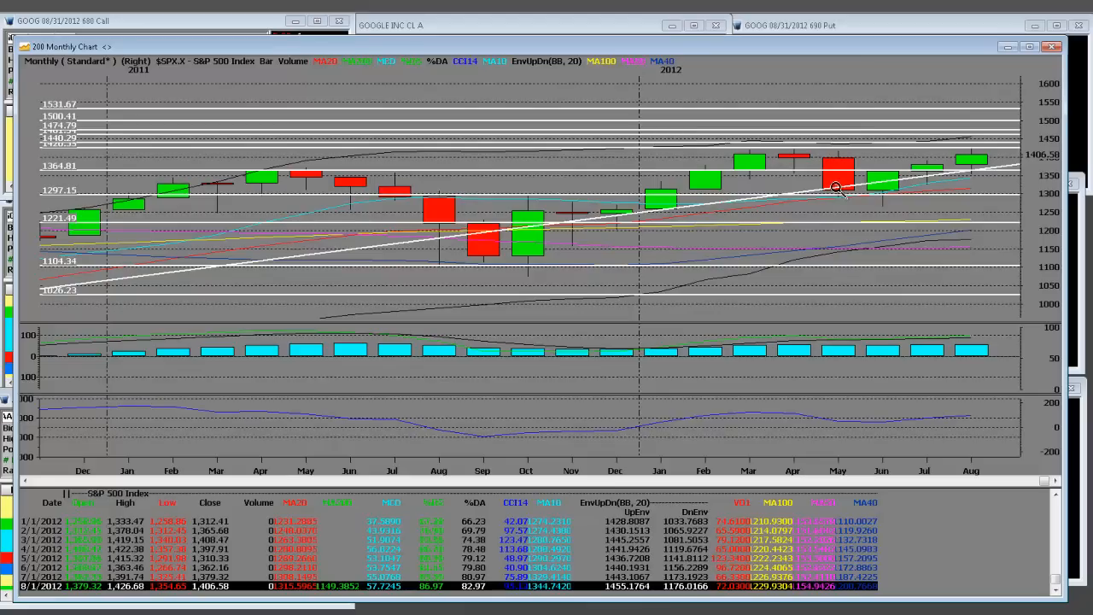
pyautogui.moveTo(756, 62)
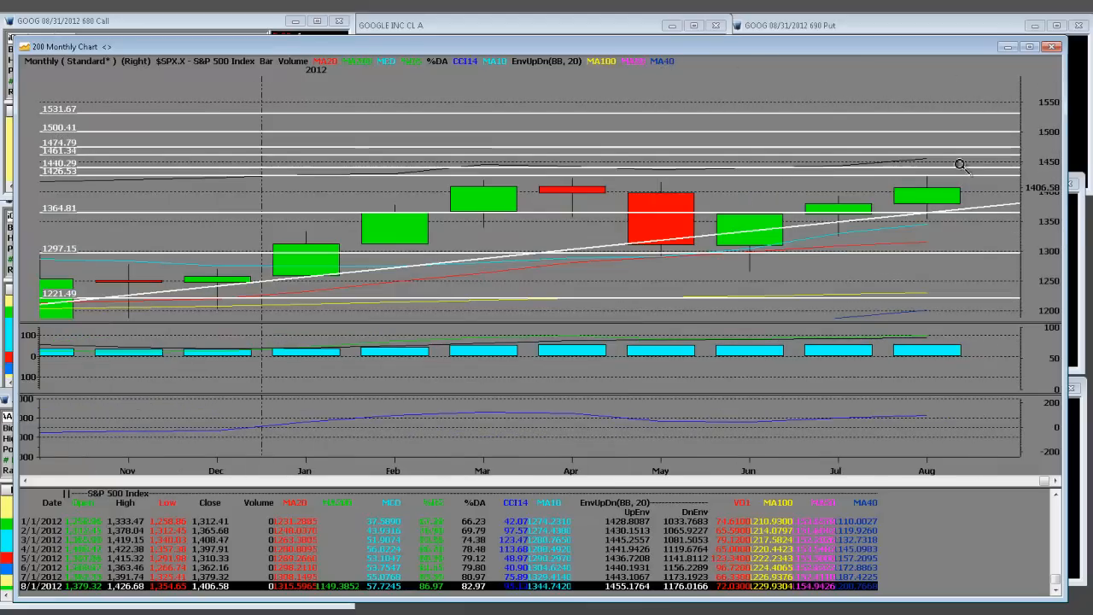
pyautogui.moveTo(440, 593)
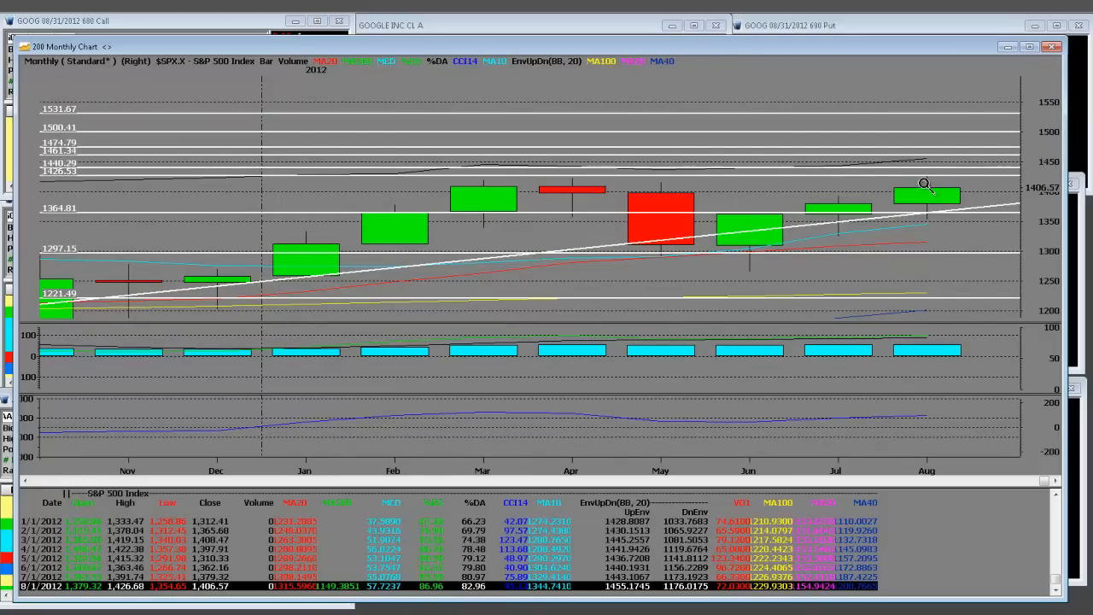
pyautogui.moveTo(927, 241)
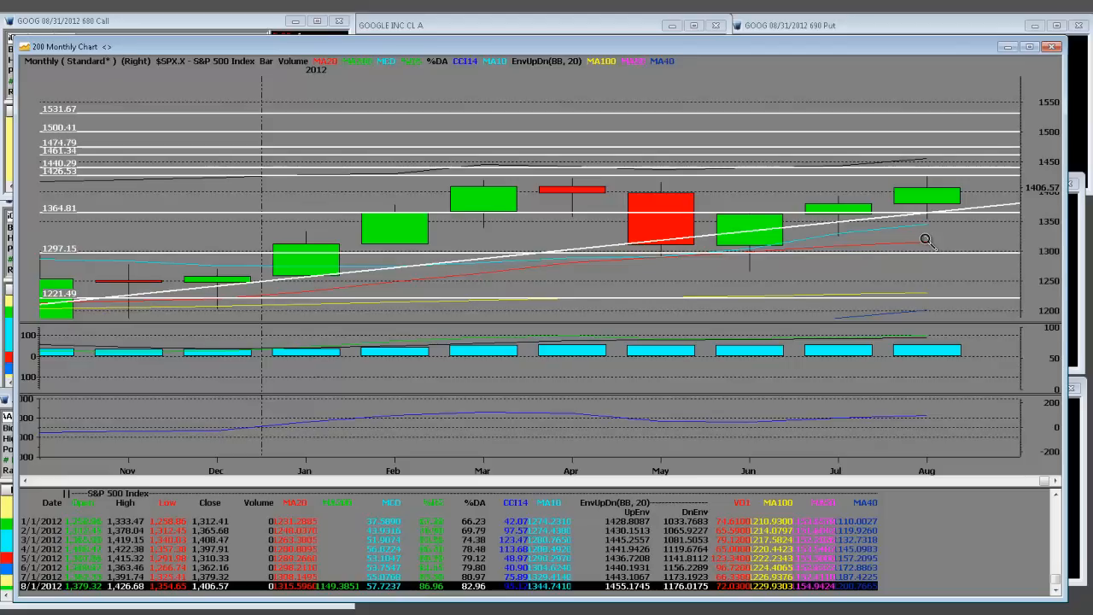
pyautogui.moveTo(887, 240)
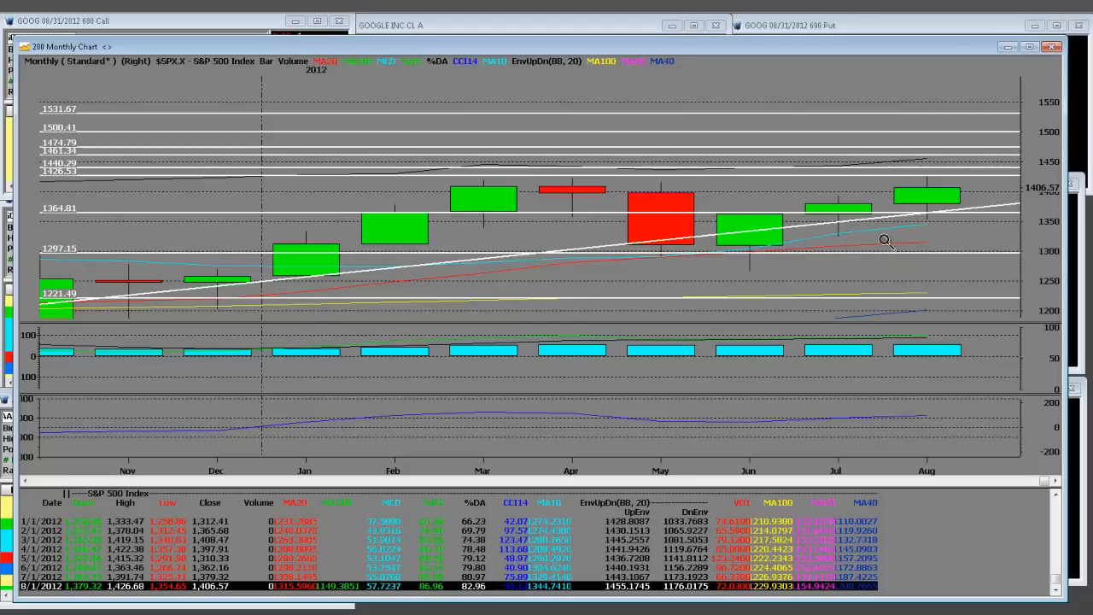
pyautogui.moveTo(926, 241)
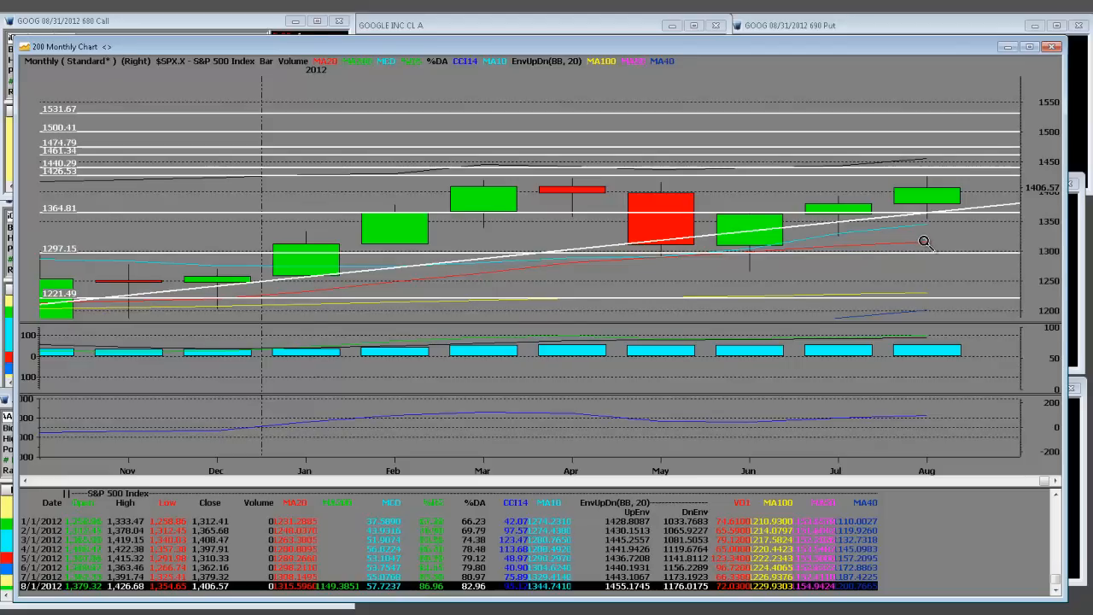
pyautogui.moveTo(927, 189)
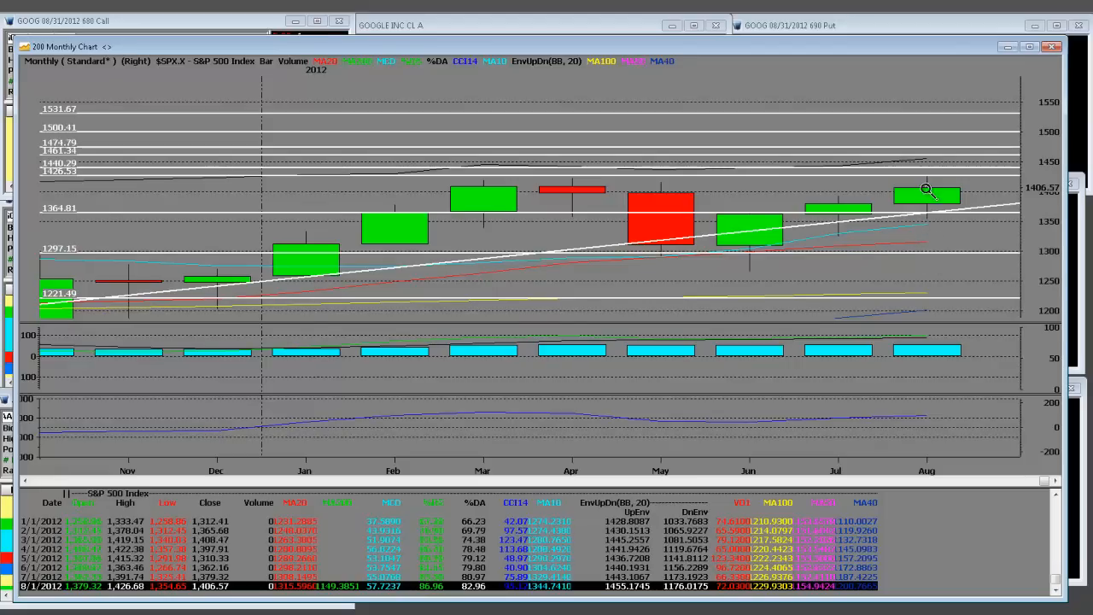
pyautogui.moveTo(504, 182)
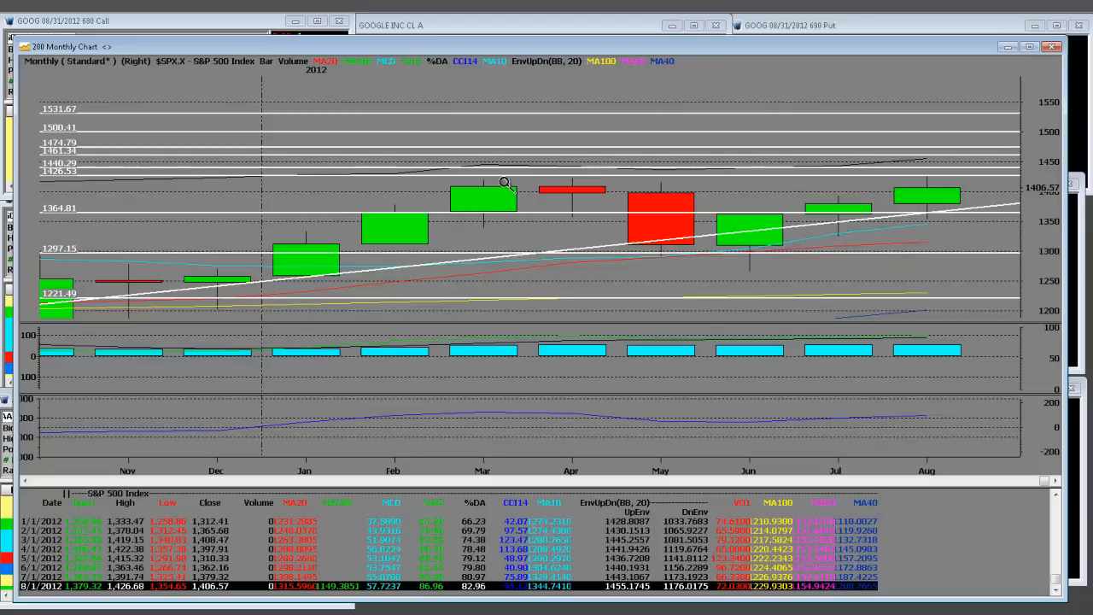
pyautogui.moveTo(444, 222)
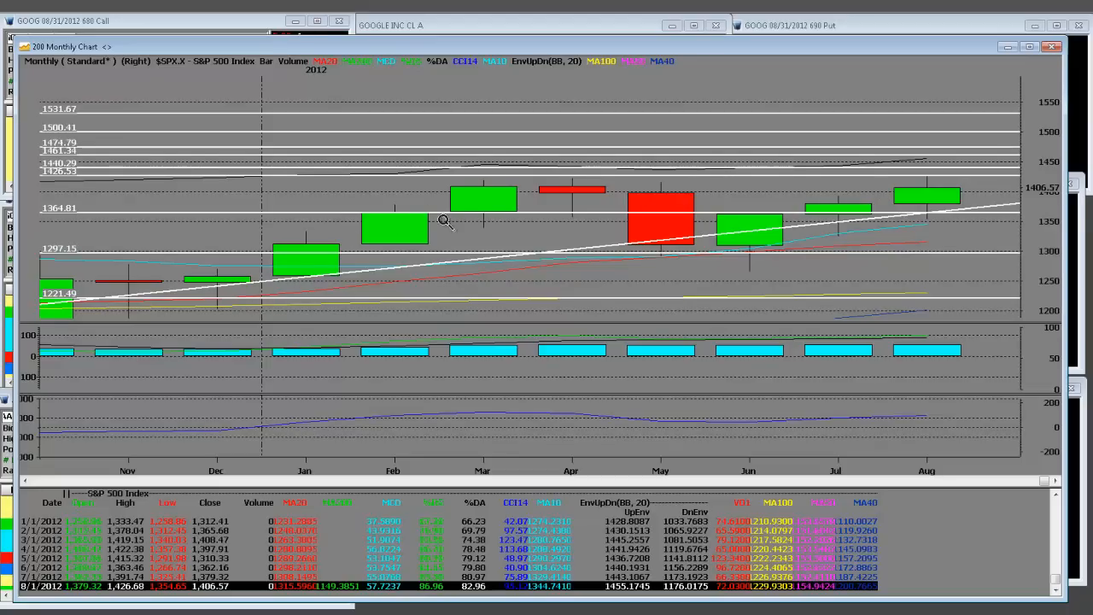
pyautogui.moveTo(461, 184)
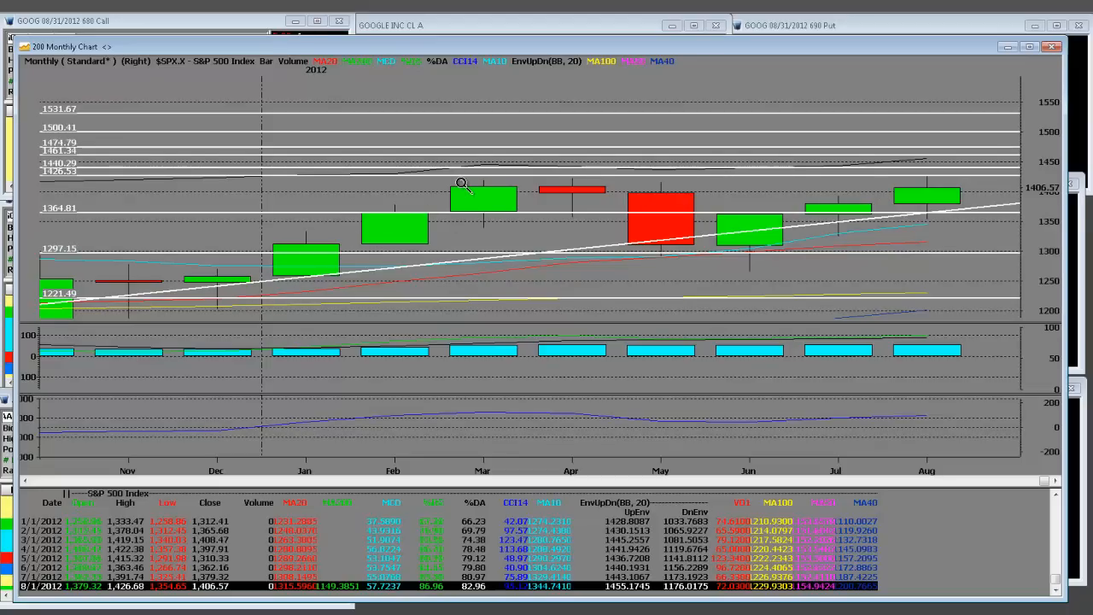
pyautogui.moveTo(995, 184)
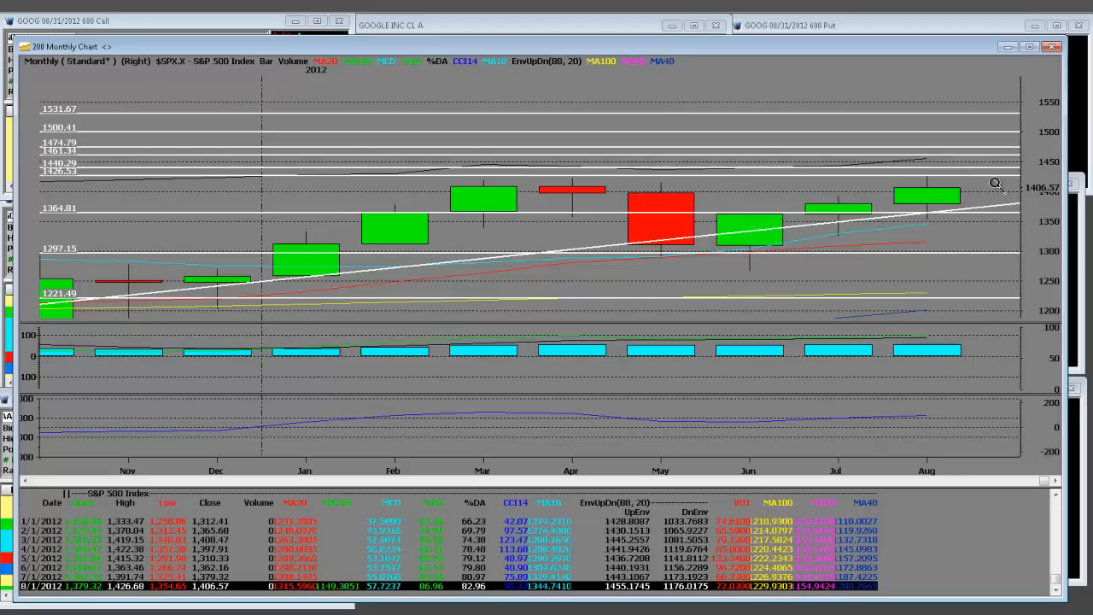
pyautogui.moveTo(980, 185)
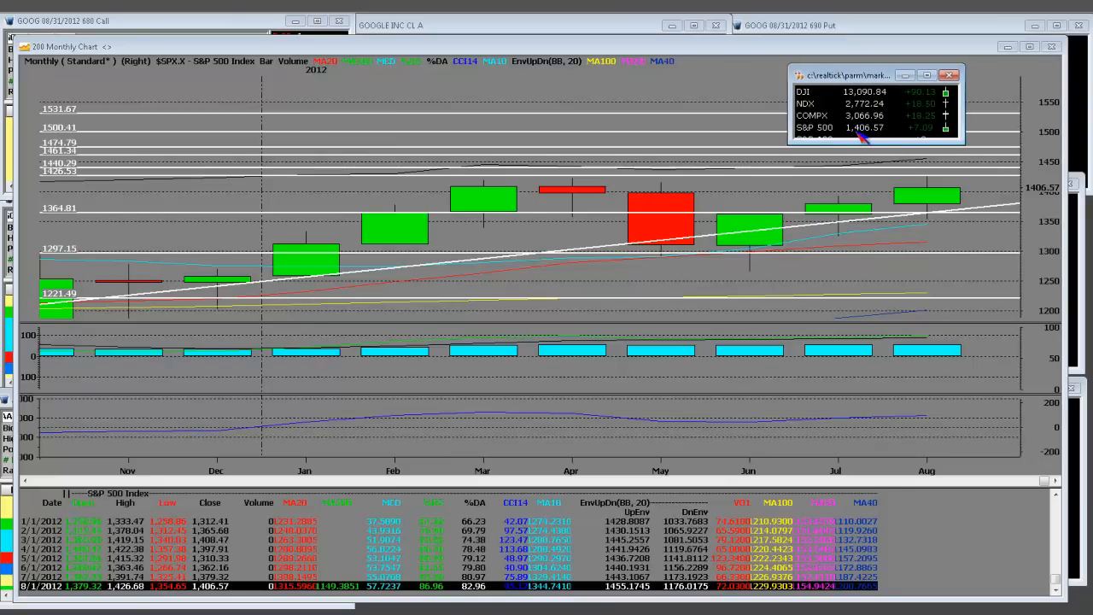
pyautogui.moveTo(136, 161)
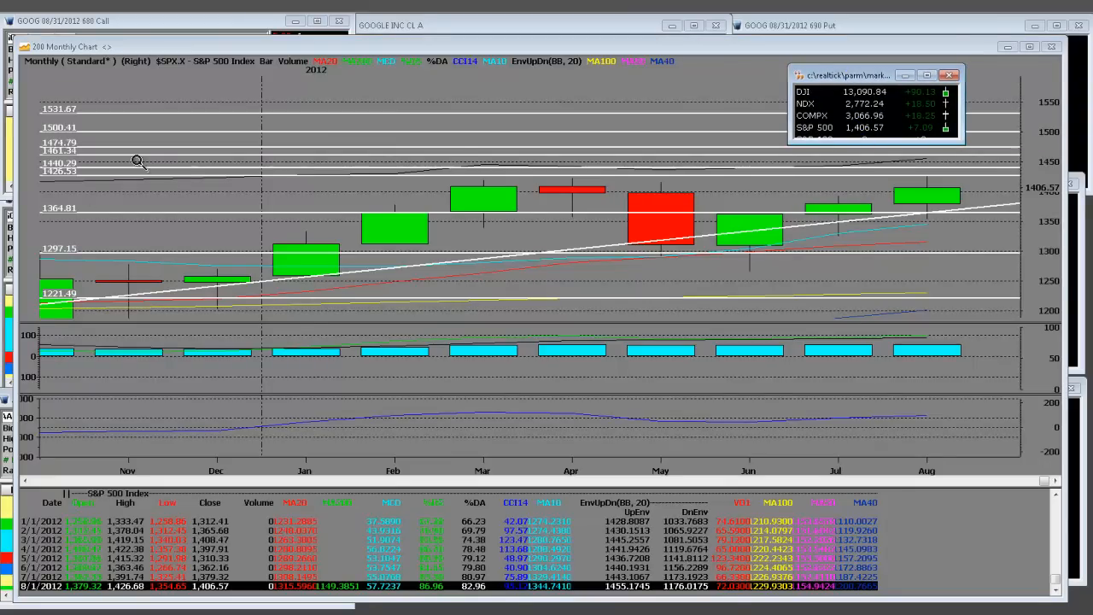
pyautogui.moveTo(867, 61)
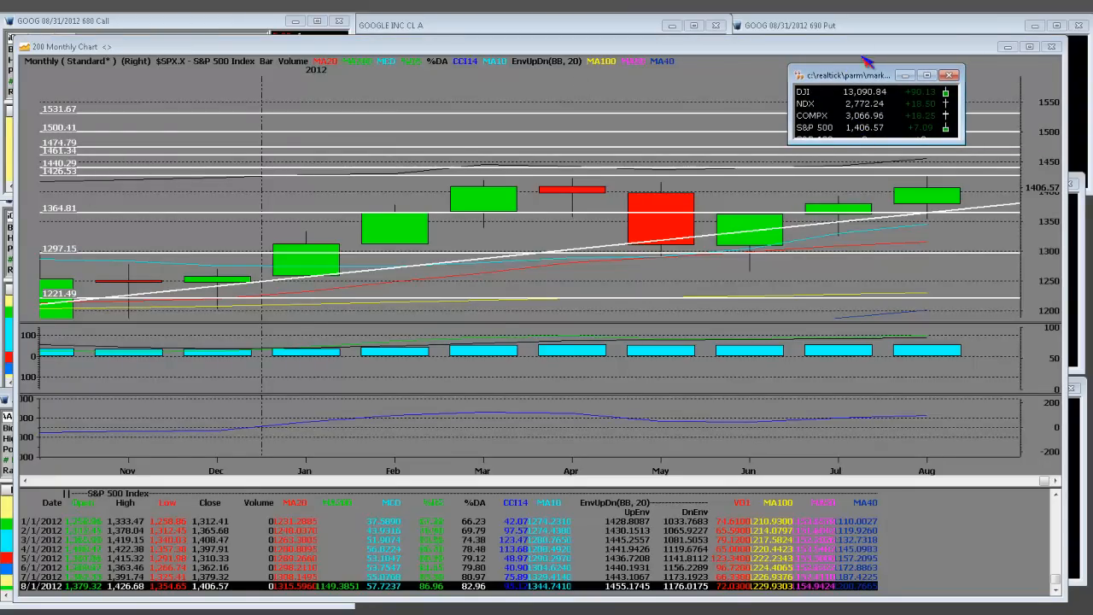
pyautogui.click(948, 75)
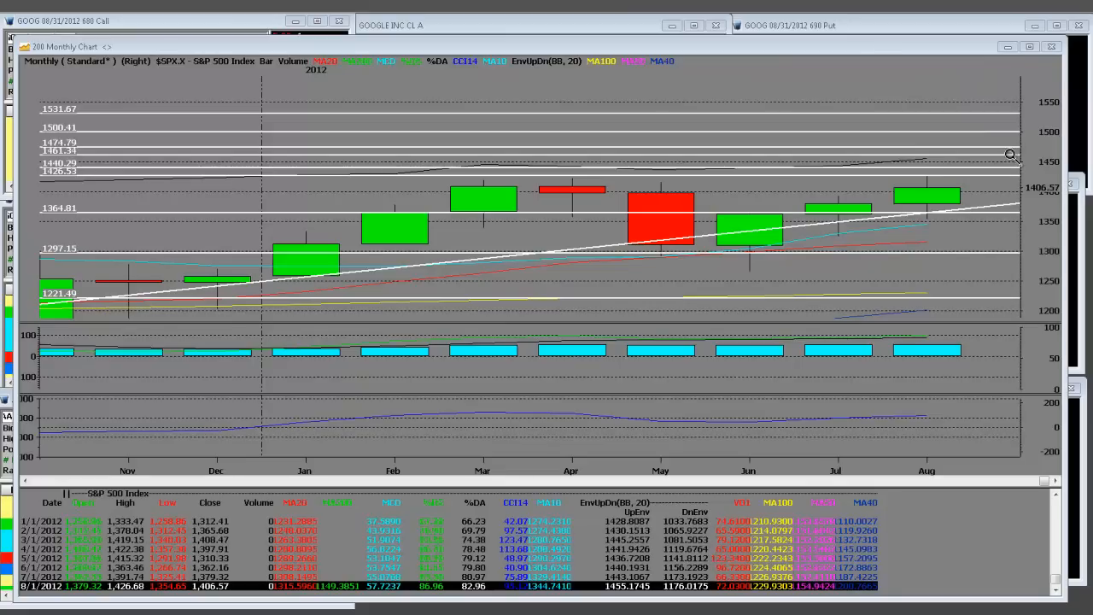
pyautogui.moveTo(925, 152)
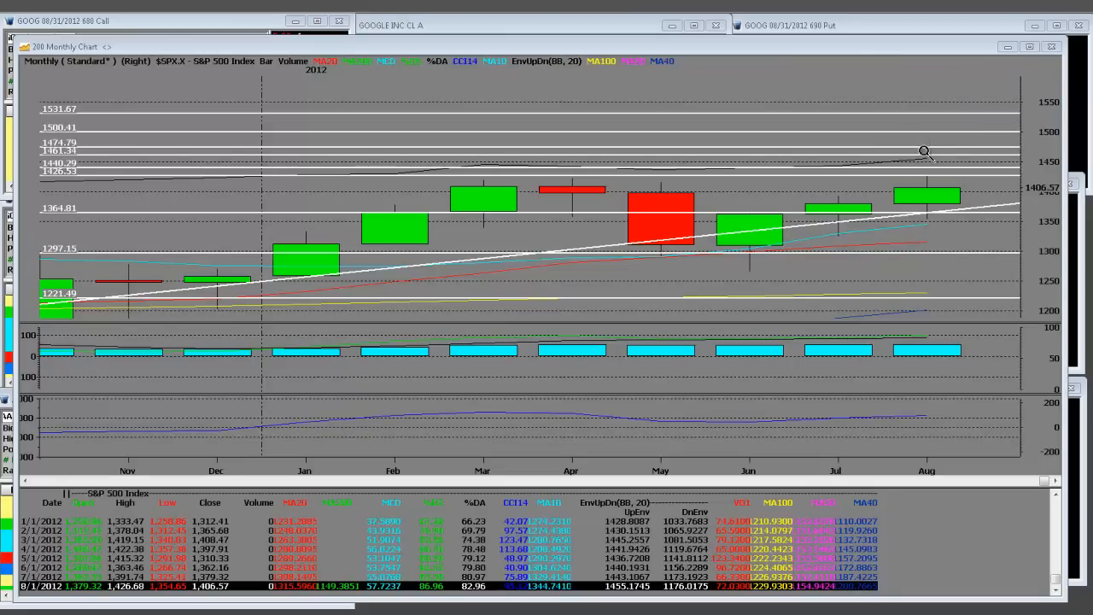
pyautogui.moveTo(929, 156)
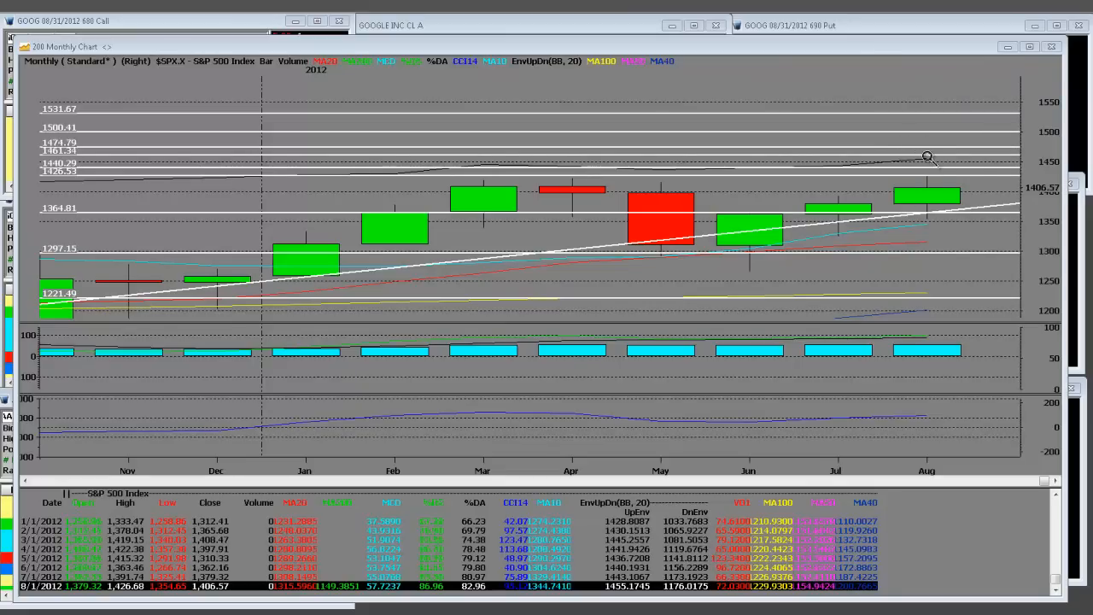
pyautogui.moveTo(928, 240)
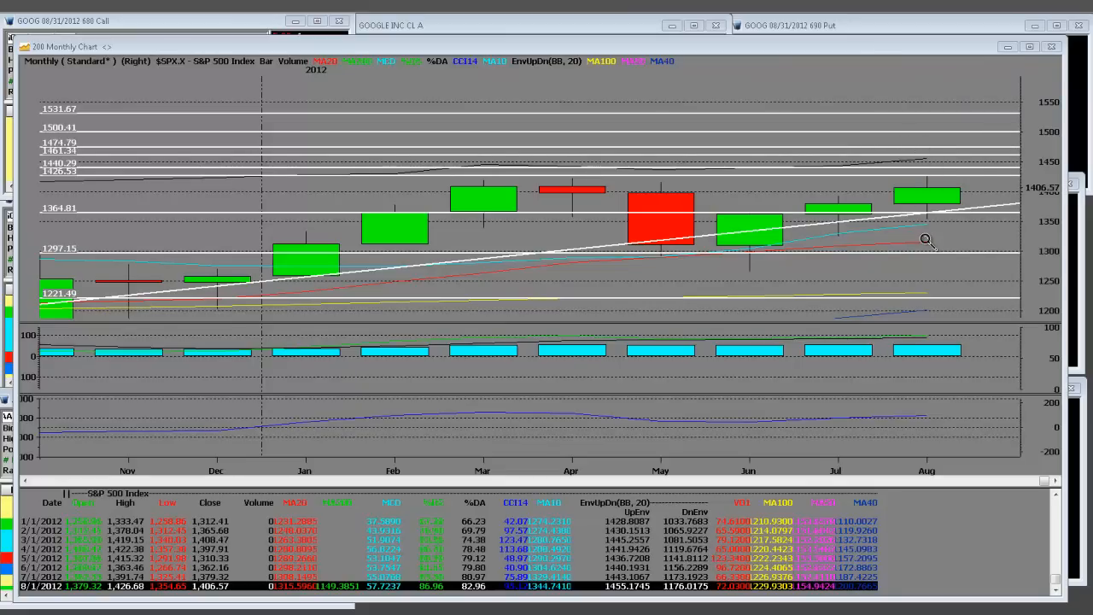
pyautogui.moveTo(976, 240)
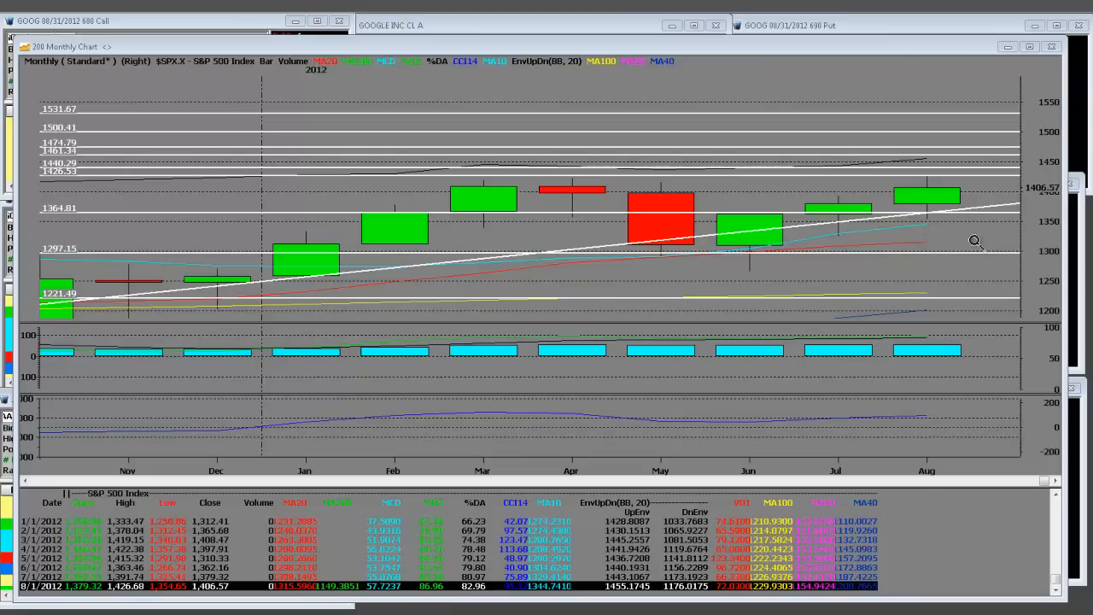
pyautogui.moveTo(875, 241)
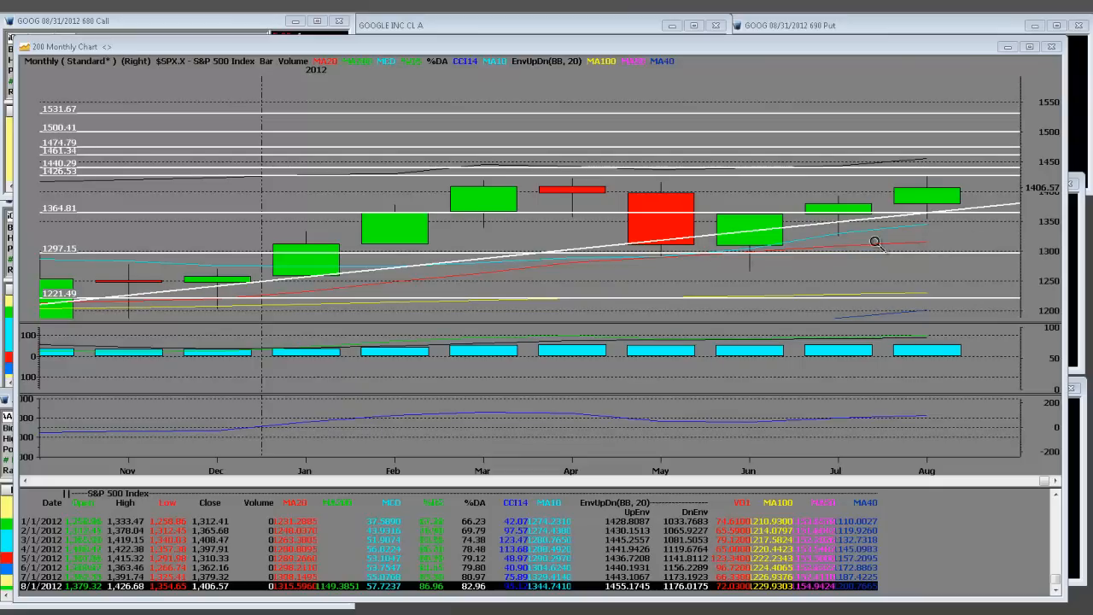
pyautogui.moveTo(786, 263)
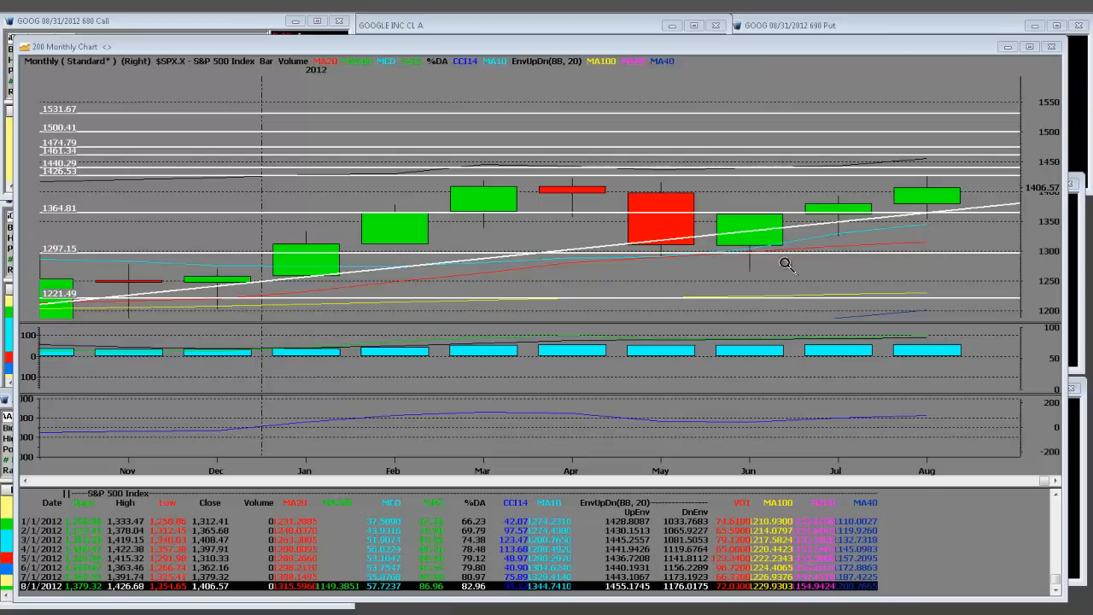
pyautogui.moveTo(1031, 255)
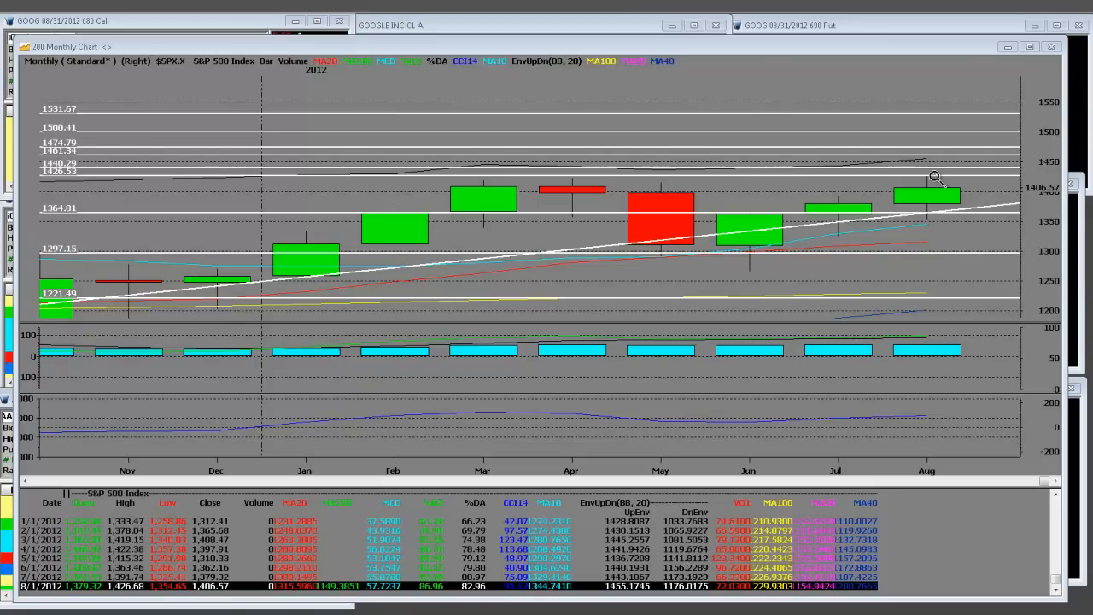
pyautogui.moveTo(925, 237)
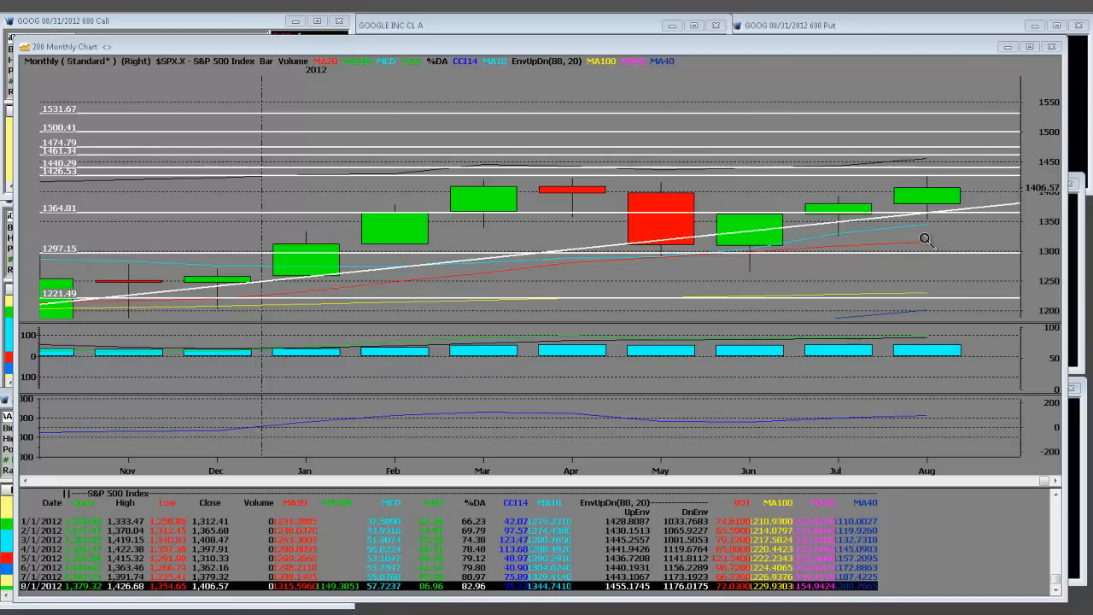
pyautogui.moveTo(961, 137)
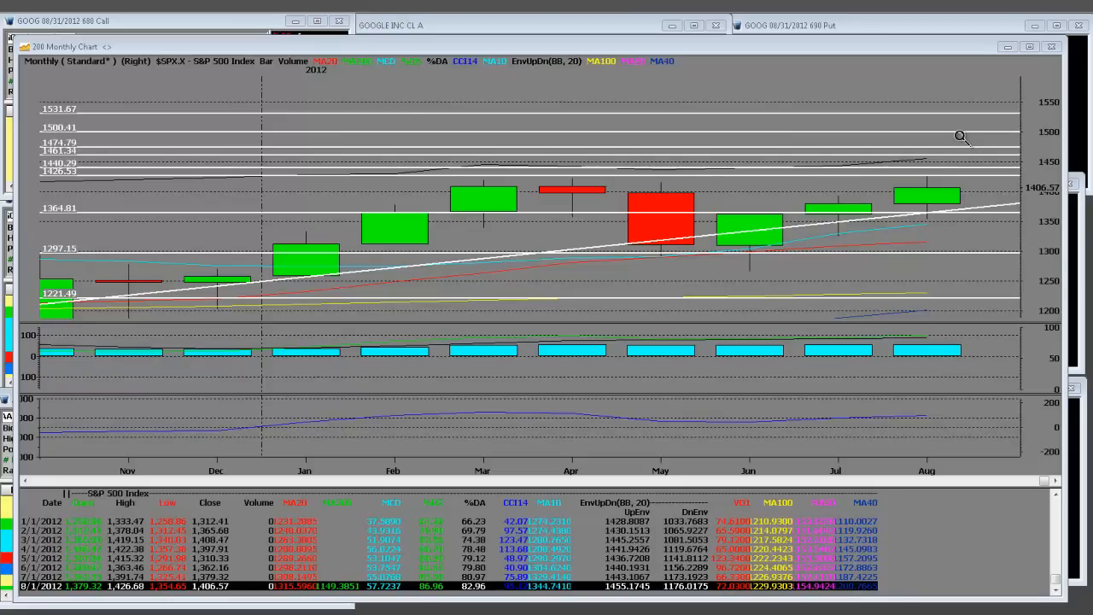
pyautogui.moveTo(940, 188)
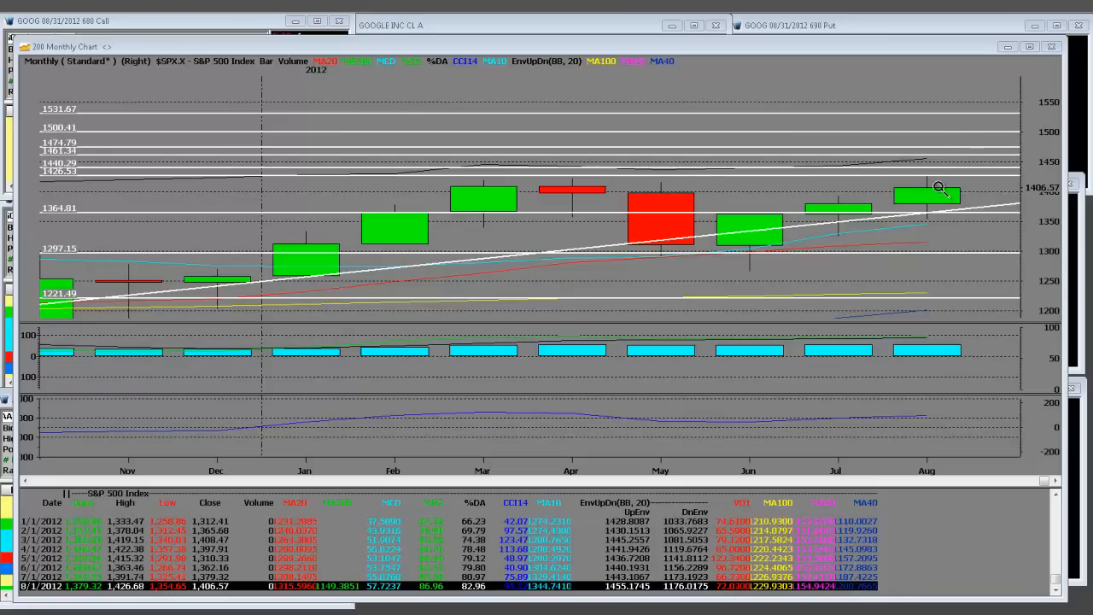
pyautogui.moveTo(816, 178)
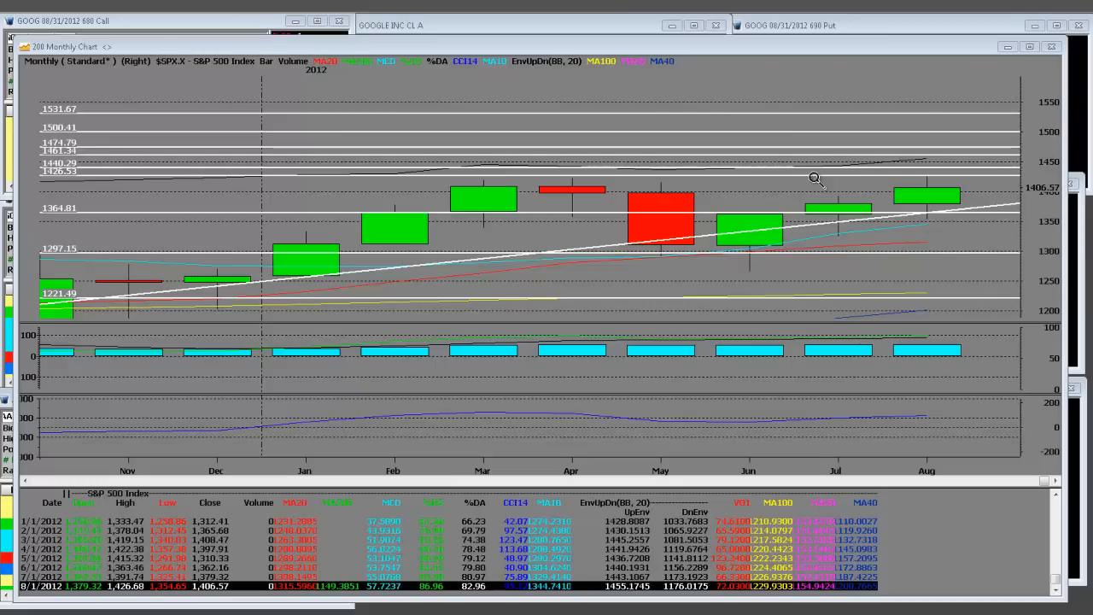
pyautogui.moveTo(942, 212)
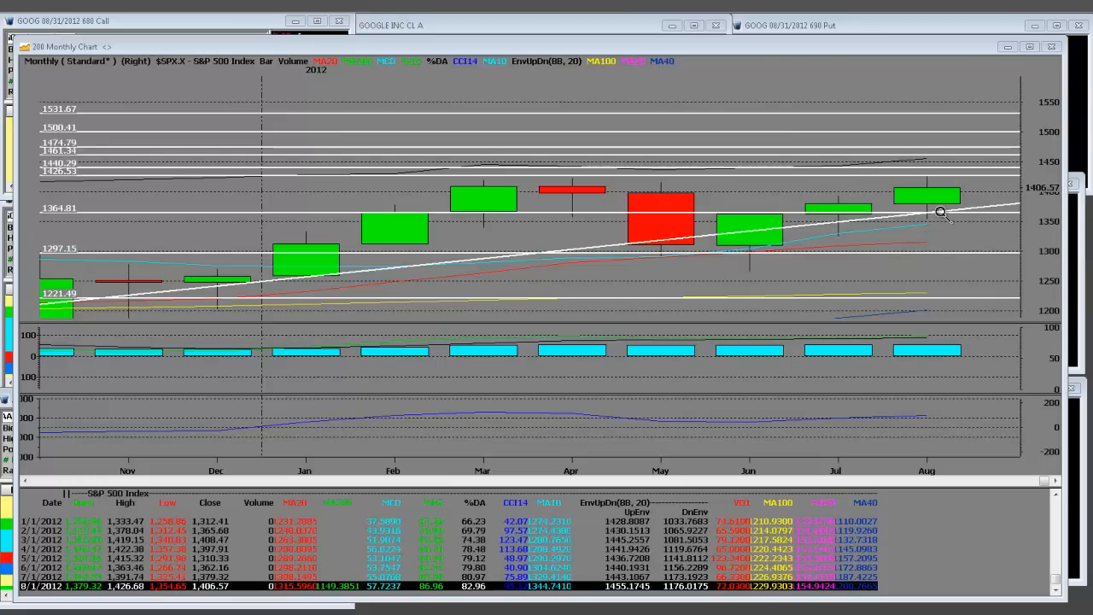
pyautogui.moveTo(957, 127)
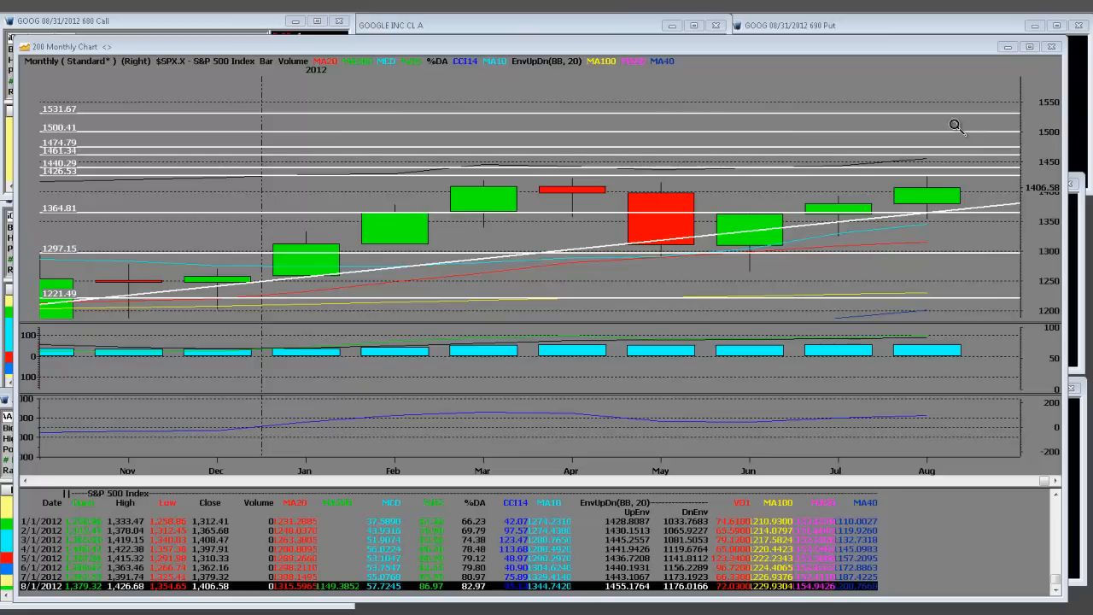
pyautogui.moveTo(346, 231)
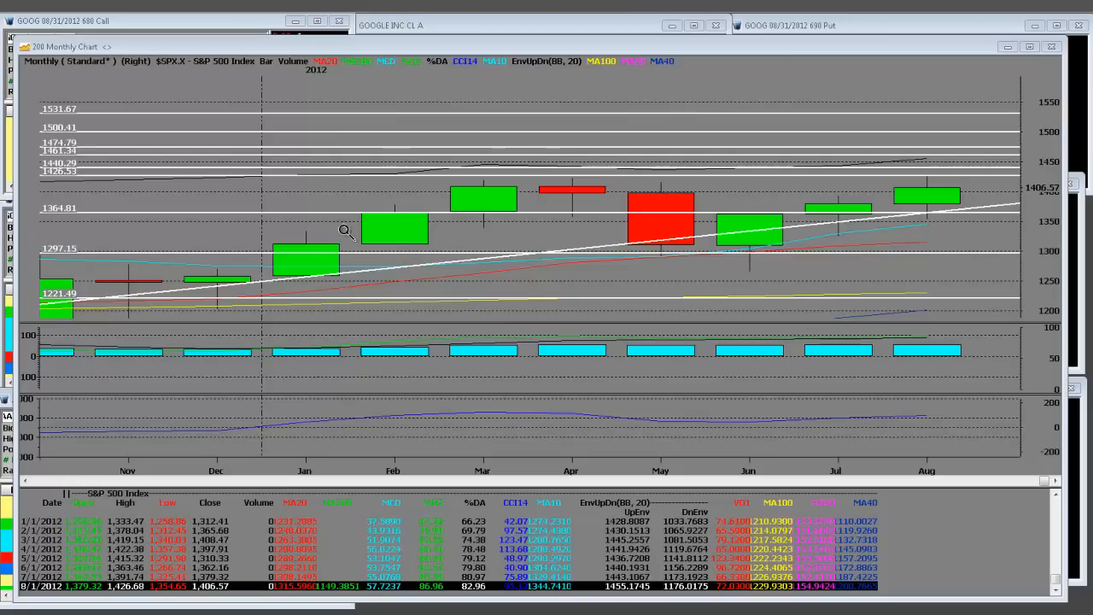
pyautogui.moveTo(969, 194)
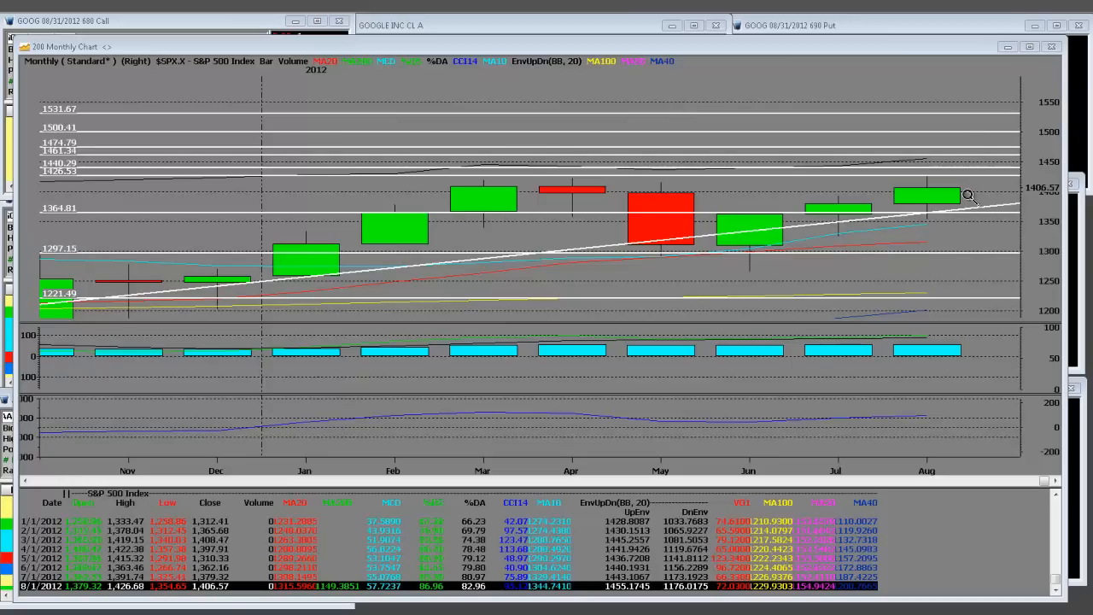
pyautogui.moveTo(931, 179)
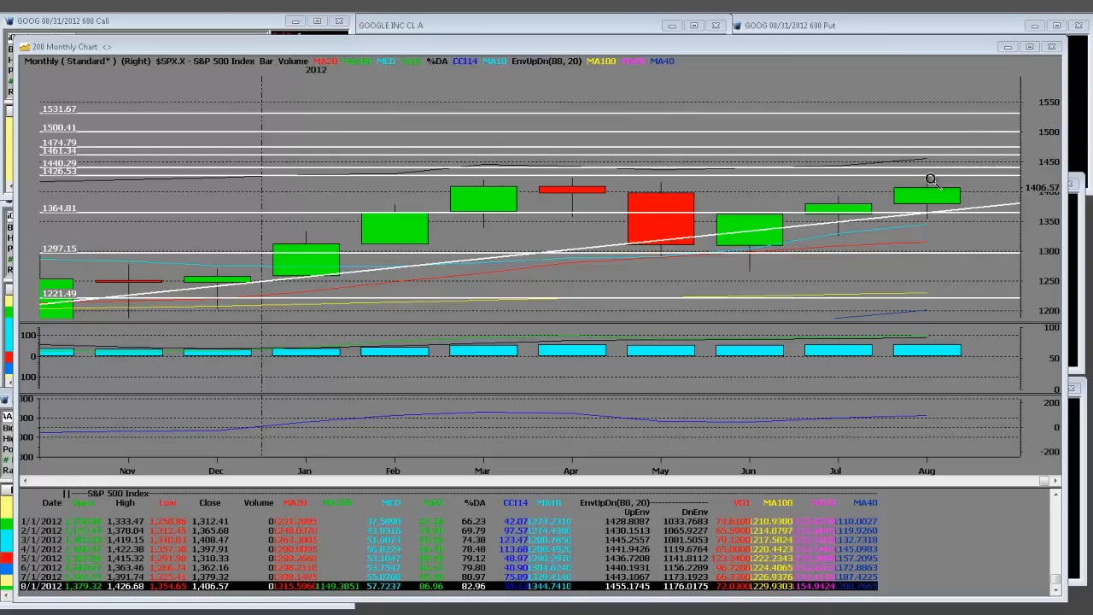
pyautogui.moveTo(585, 187)
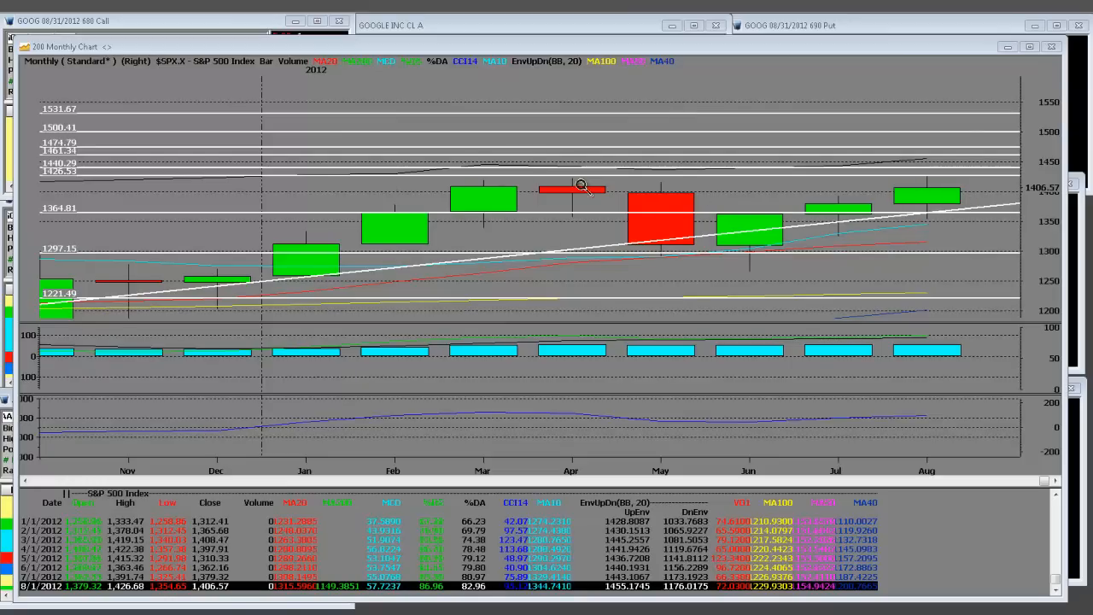
pyautogui.moveTo(709, 235)
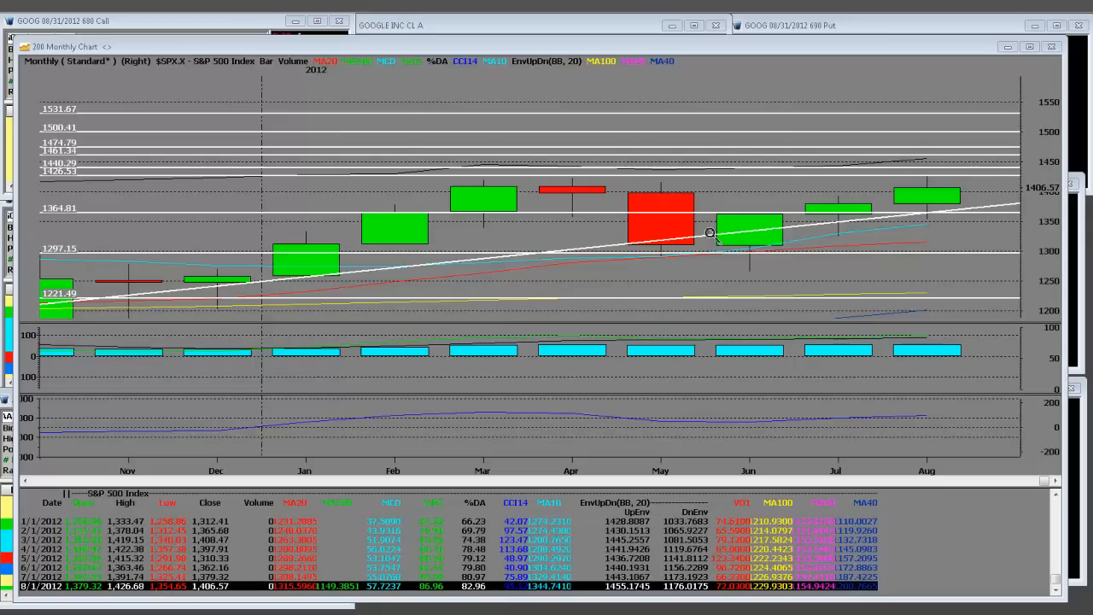
pyautogui.moveTo(252, 248)
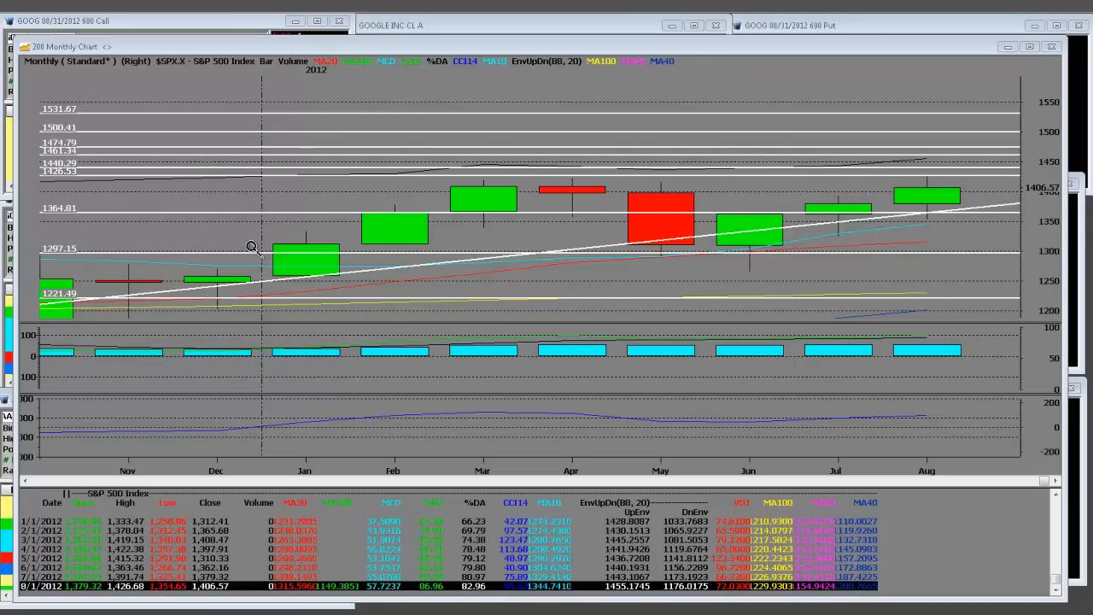
pyautogui.moveTo(282, 220)
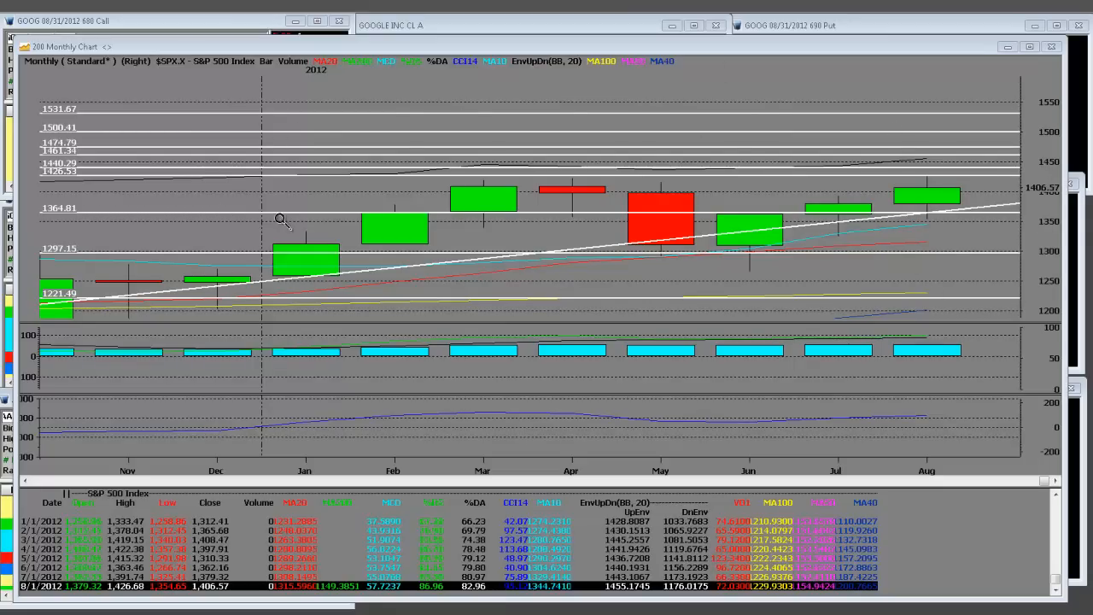
pyautogui.moveTo(342, 176)
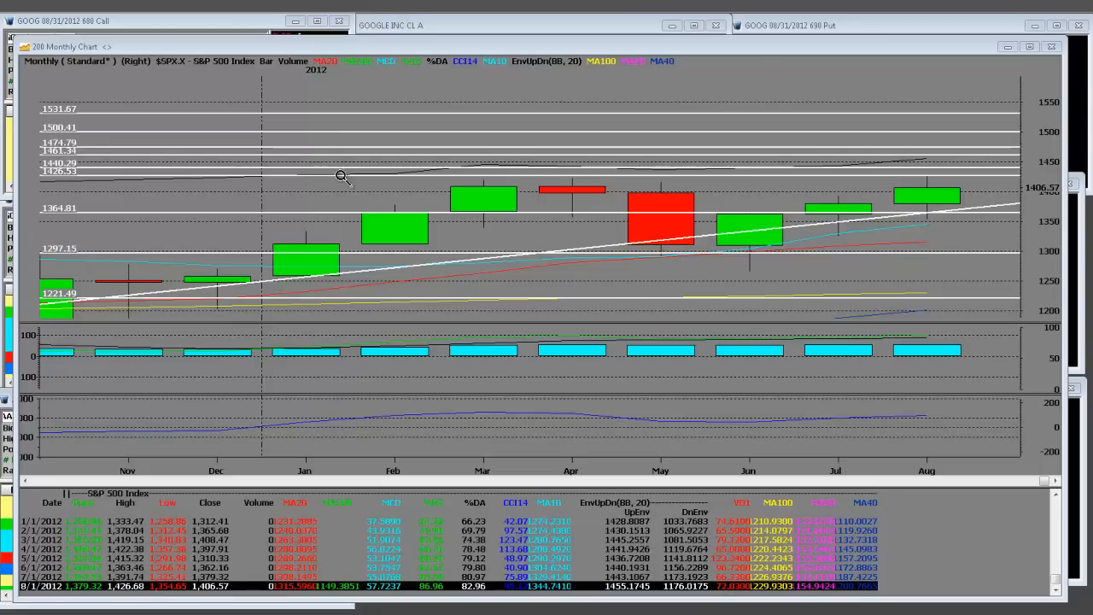
pyautogui.moveTo(966, 176)
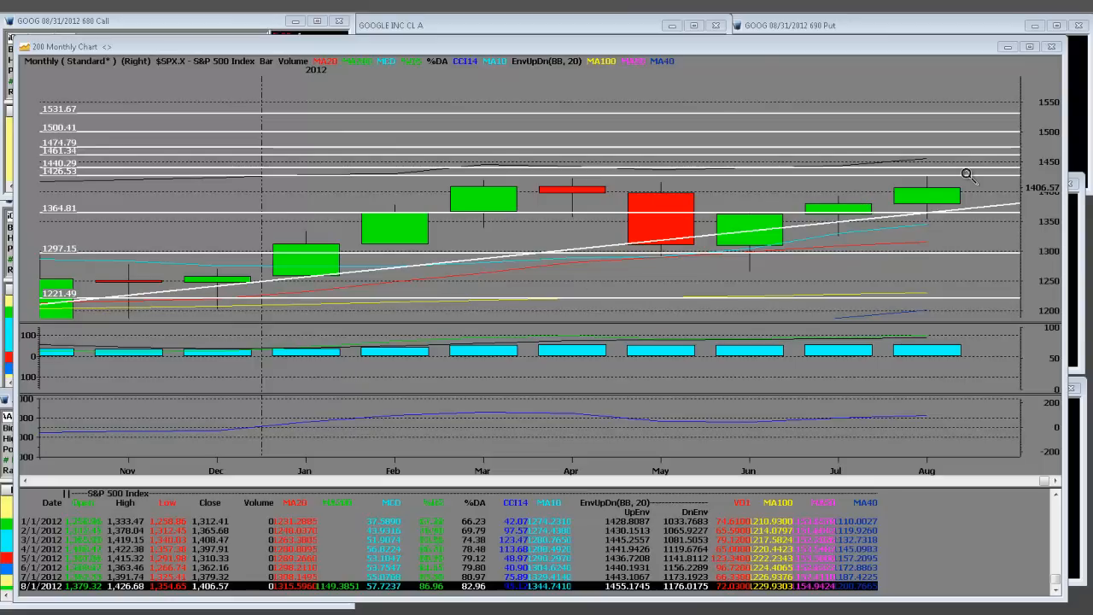
pyautogui.moveTo(931, 173)
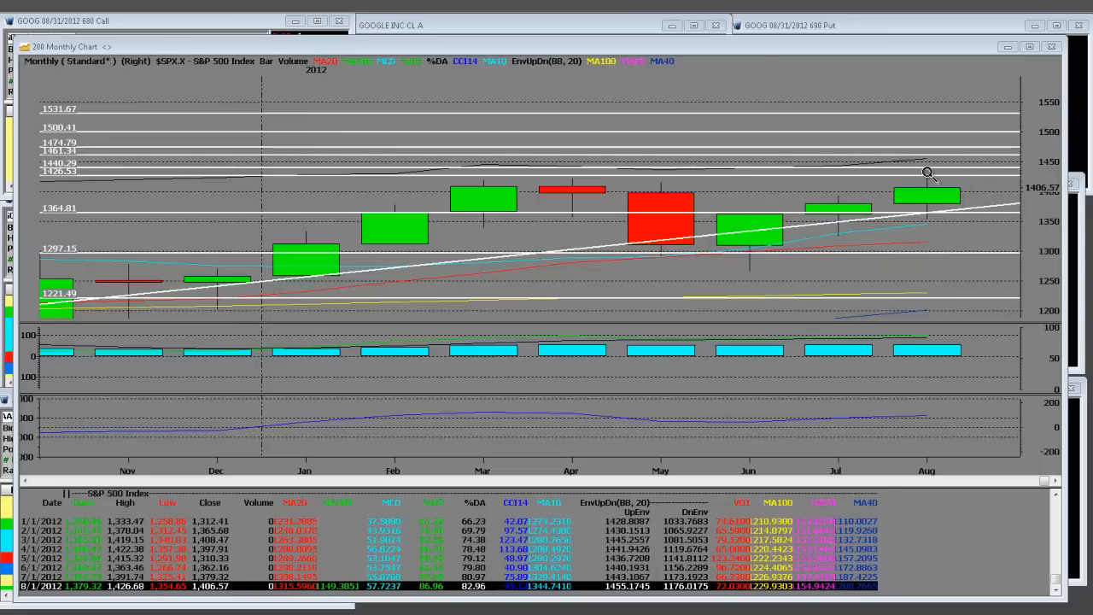
pyautogui.moveTo(927, 207)
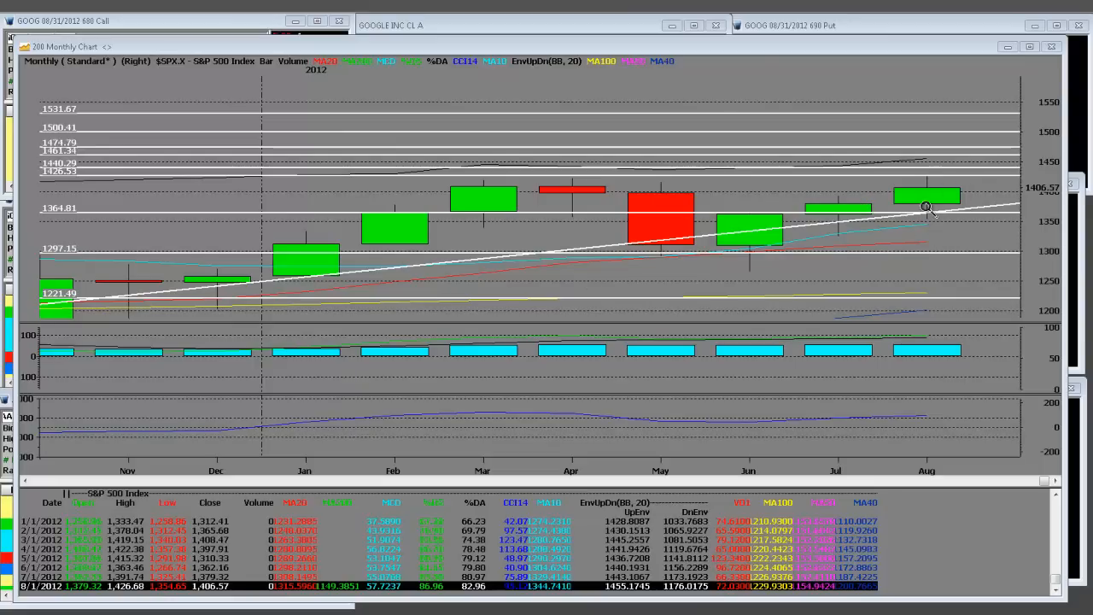
pyautogui.moveTo(930, 162)
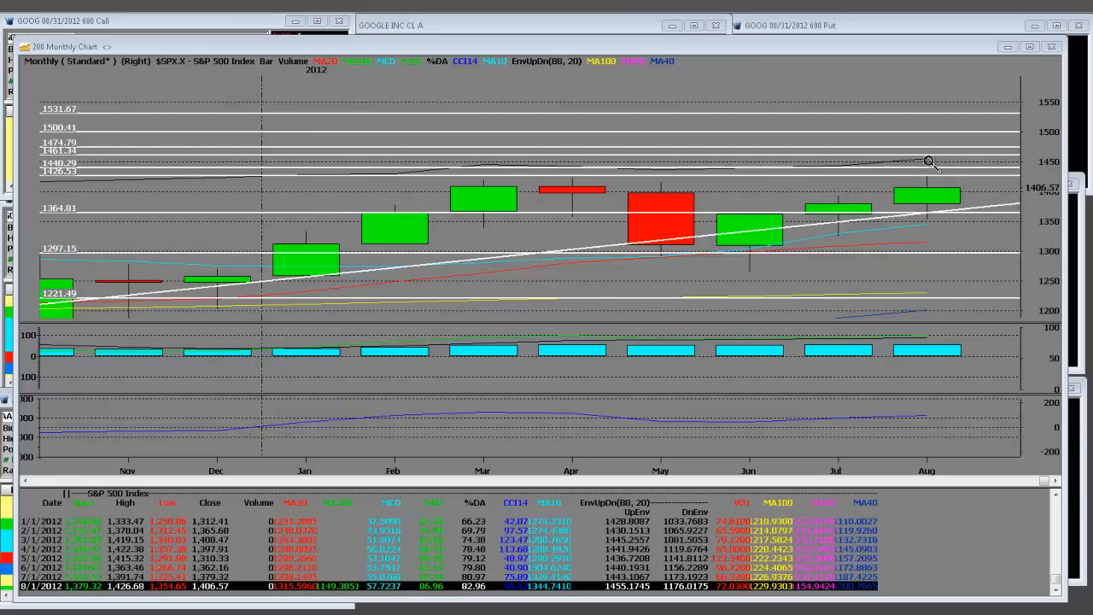
pyautogui.moveTo(923, 142)
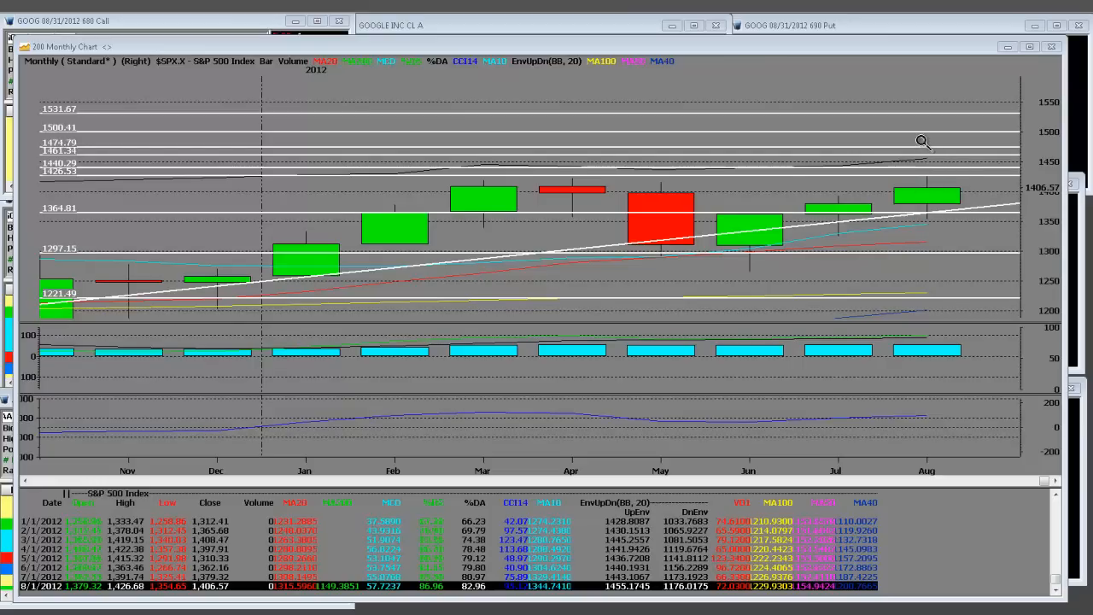
pyautogui.moveTo(925, 233)
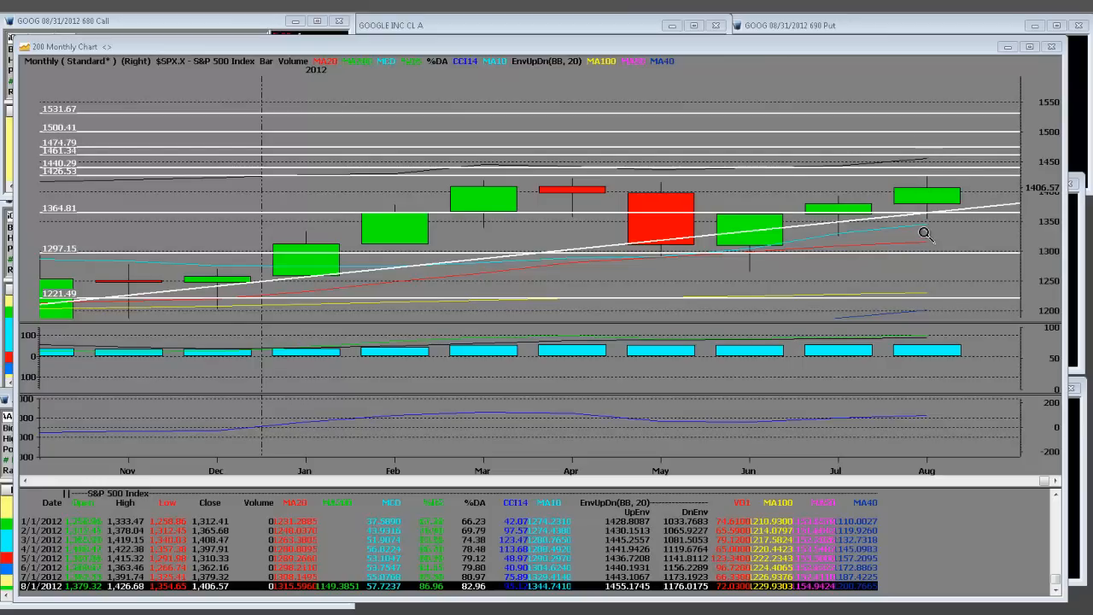
pyautogui.moveTo(935, 235)
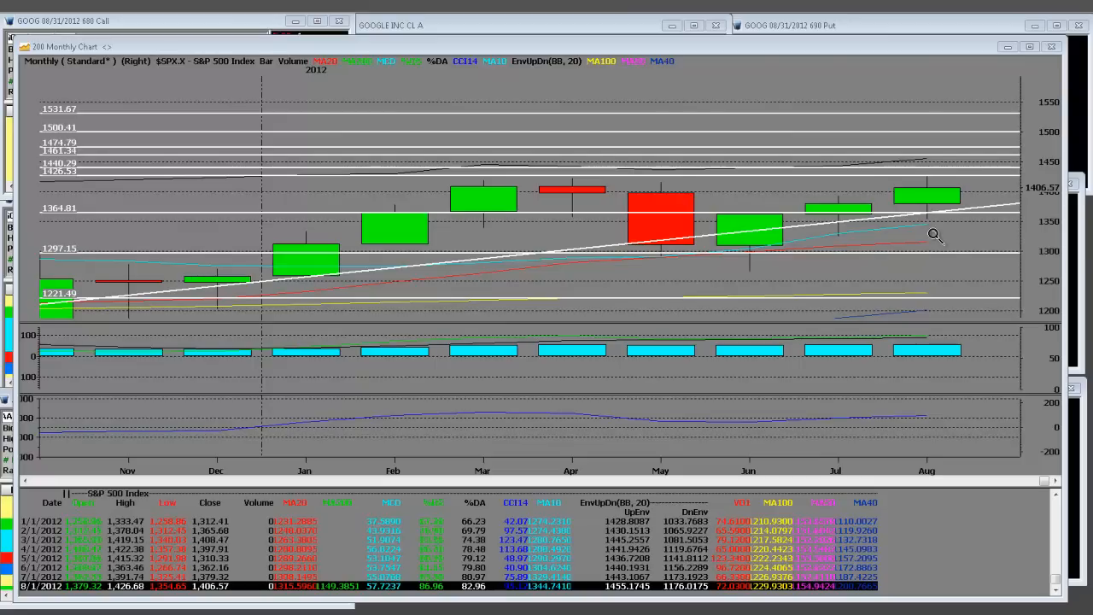
pyautogui.moveTo(936, 147)
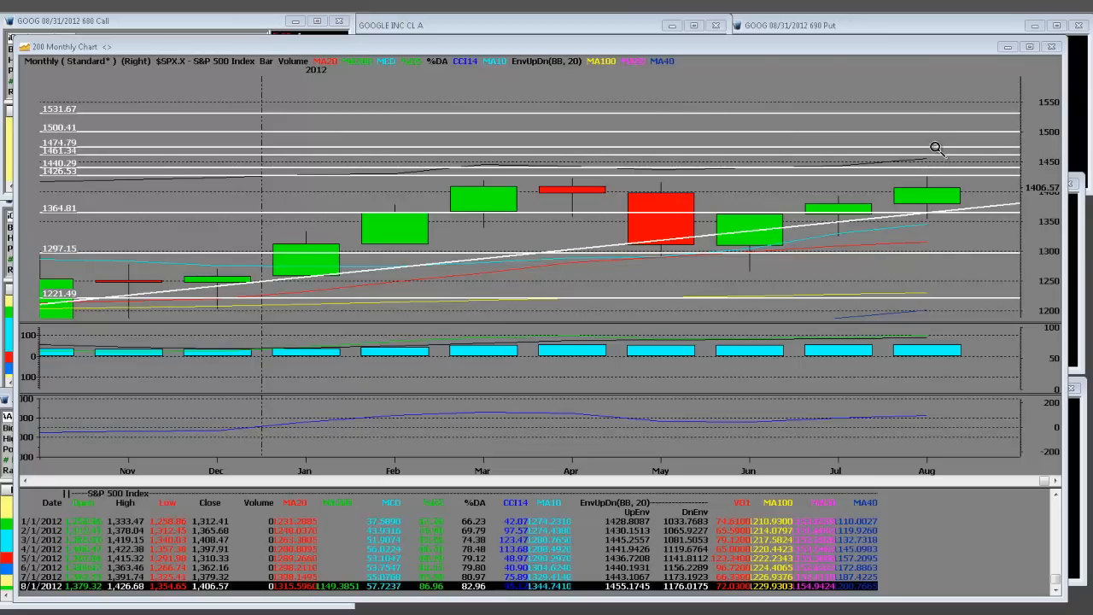